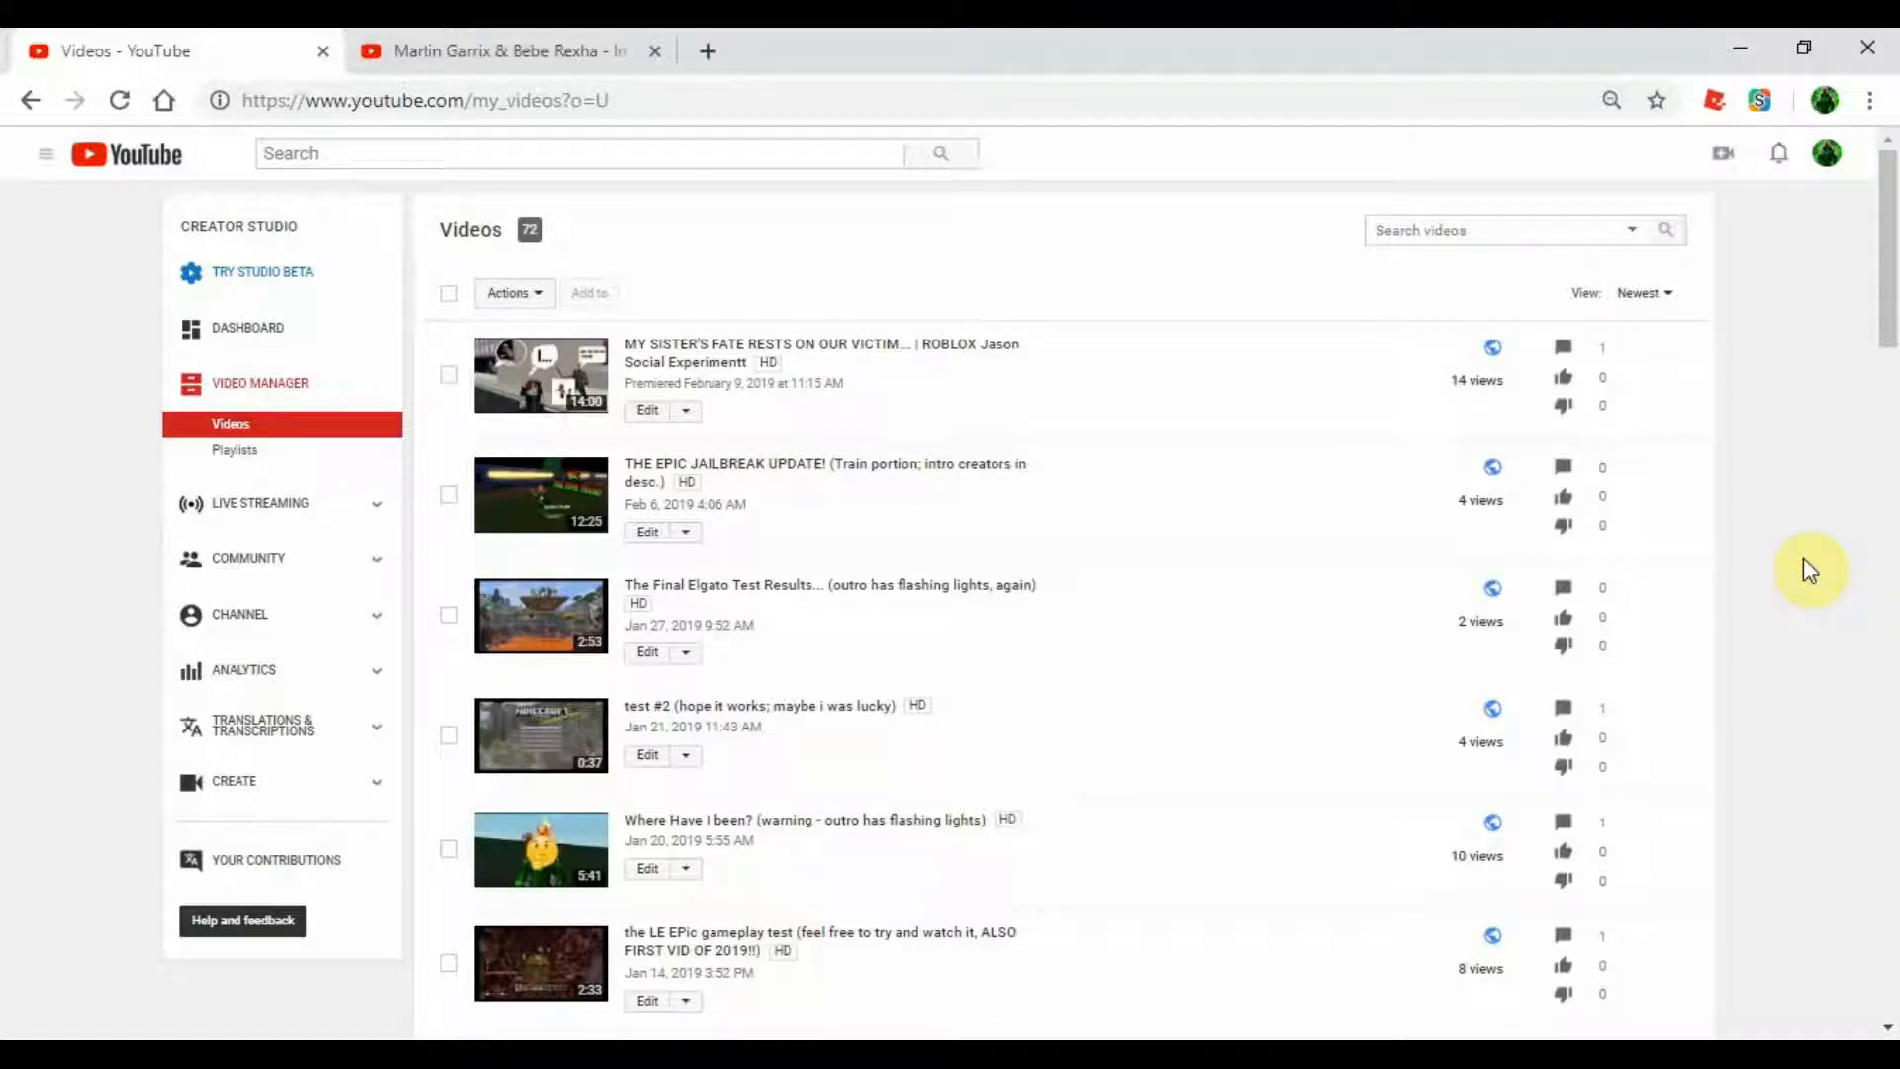
{"action": "mouse_move", "coordinate": [815, 497]}
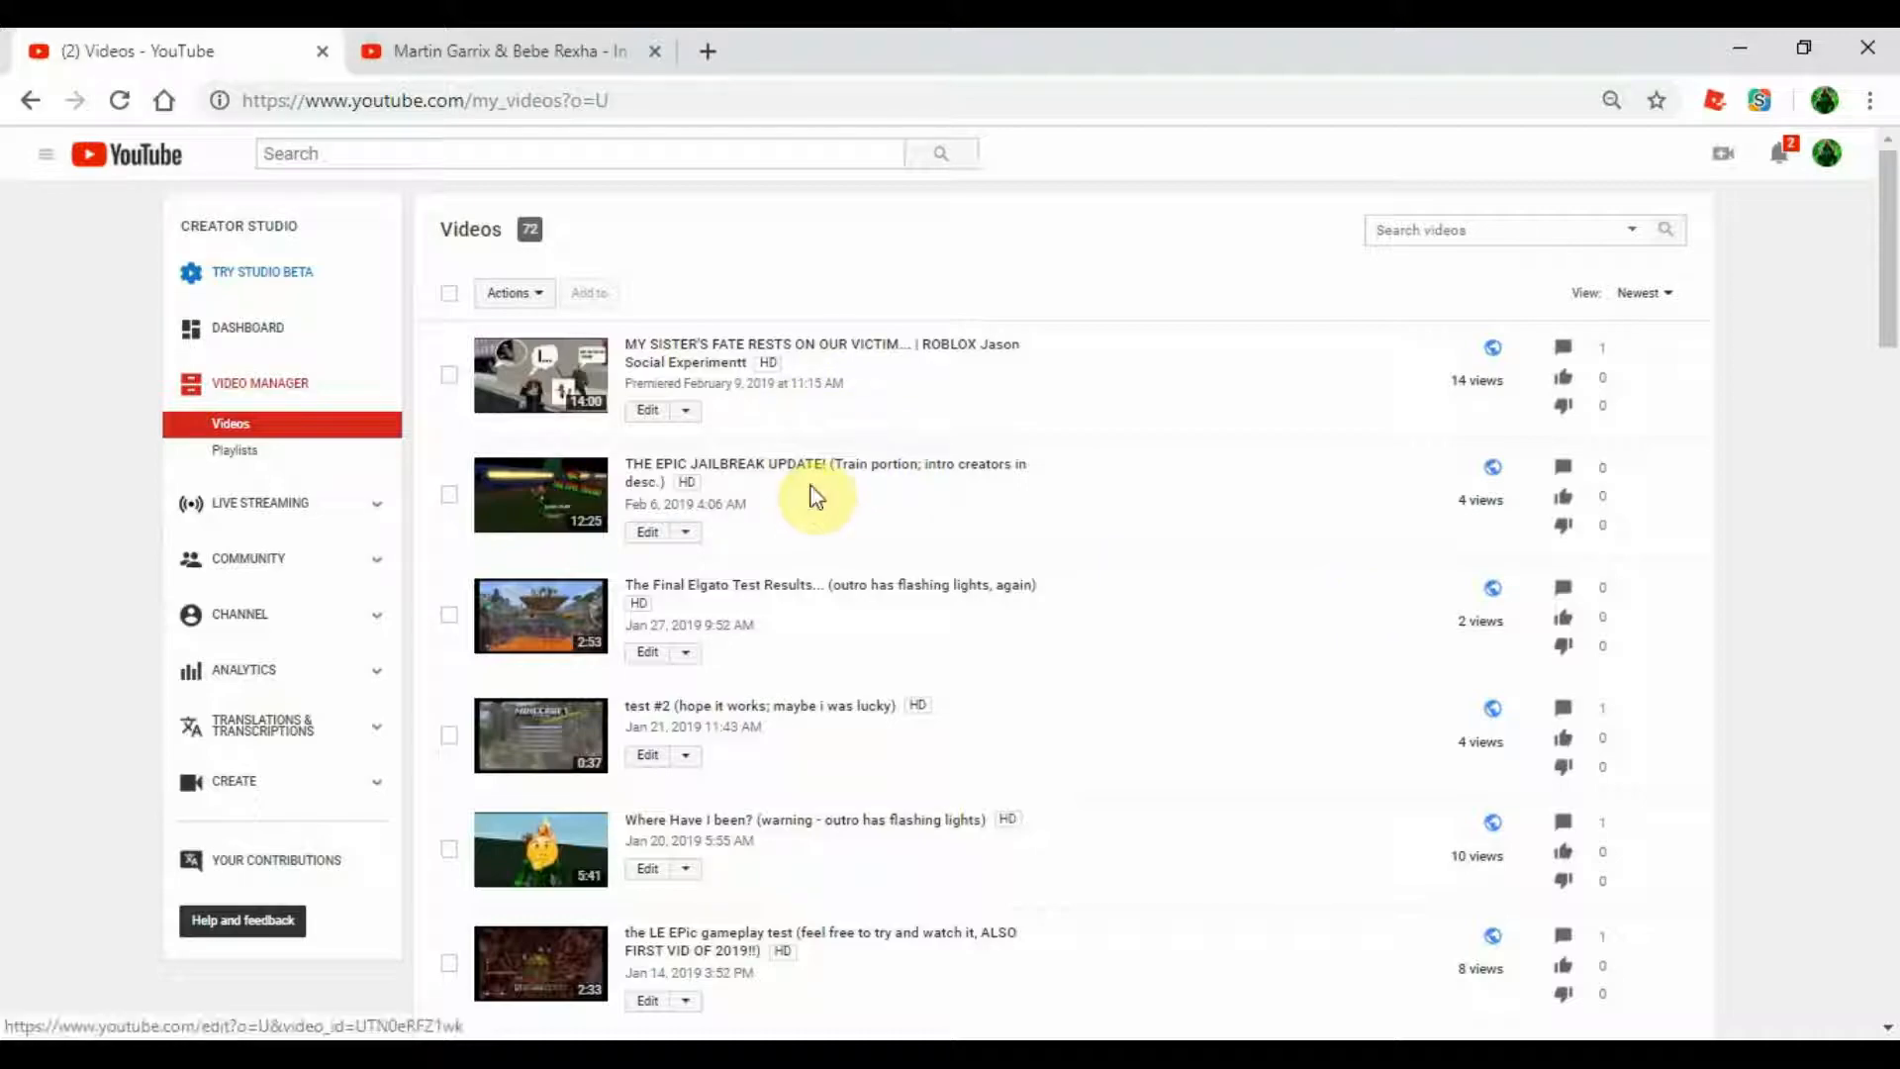
{"action": "mouse_move", "coordinate": [797, 473]}
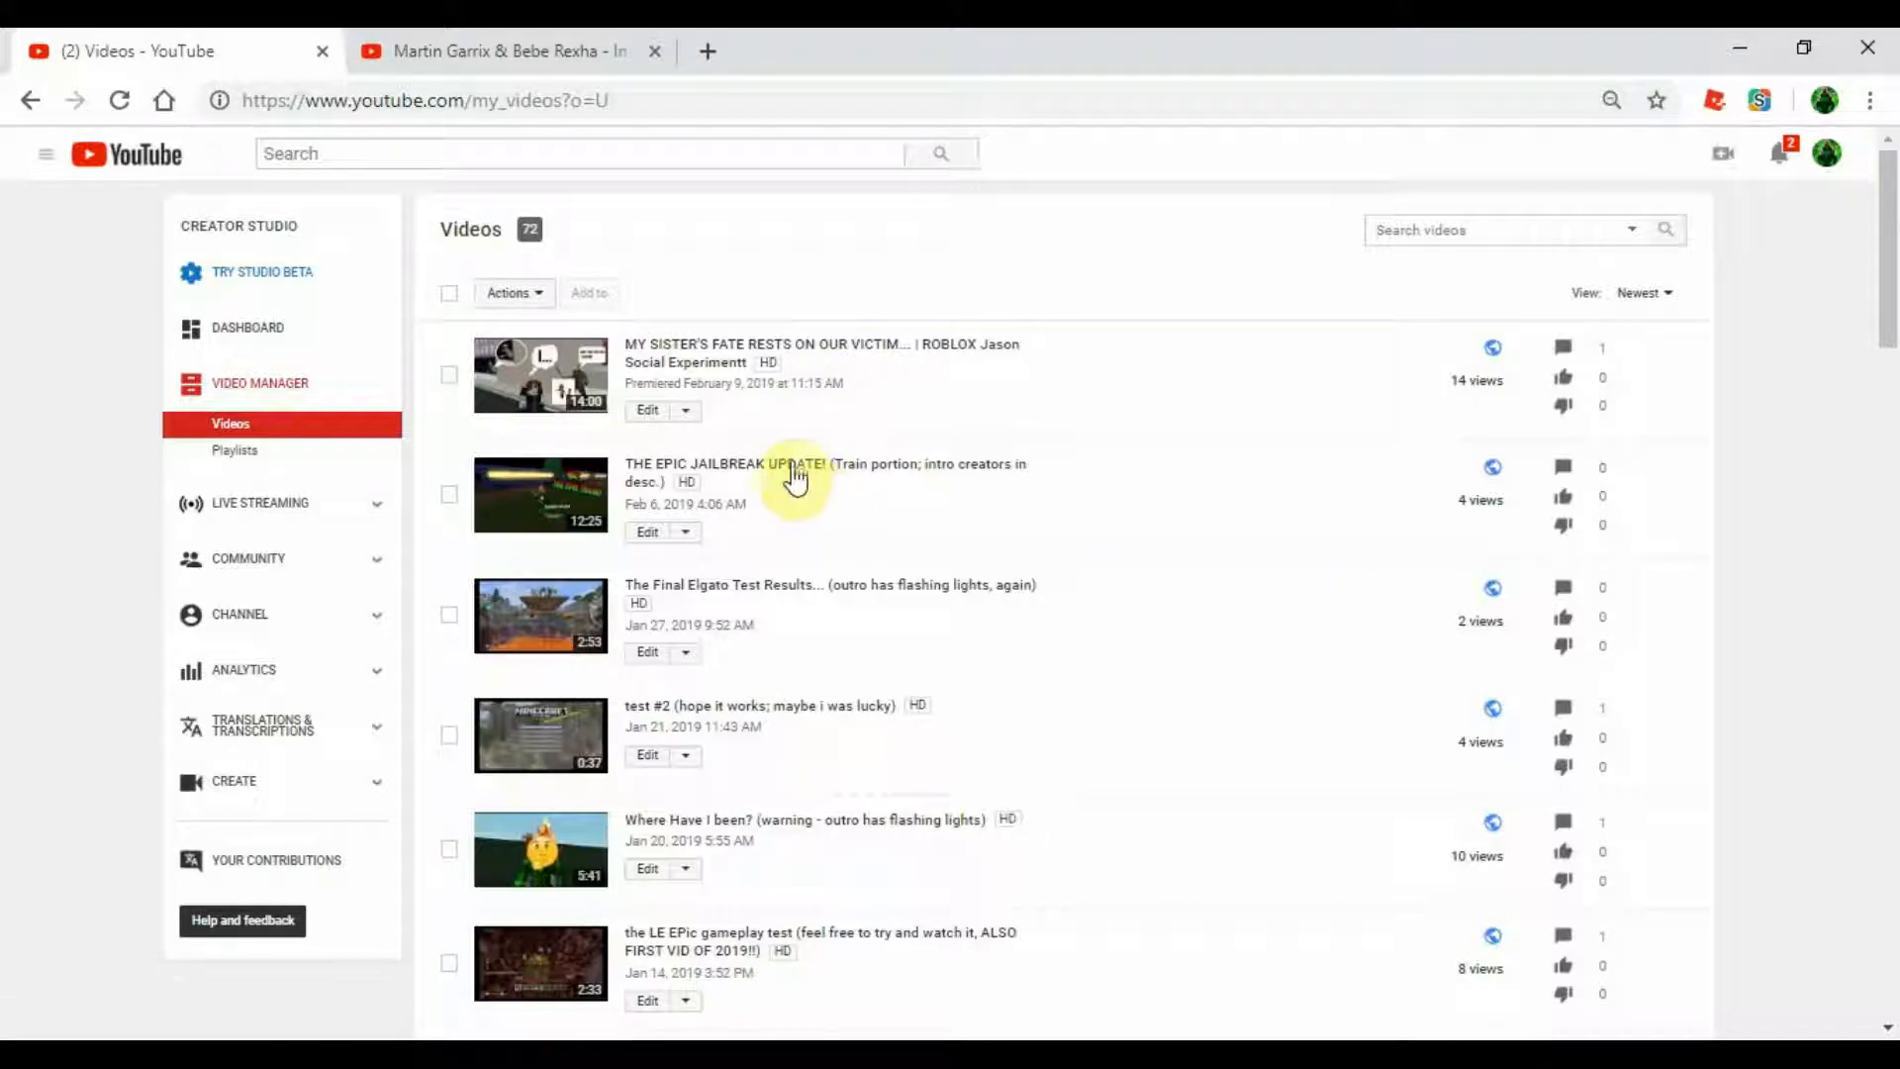
{"action": "mouse_move", "coordinate": [805, 473]}
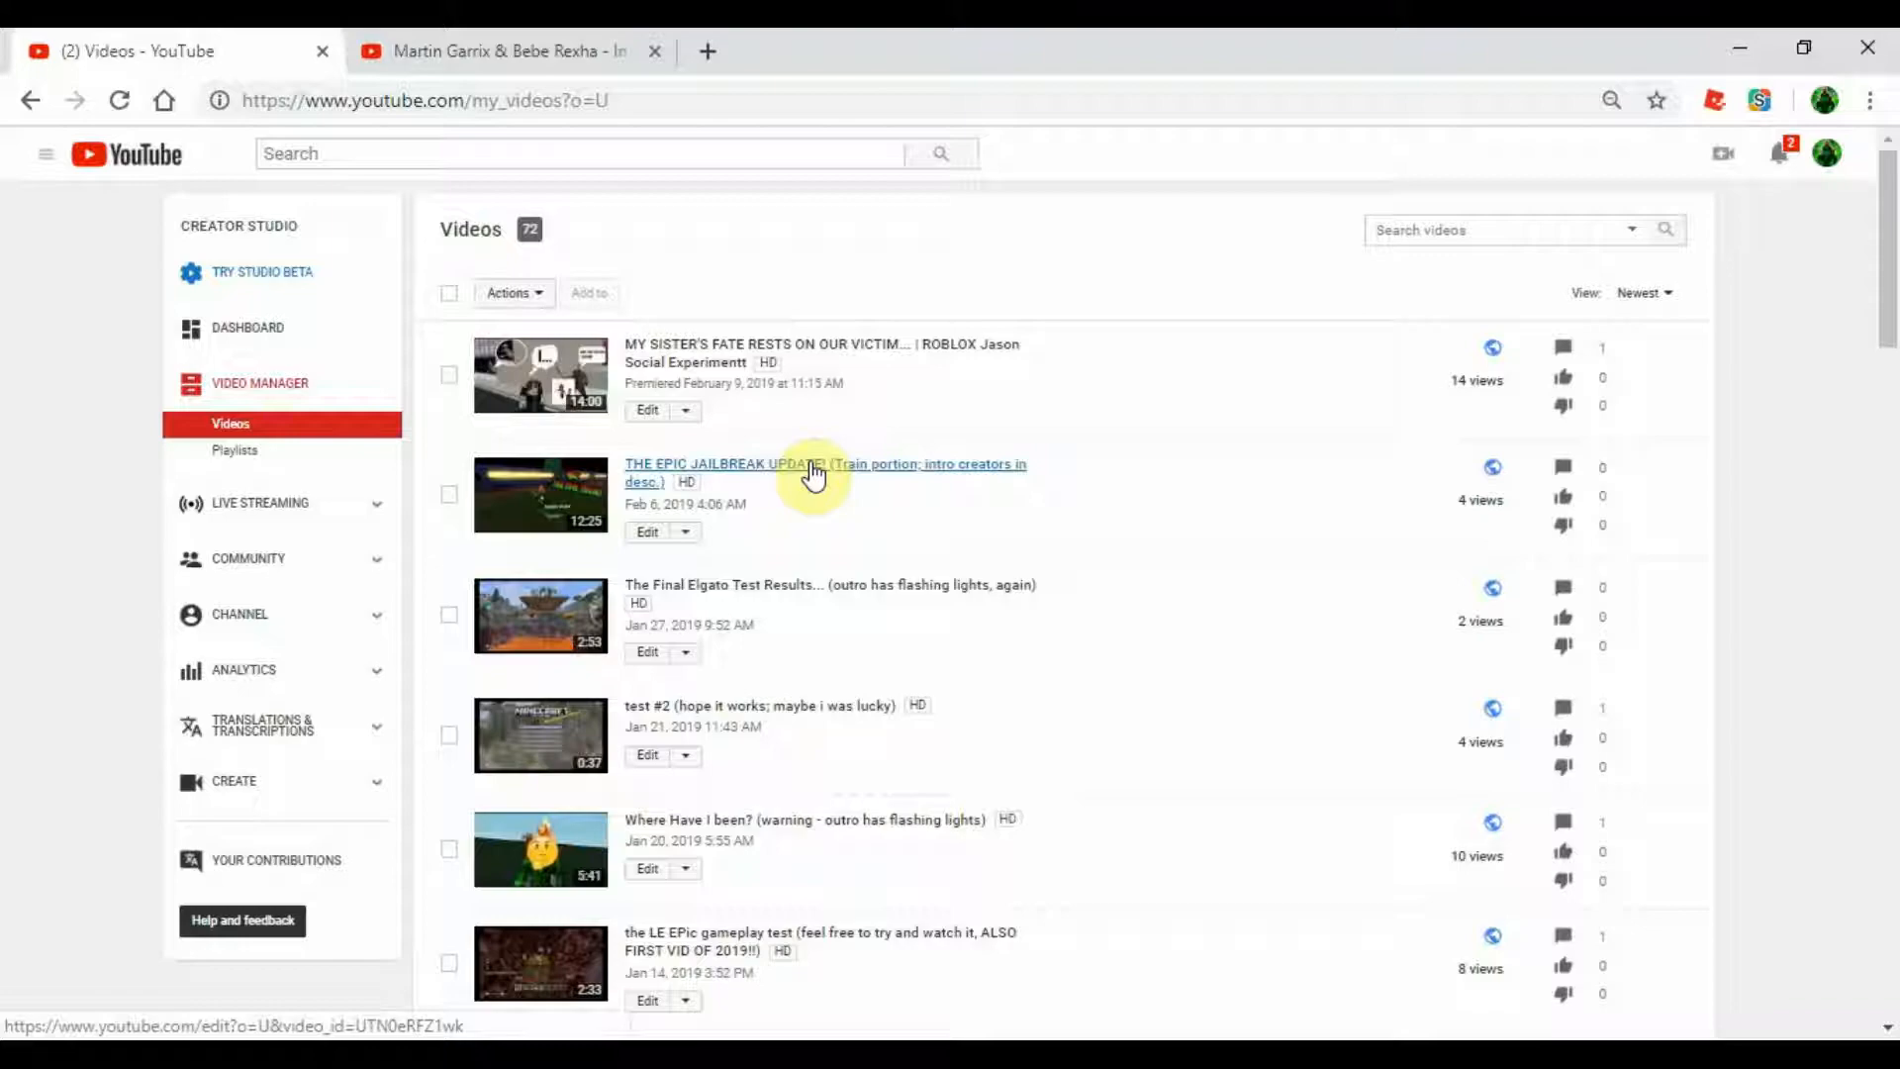
{"action": "mouse_move", "coordinate": [1775, 431]}
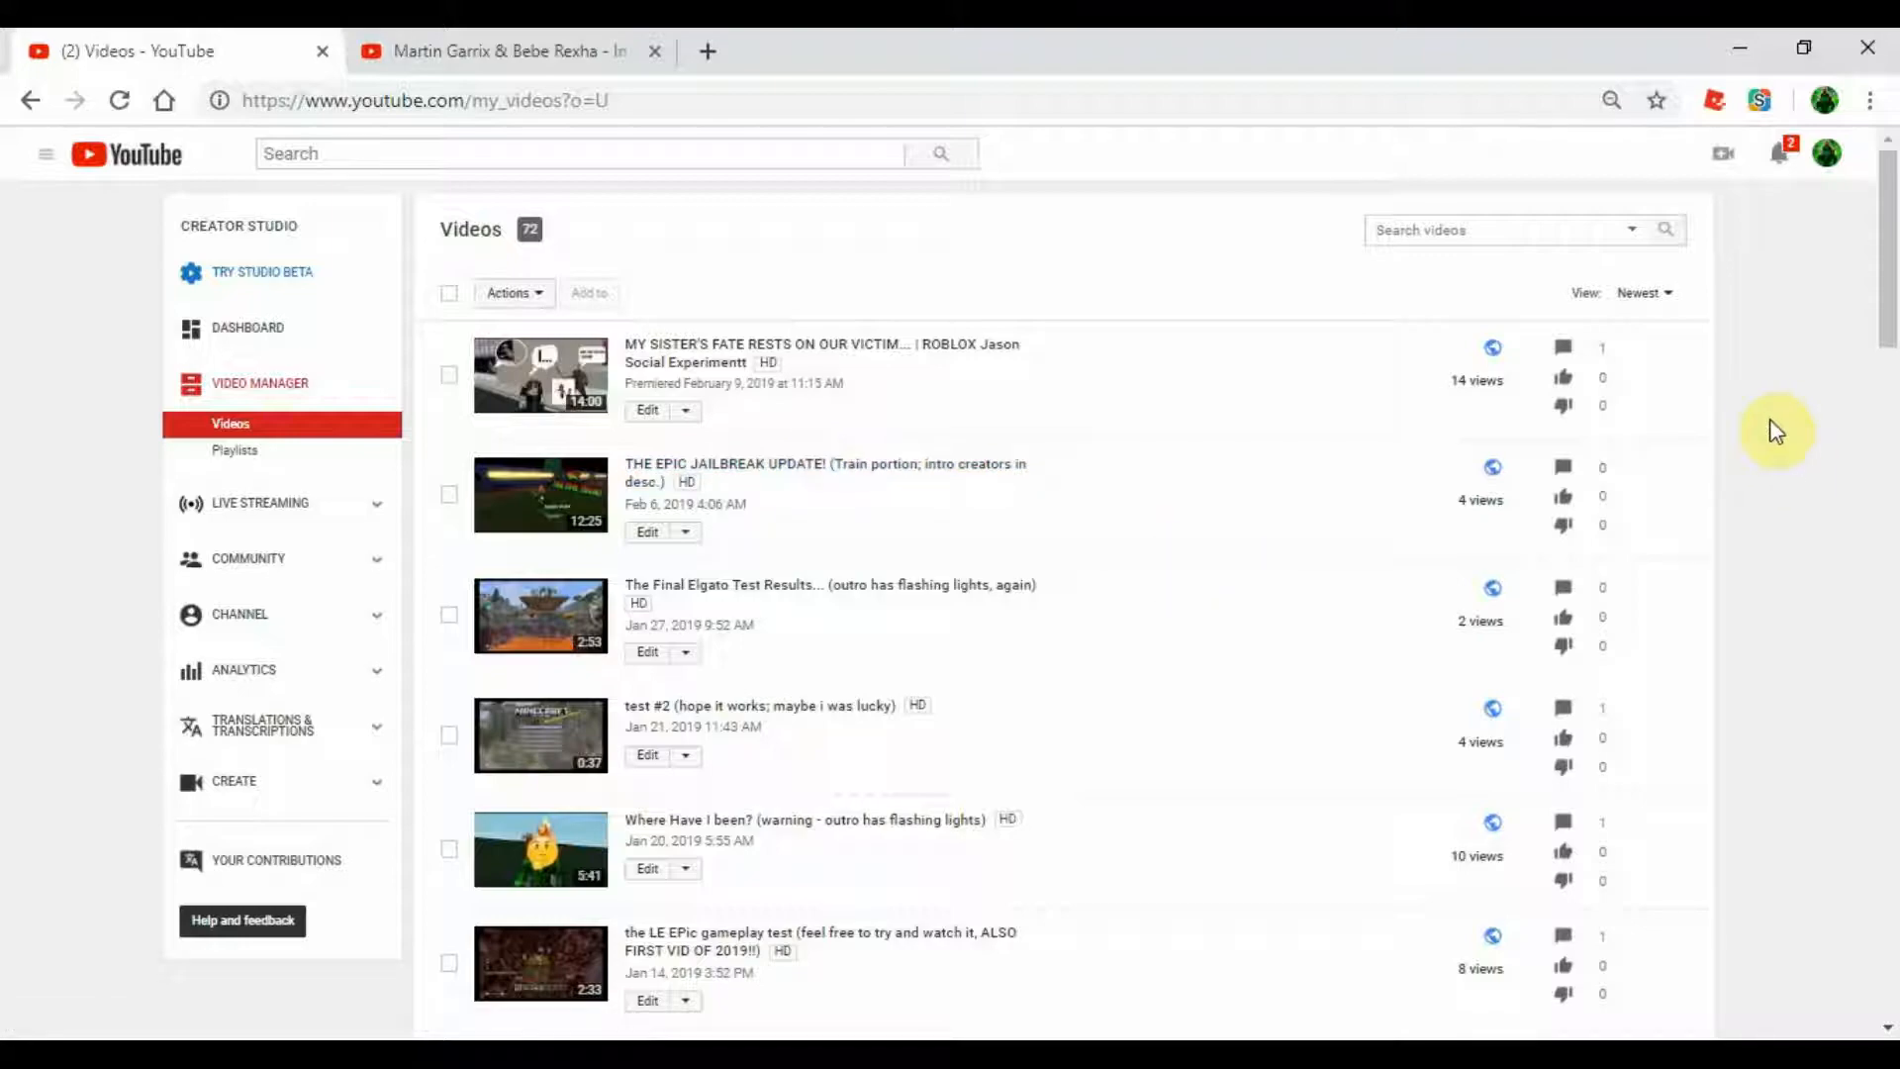
Scroll through the Creator Studio video list to review the uploaded videos.
{"action": "scroll", "scroll_direction": "down", "scroll_amount": 3}
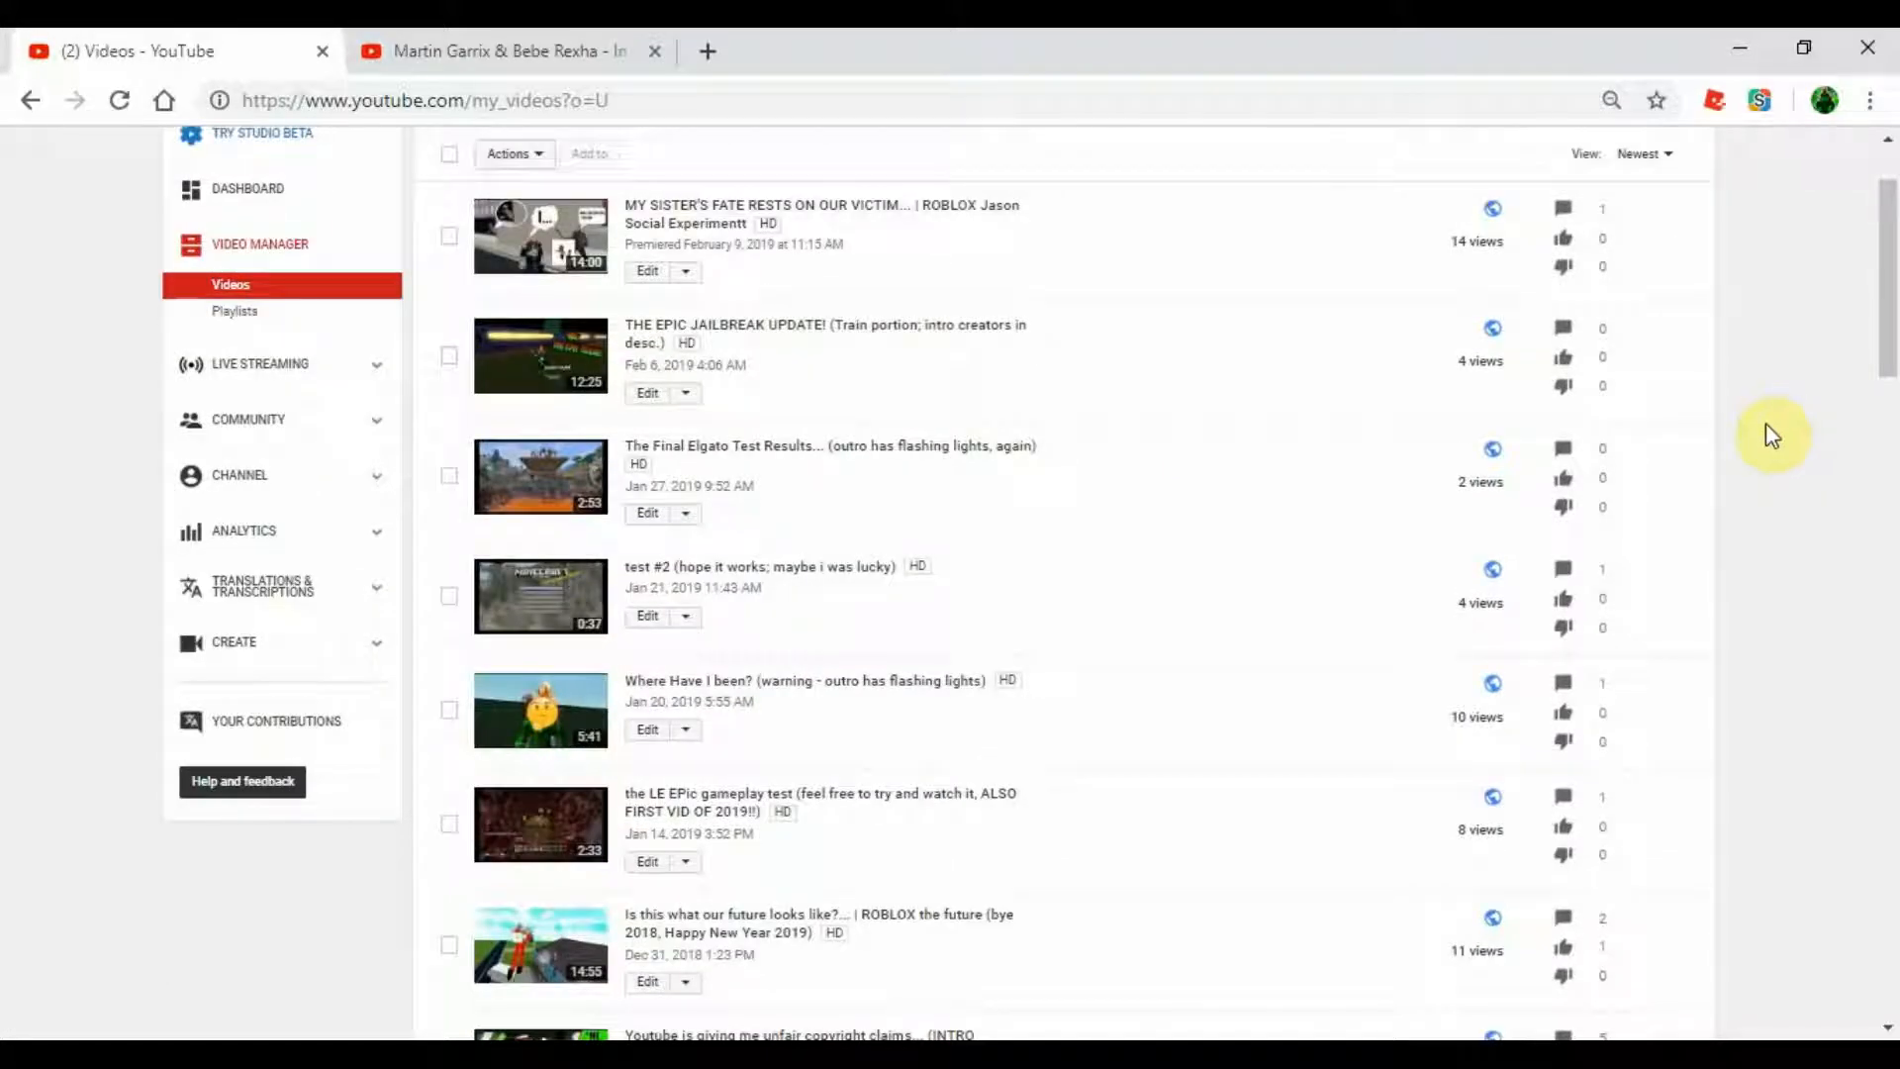
{"action": "scroll", "scroll_direction": "down", "scroll_amount": 3}
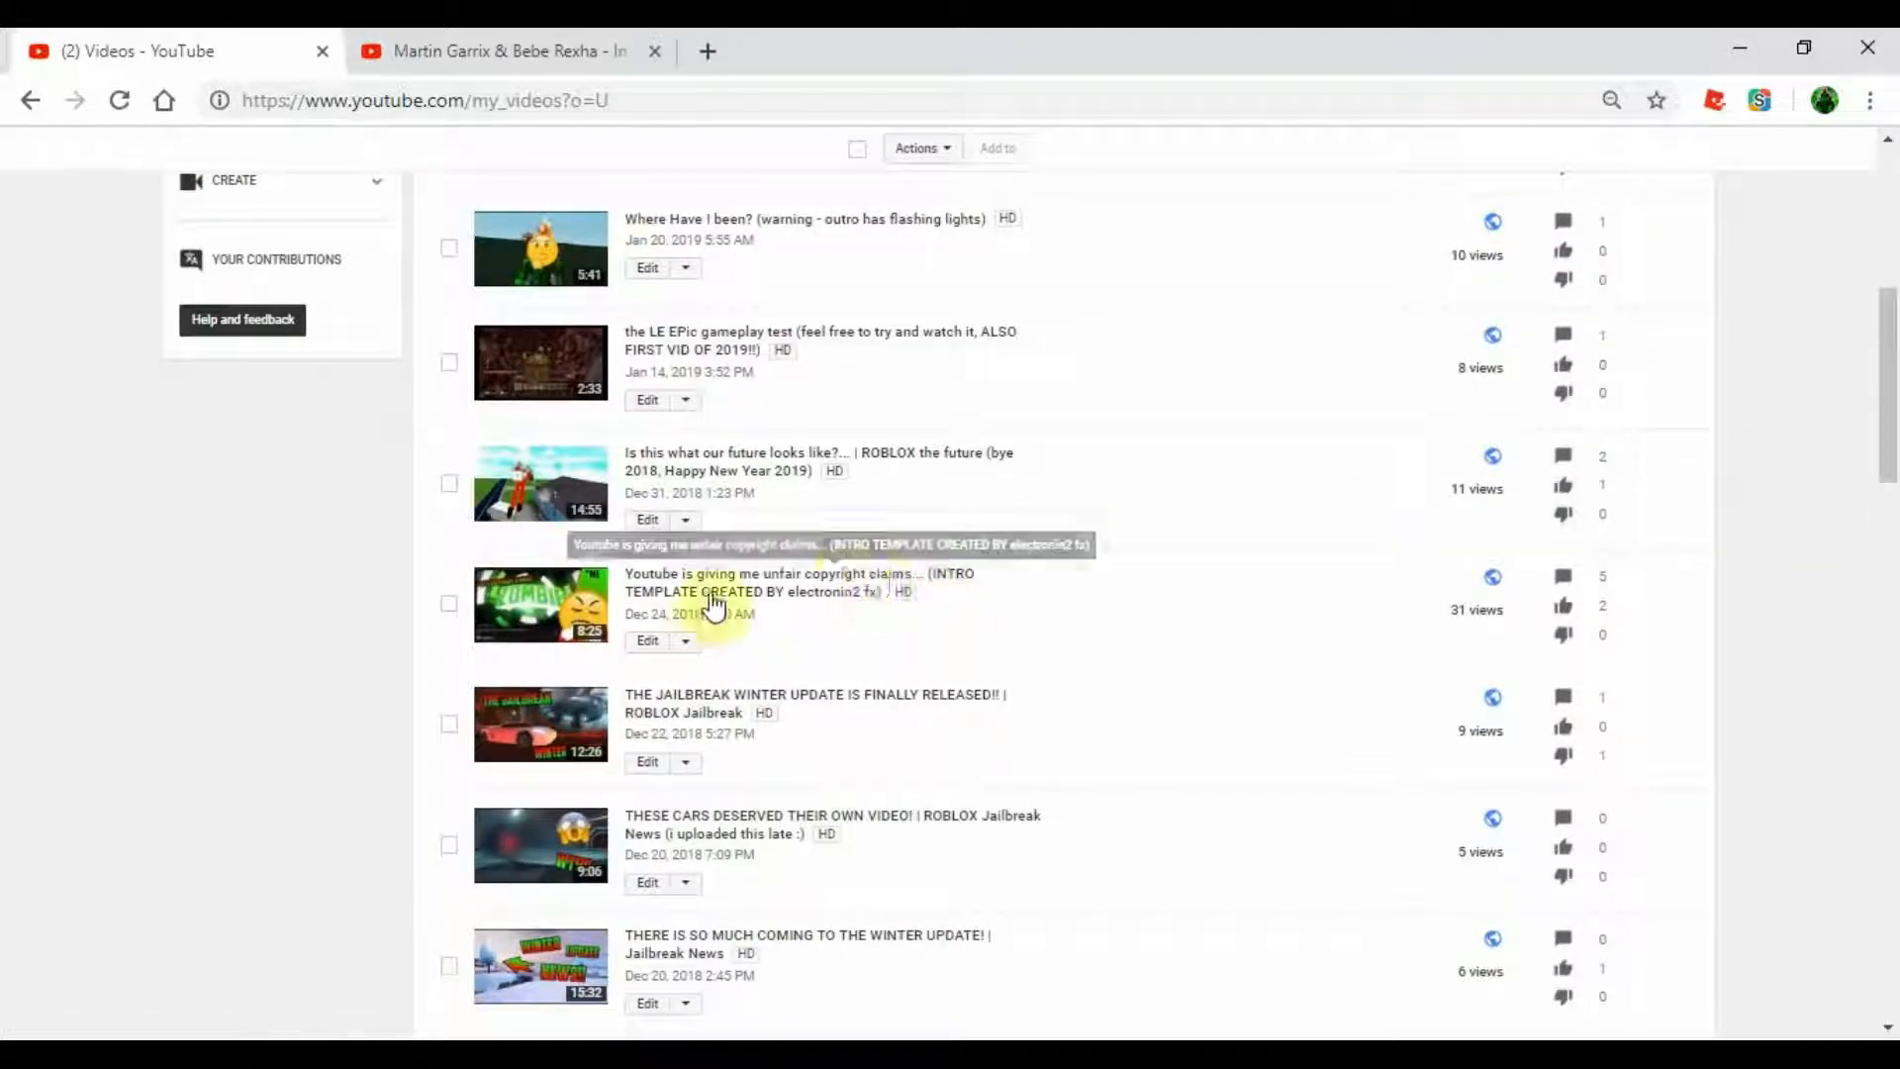
{"action": "mouse_move", "coordinate": [1829, 703]}
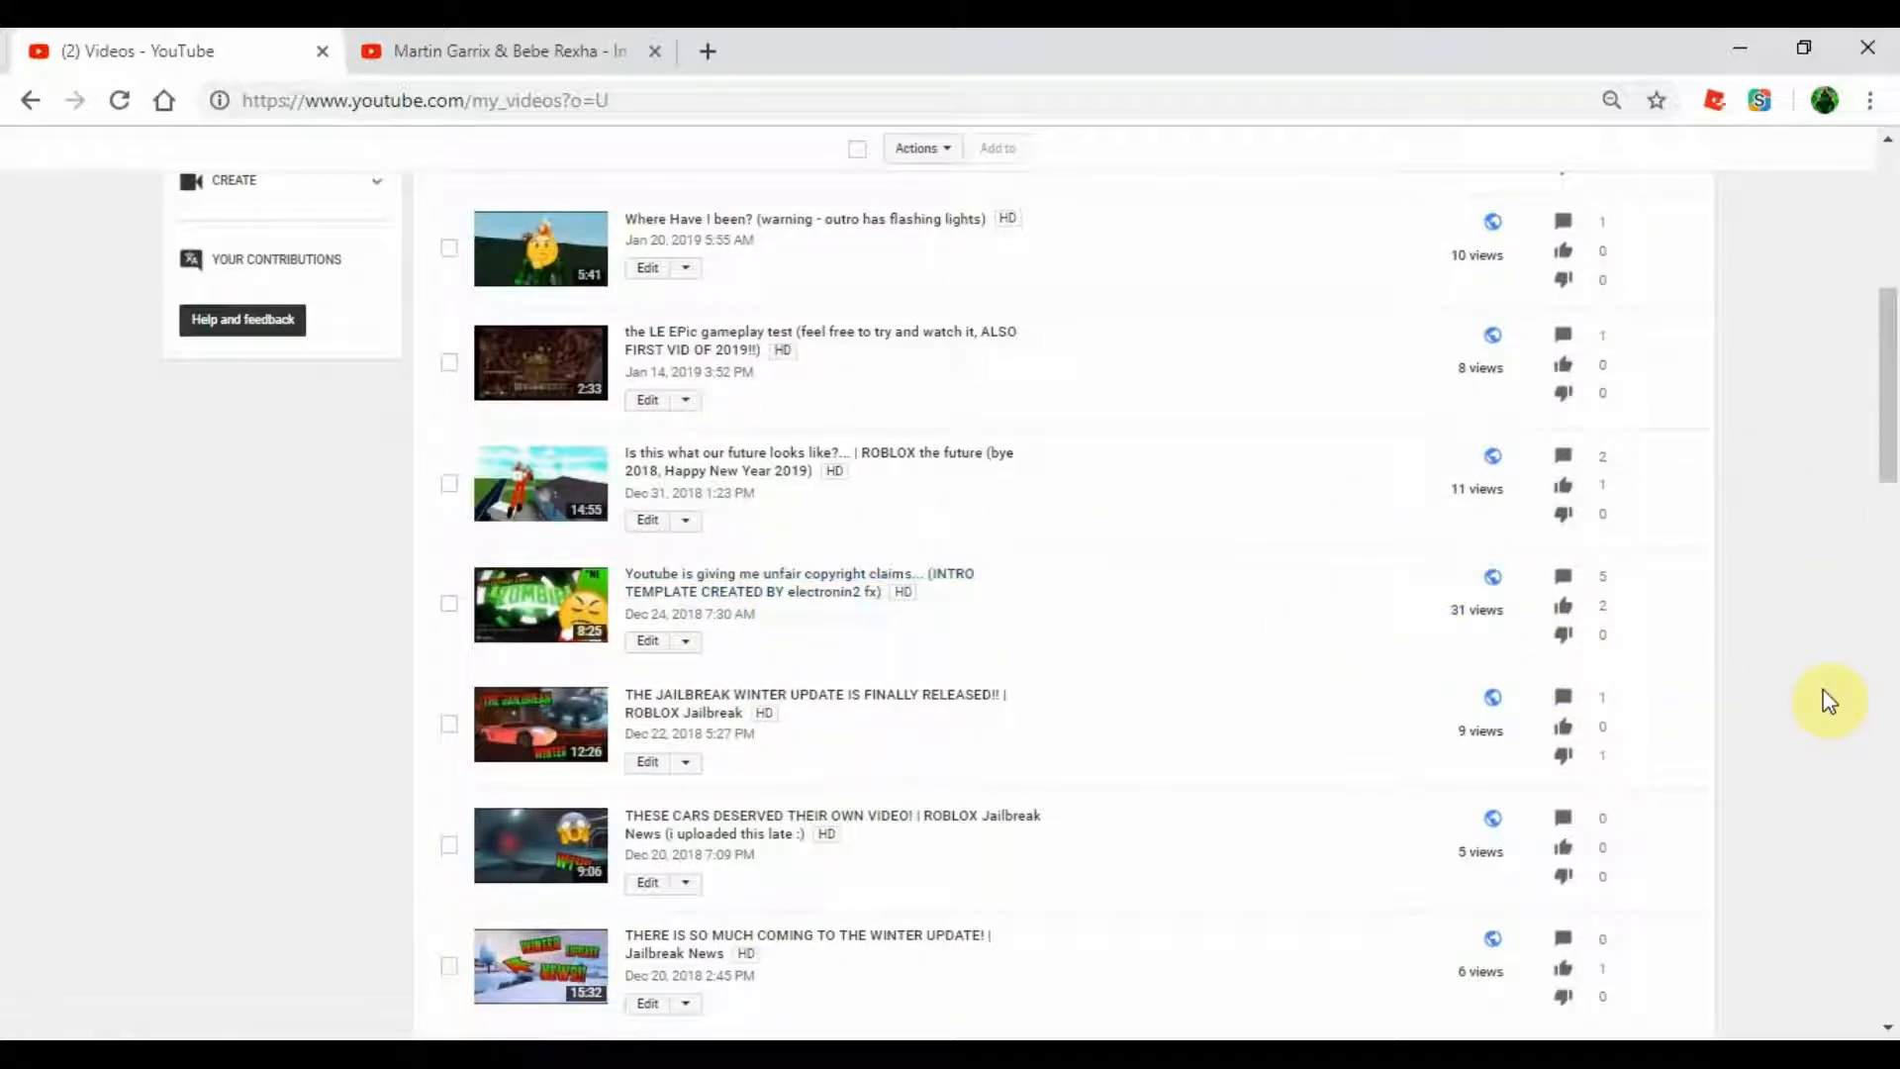
{"action": "mouse_move", "coordinate": [1385, 564]}
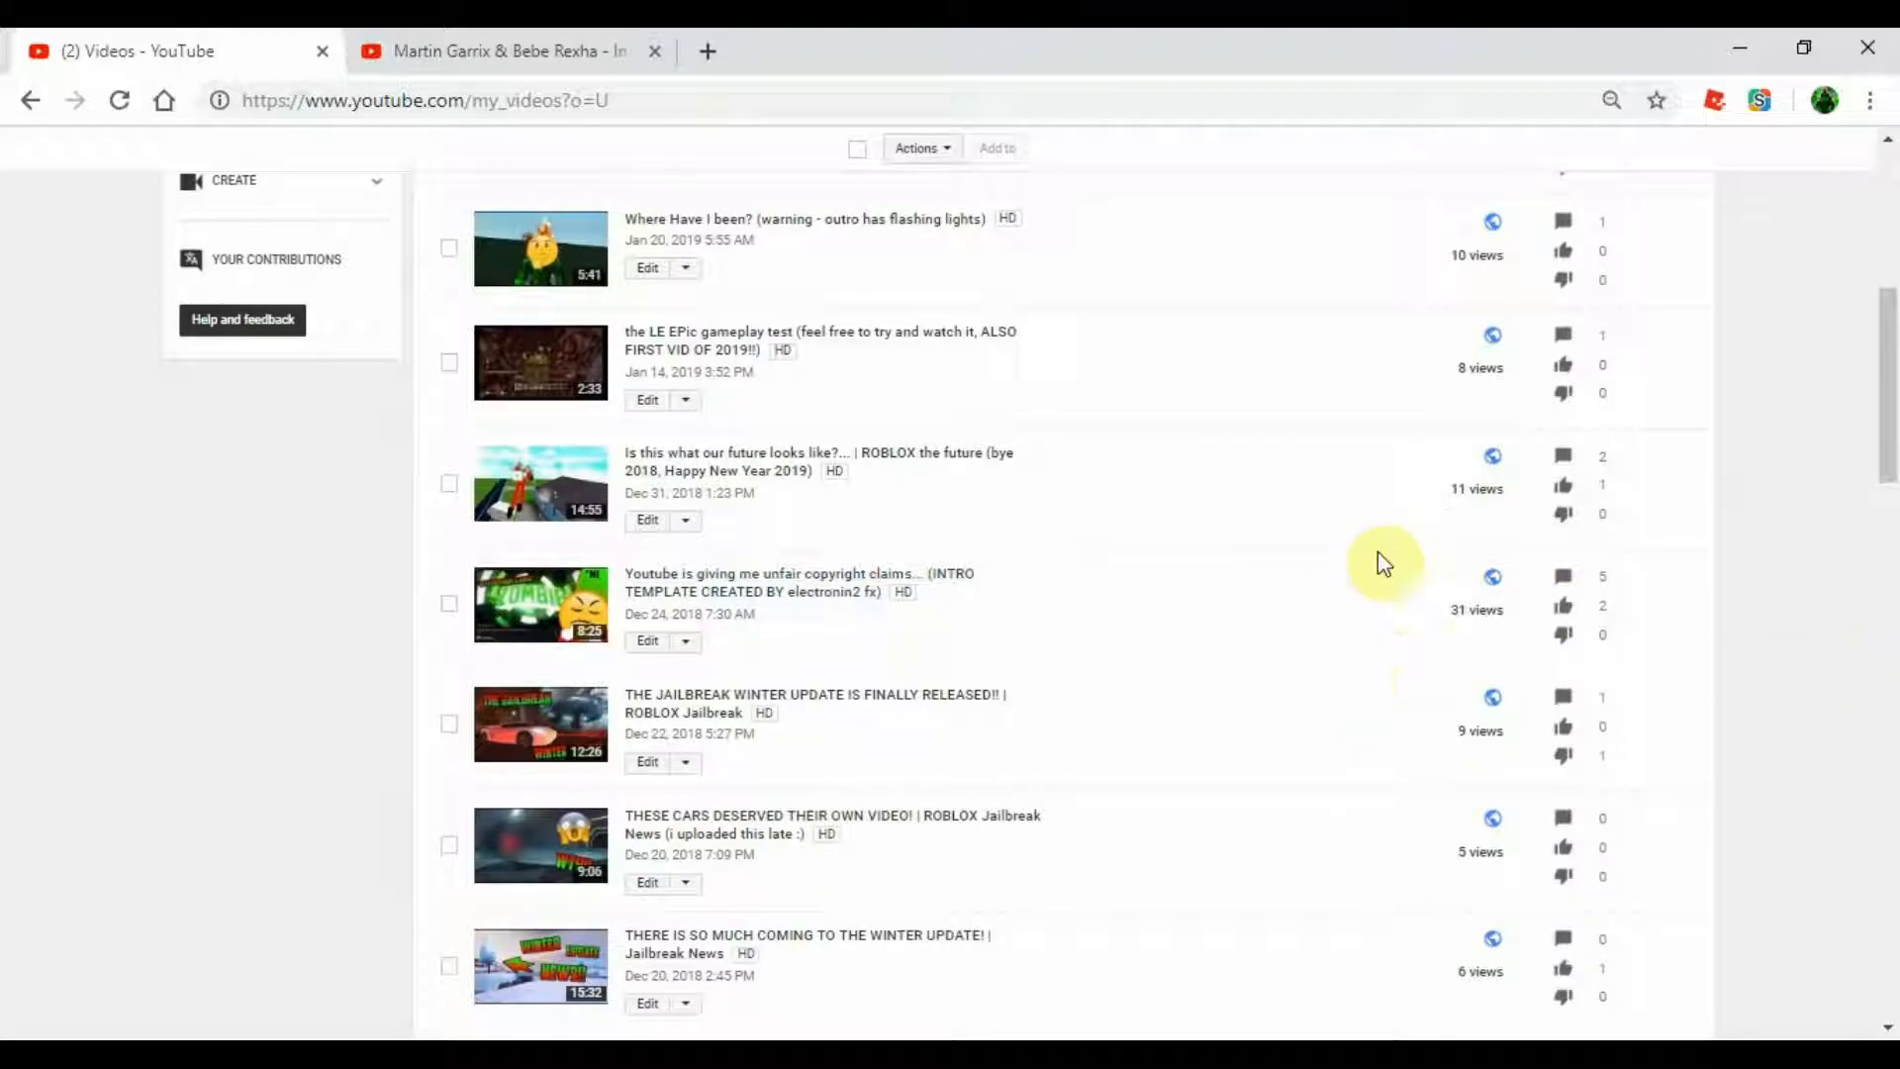
{"action": "mouse_move", "coordinate": [1393, 546]}
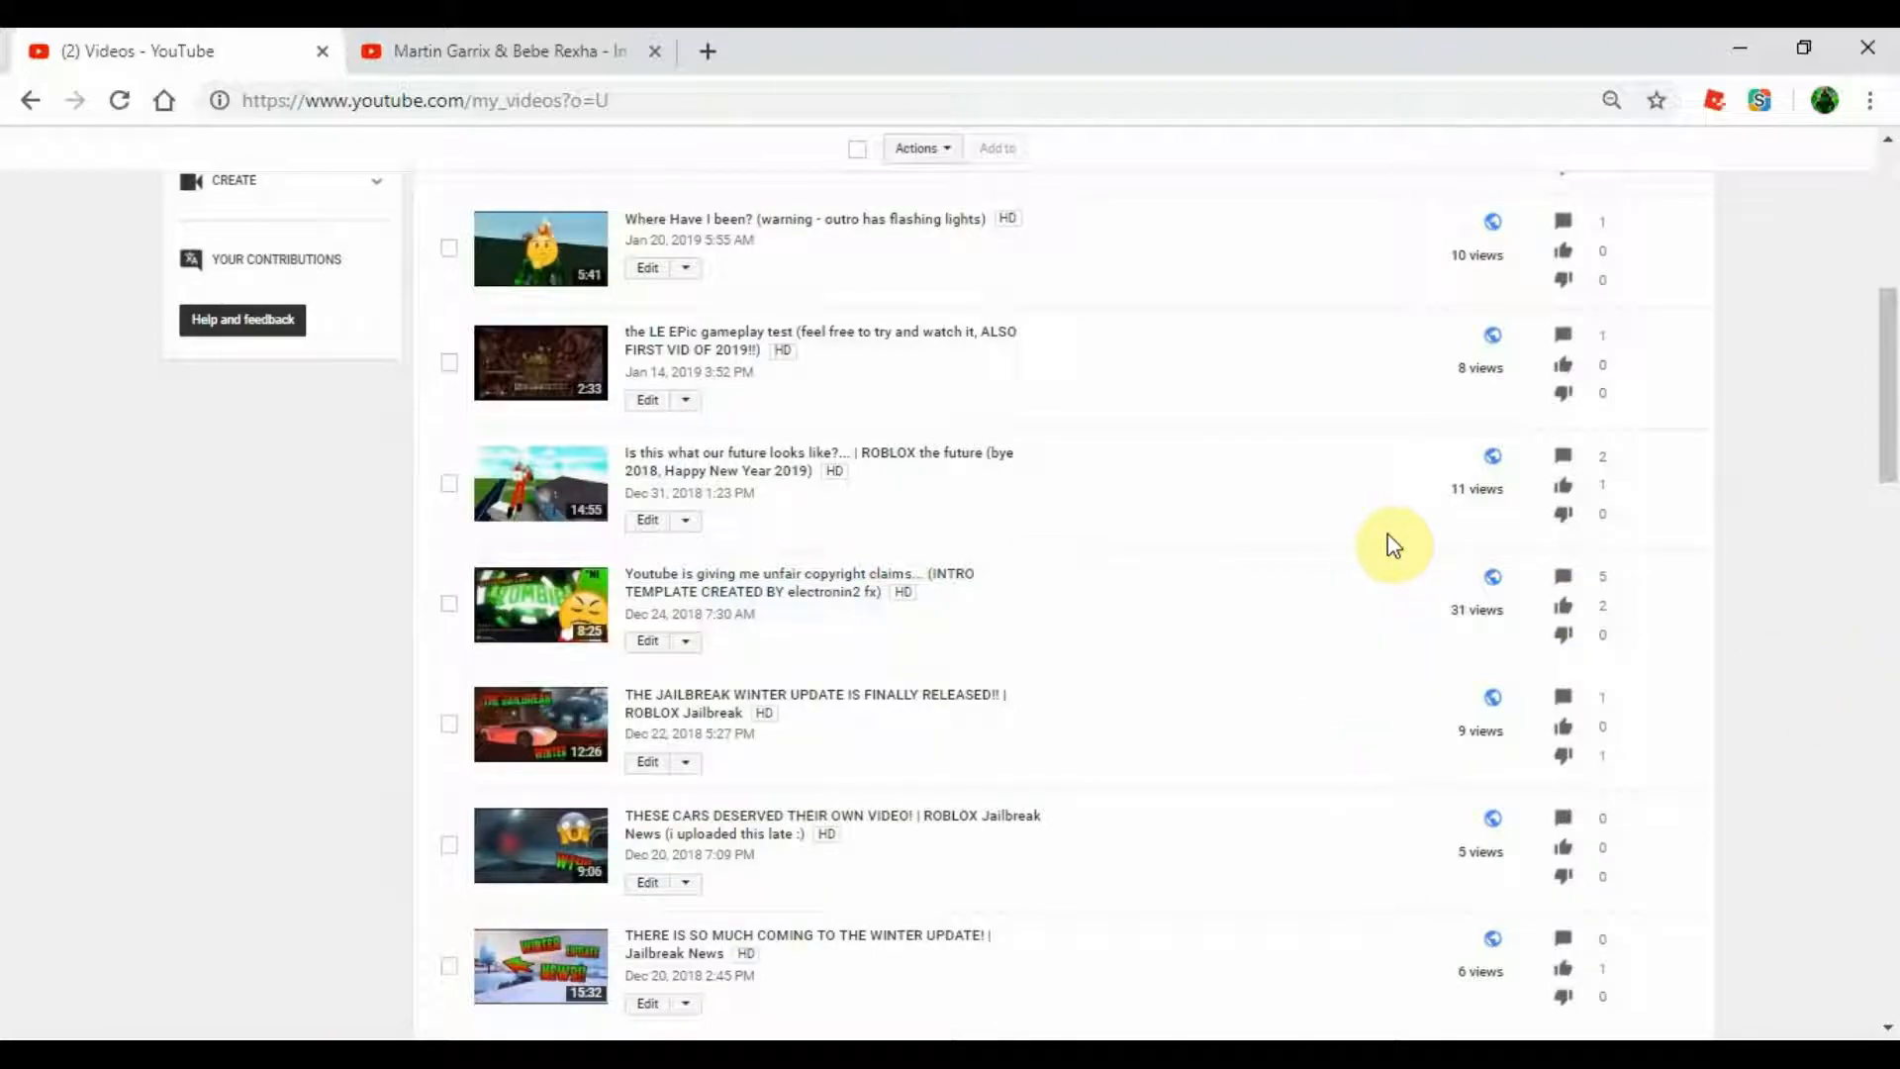
{"action": "scroll", "scroll_direction": "up", "scroll_amount": 3}
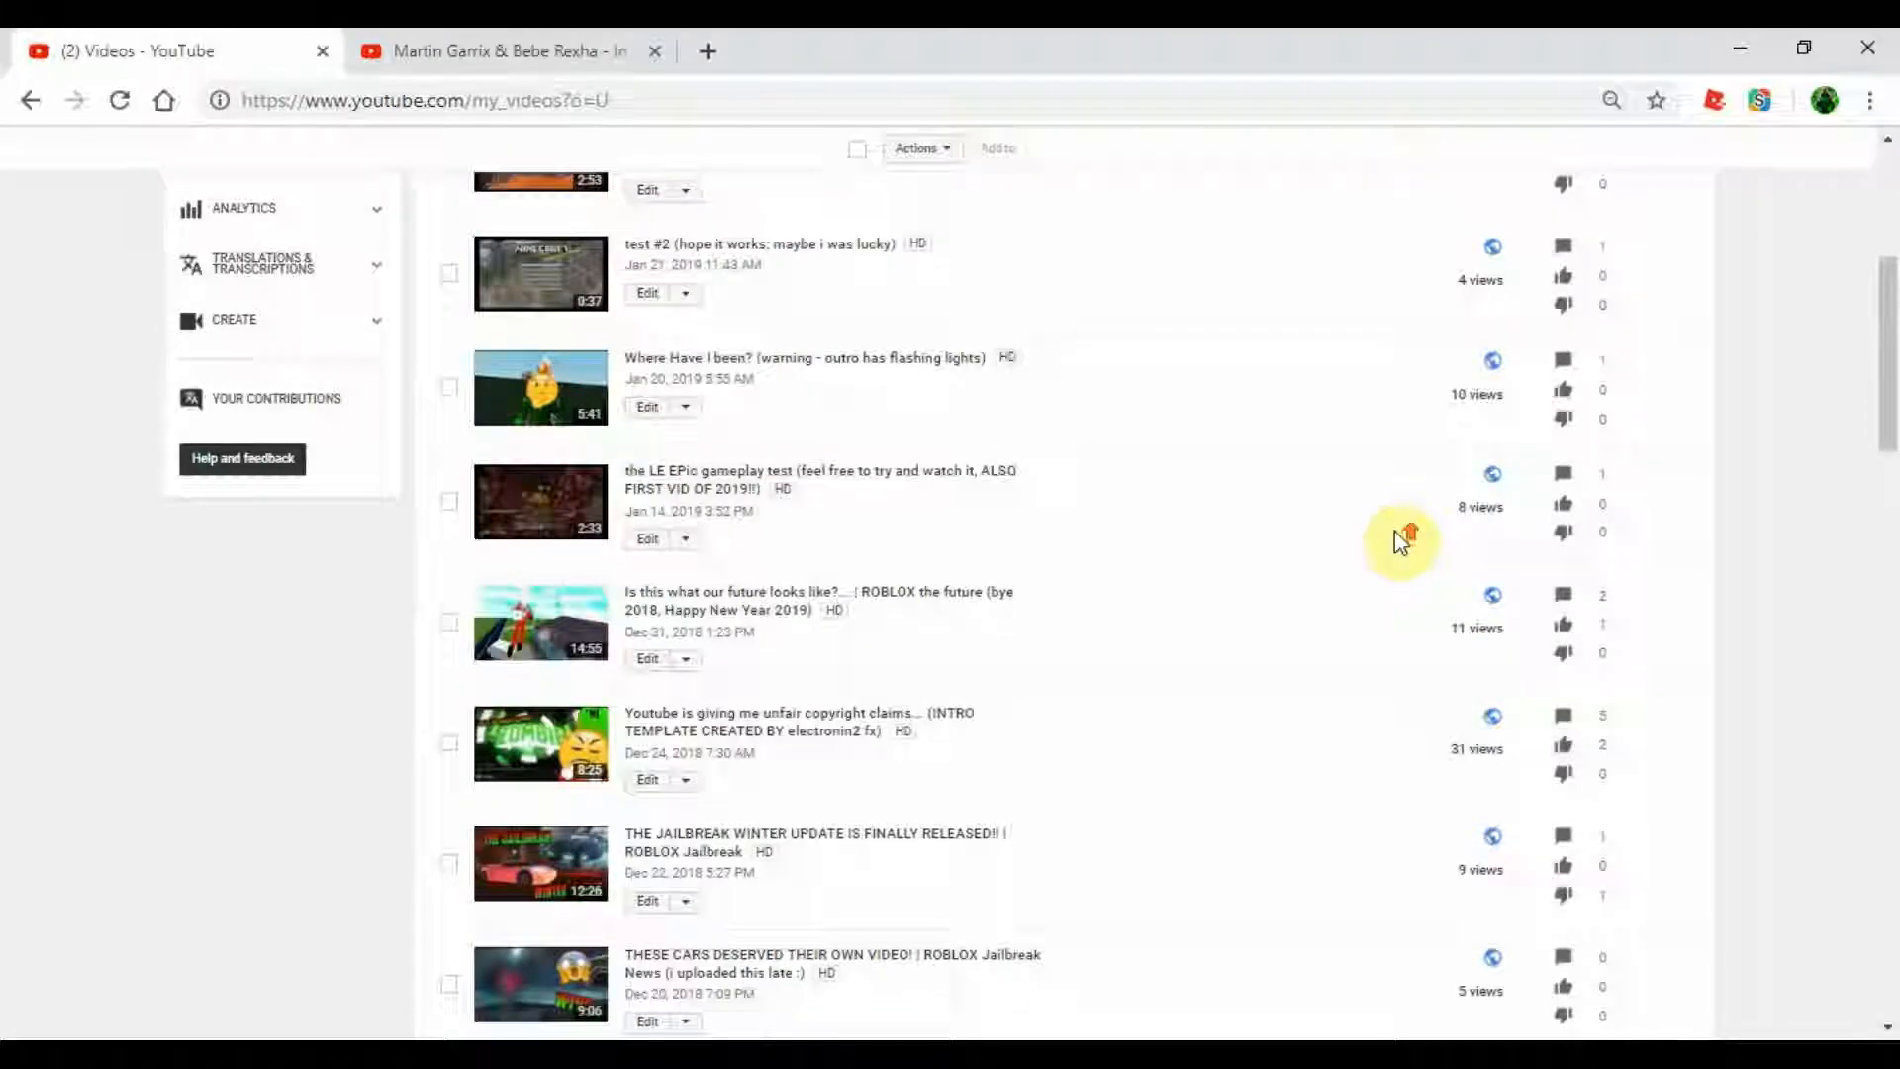
{"action": "scroll", "scroll_direction": "up", "scroll_amount": 3}
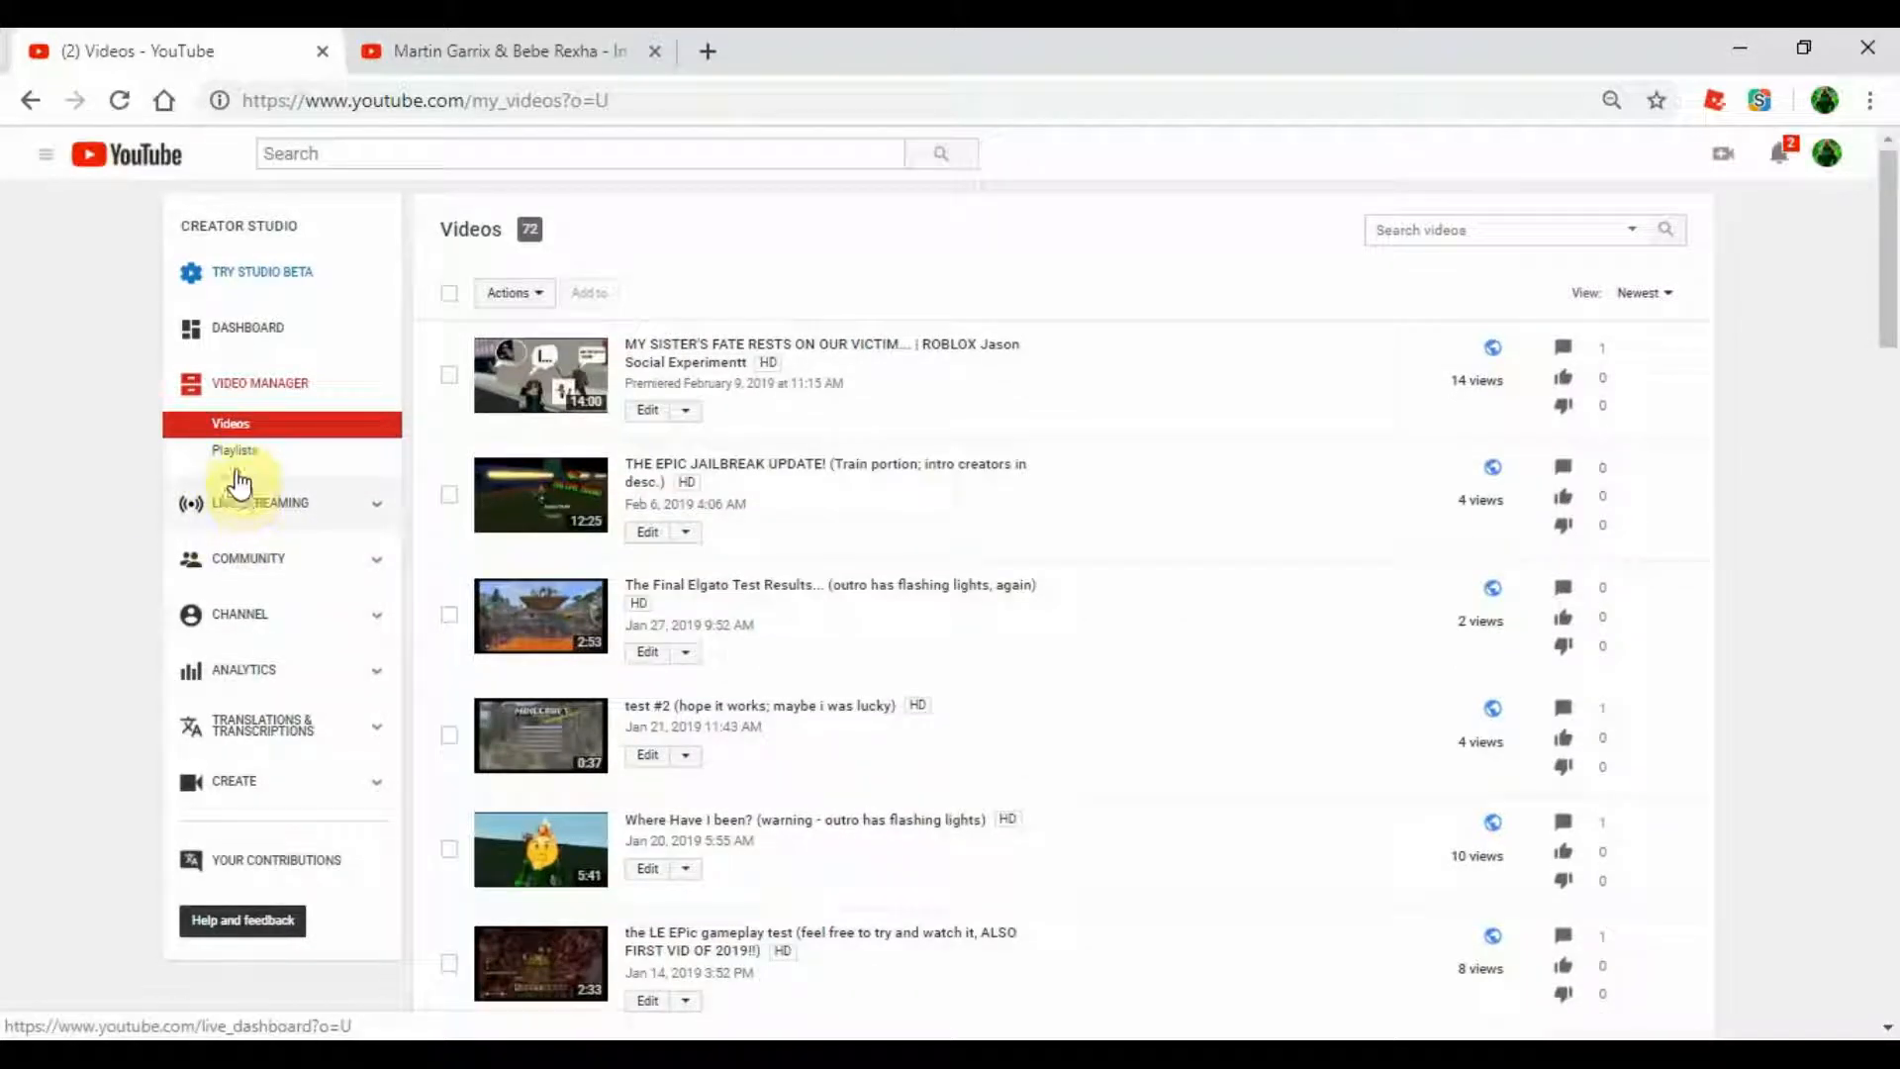
{"action": "mouse_move", "coordinate": [1884, 588]}
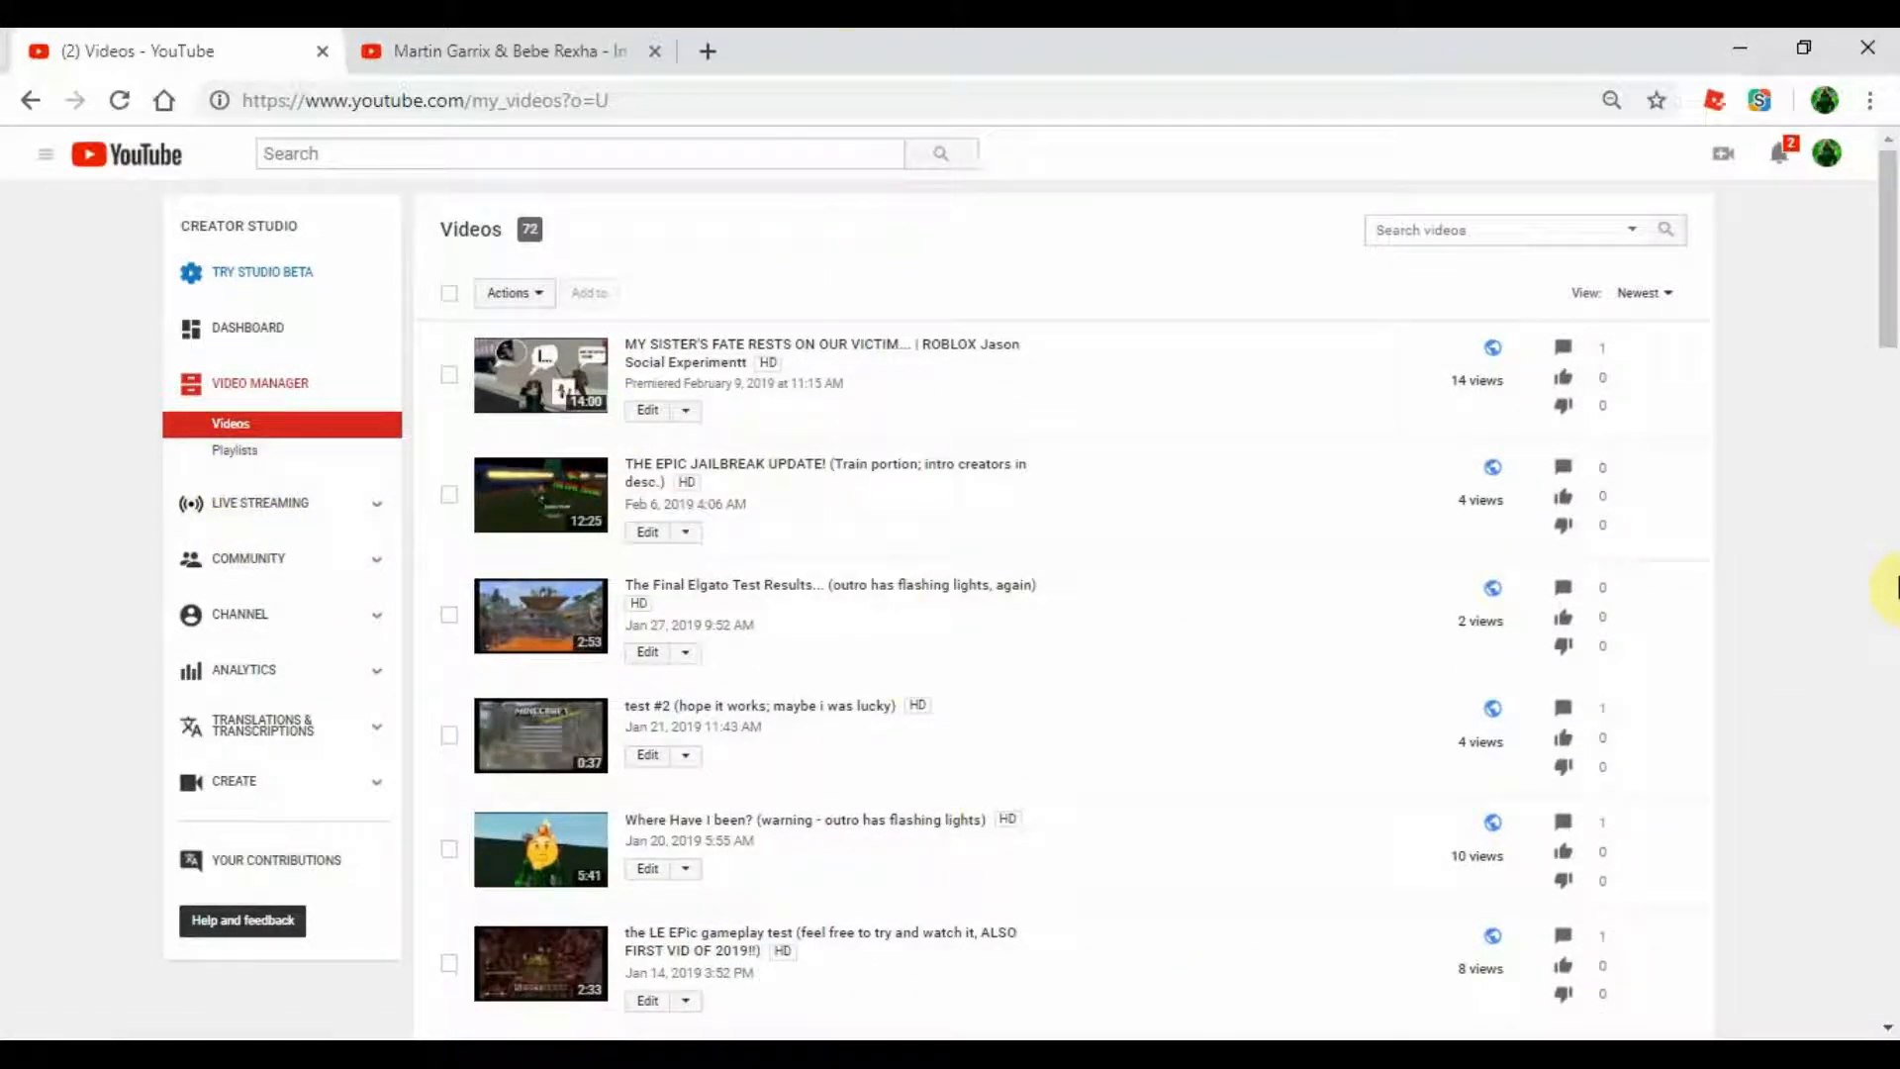
{"action": "scroll", "scroll_direction": "down", "scroll_amount": 3}
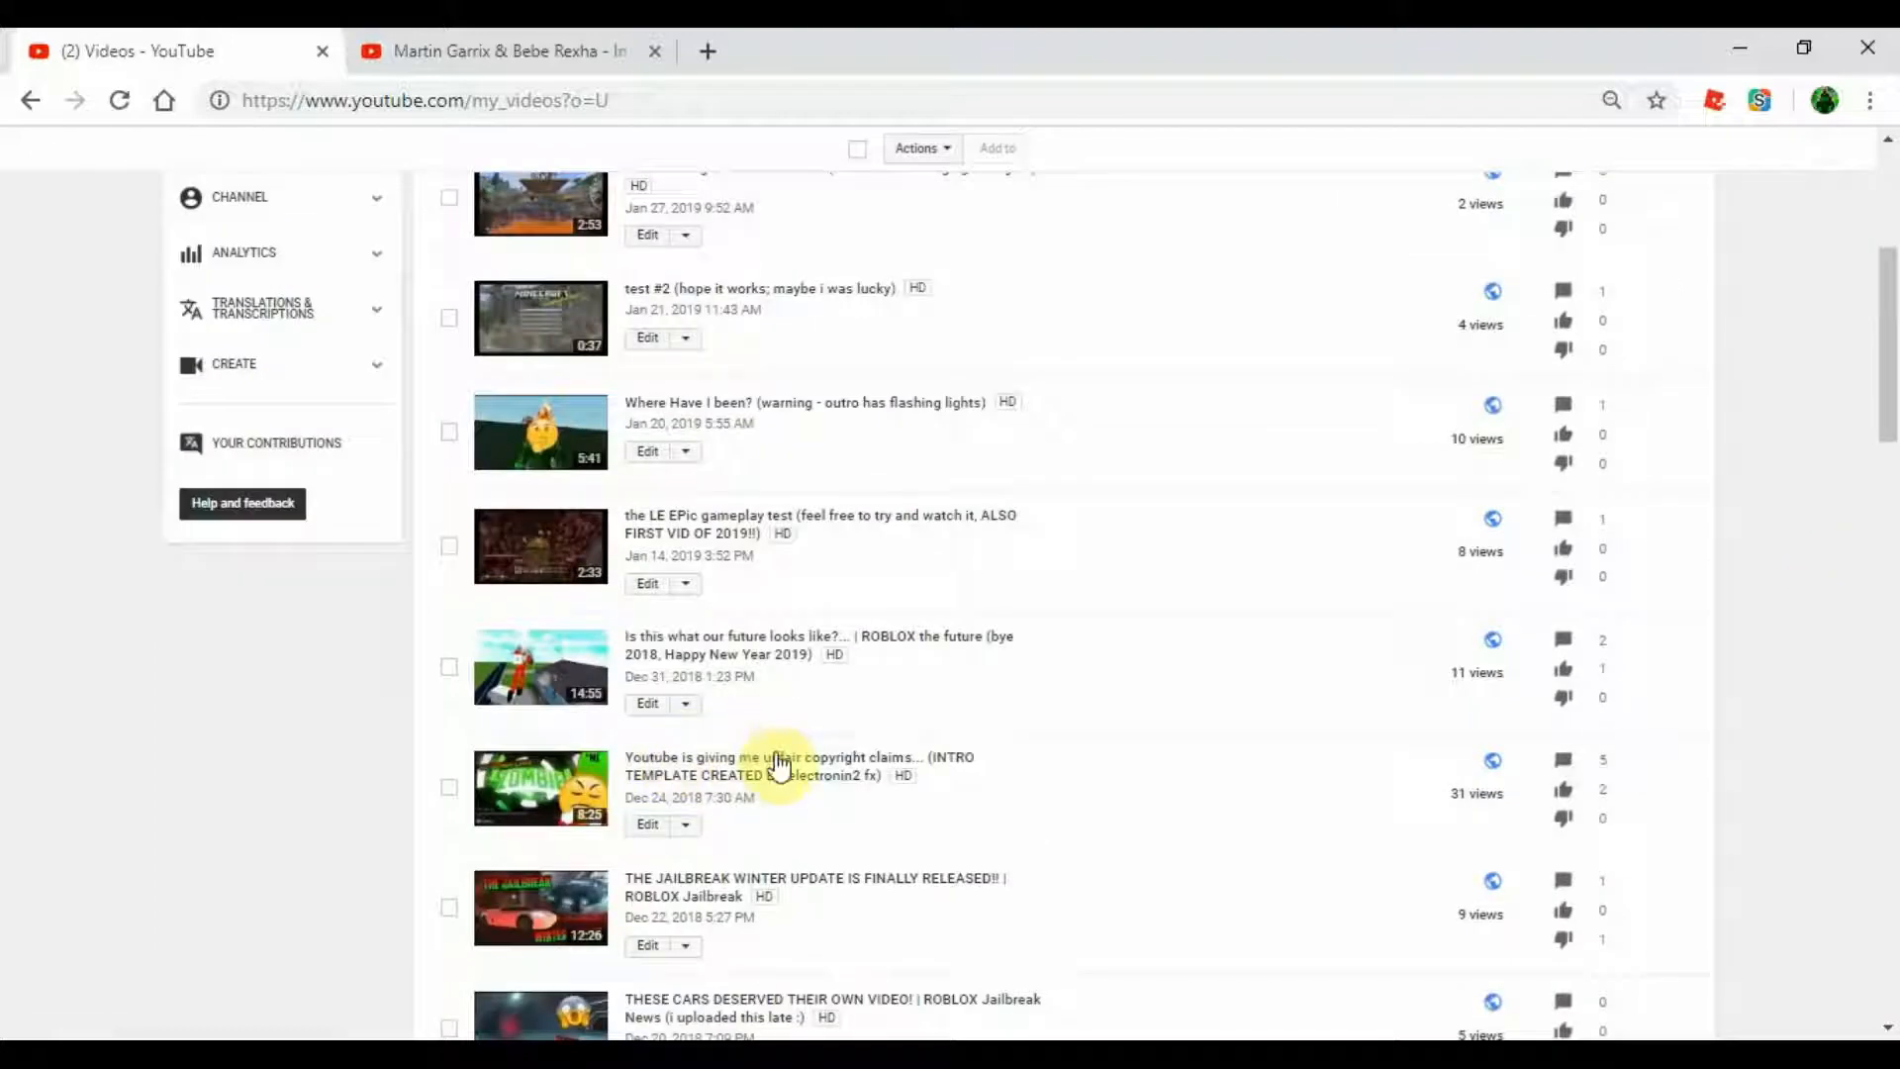
{"action": "mouse_move", "coordinate": [1829, 736]}
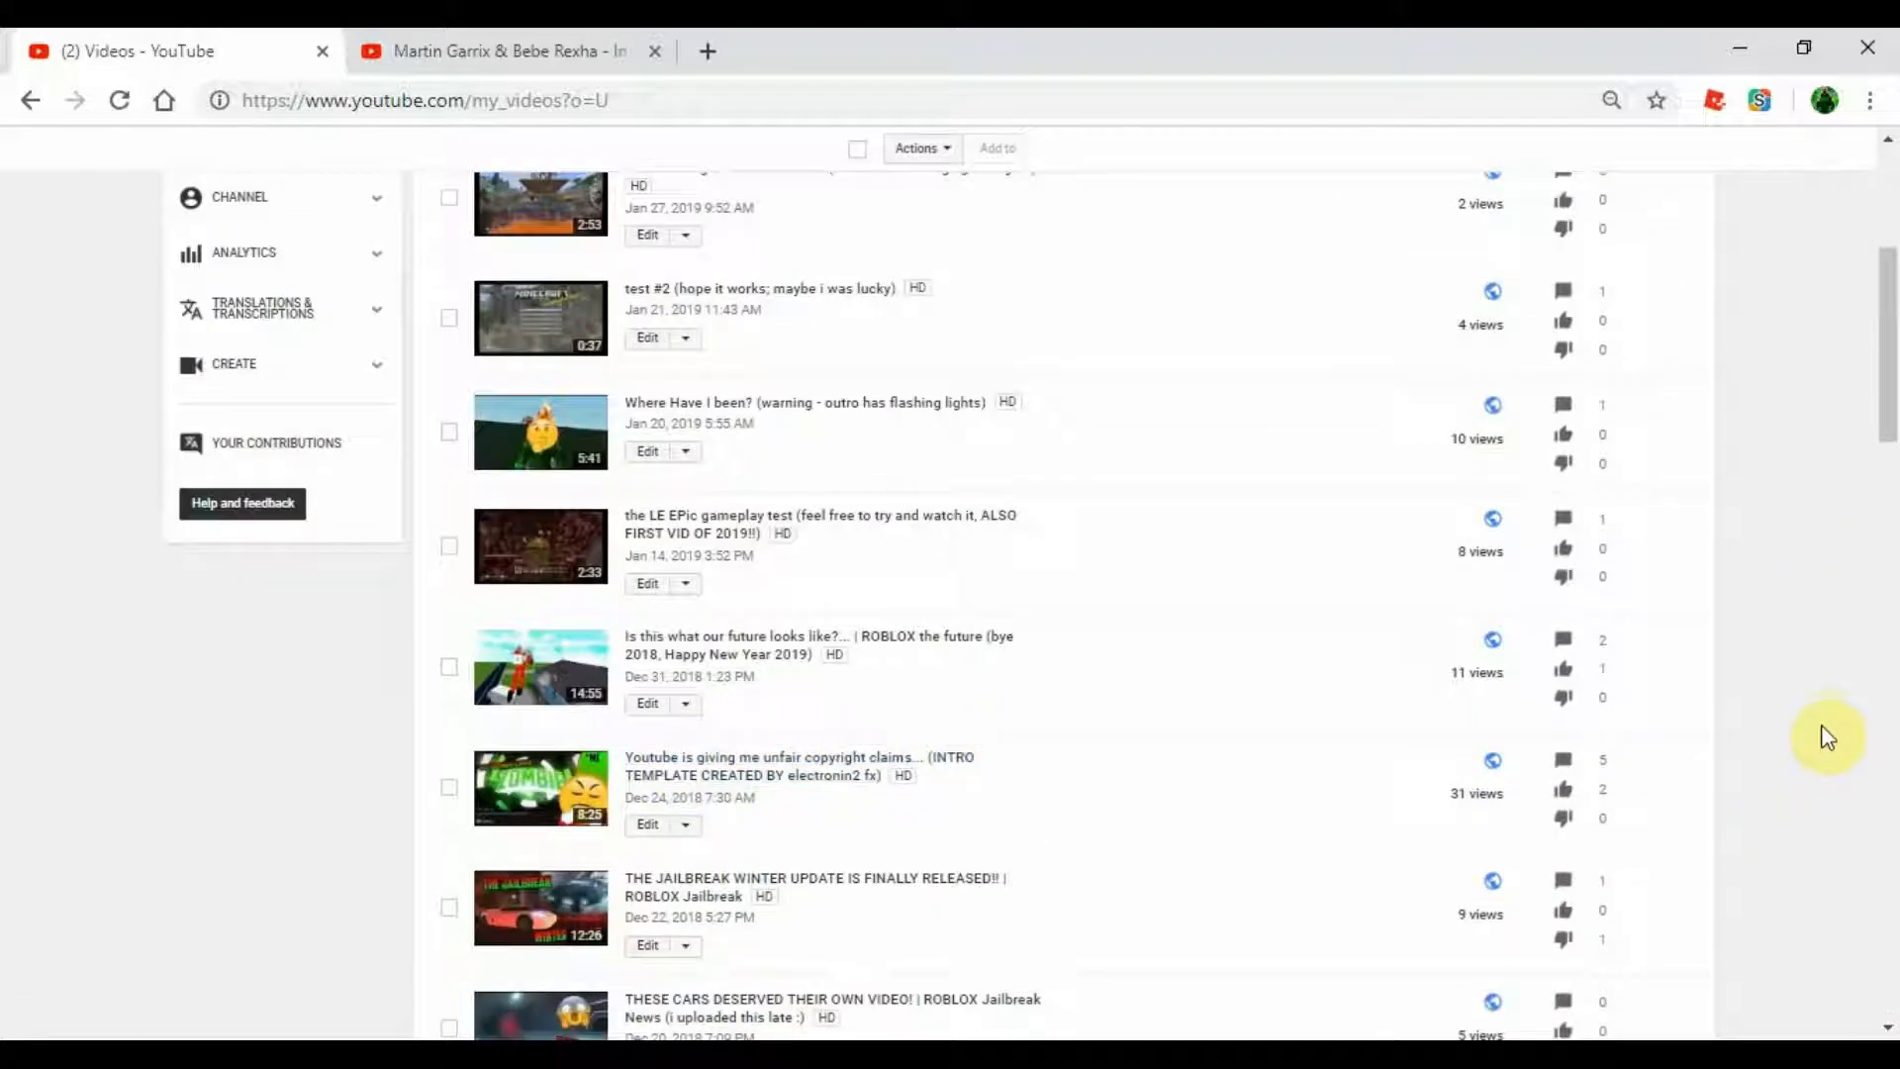
{"action": "mouse_move", "coordinate": [1745, 570]}
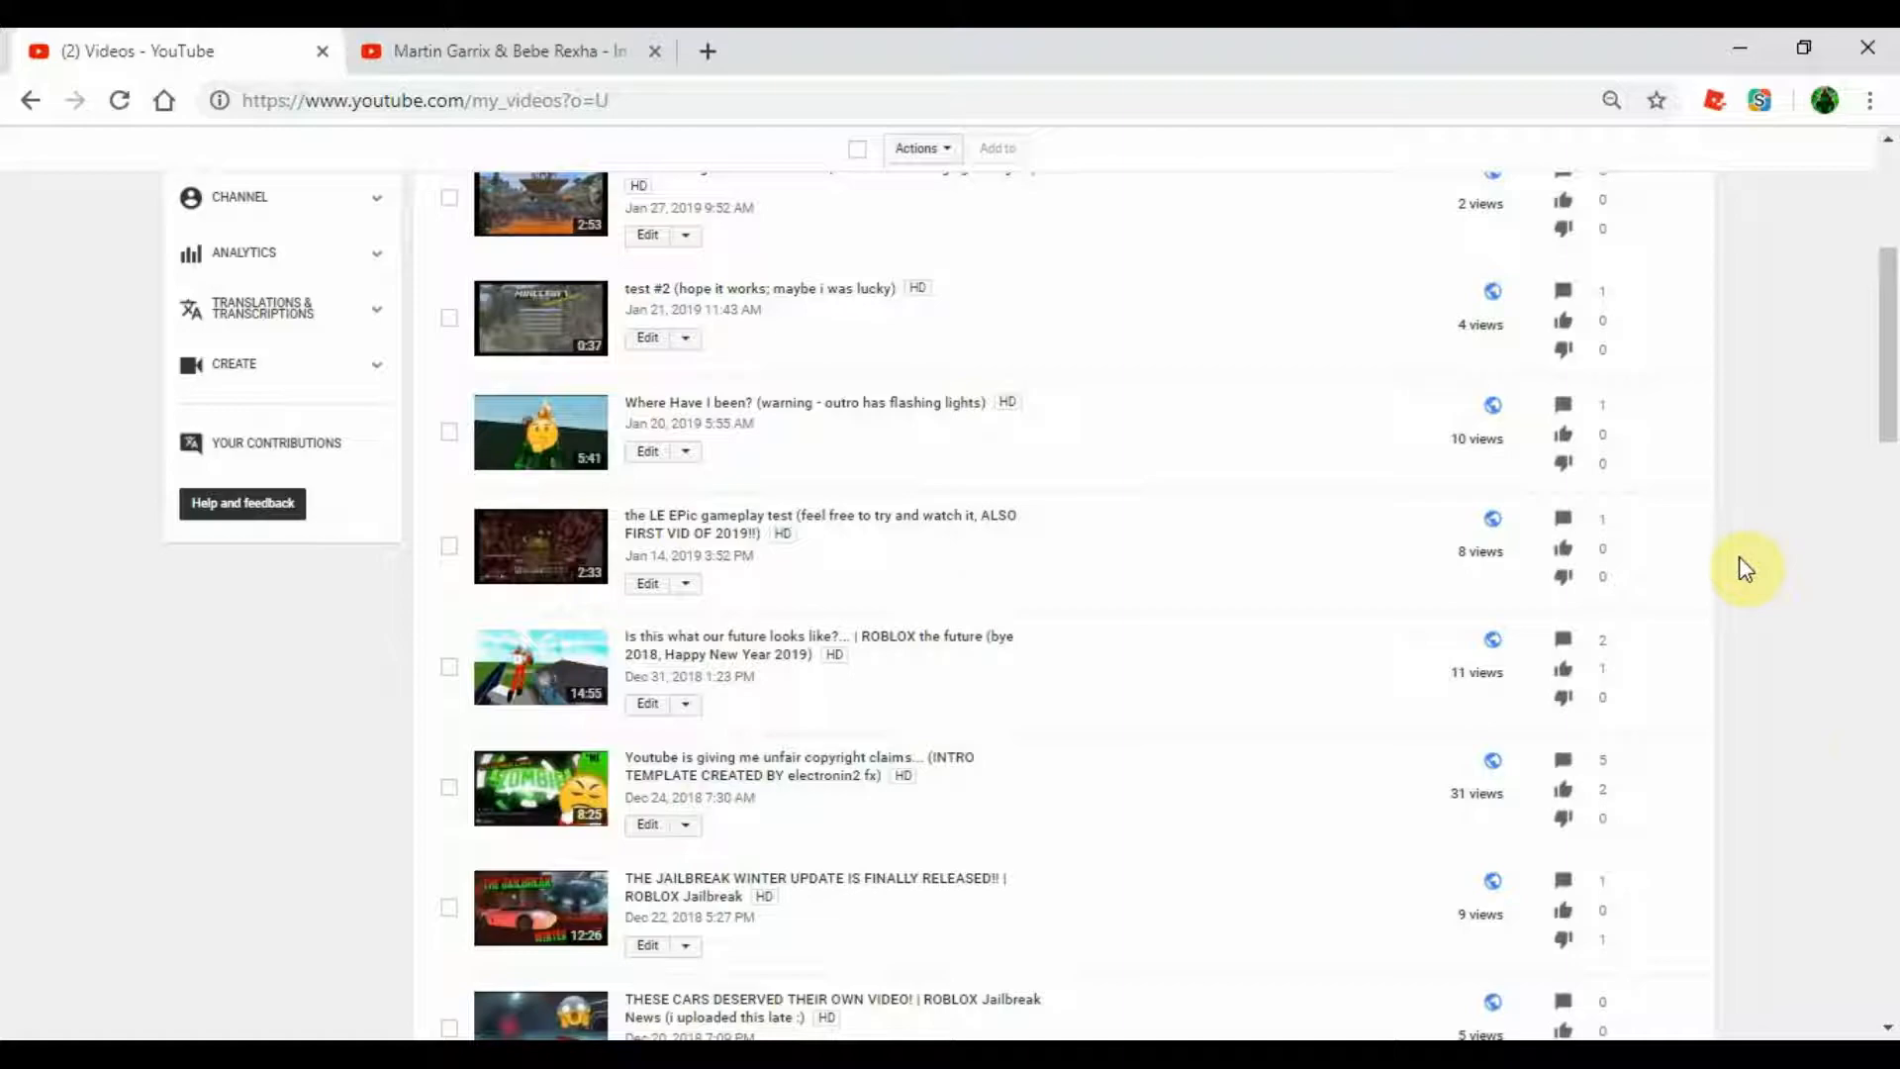
{"action": "scroll", "scroll_direction": "up", "scroll_amount": 3}
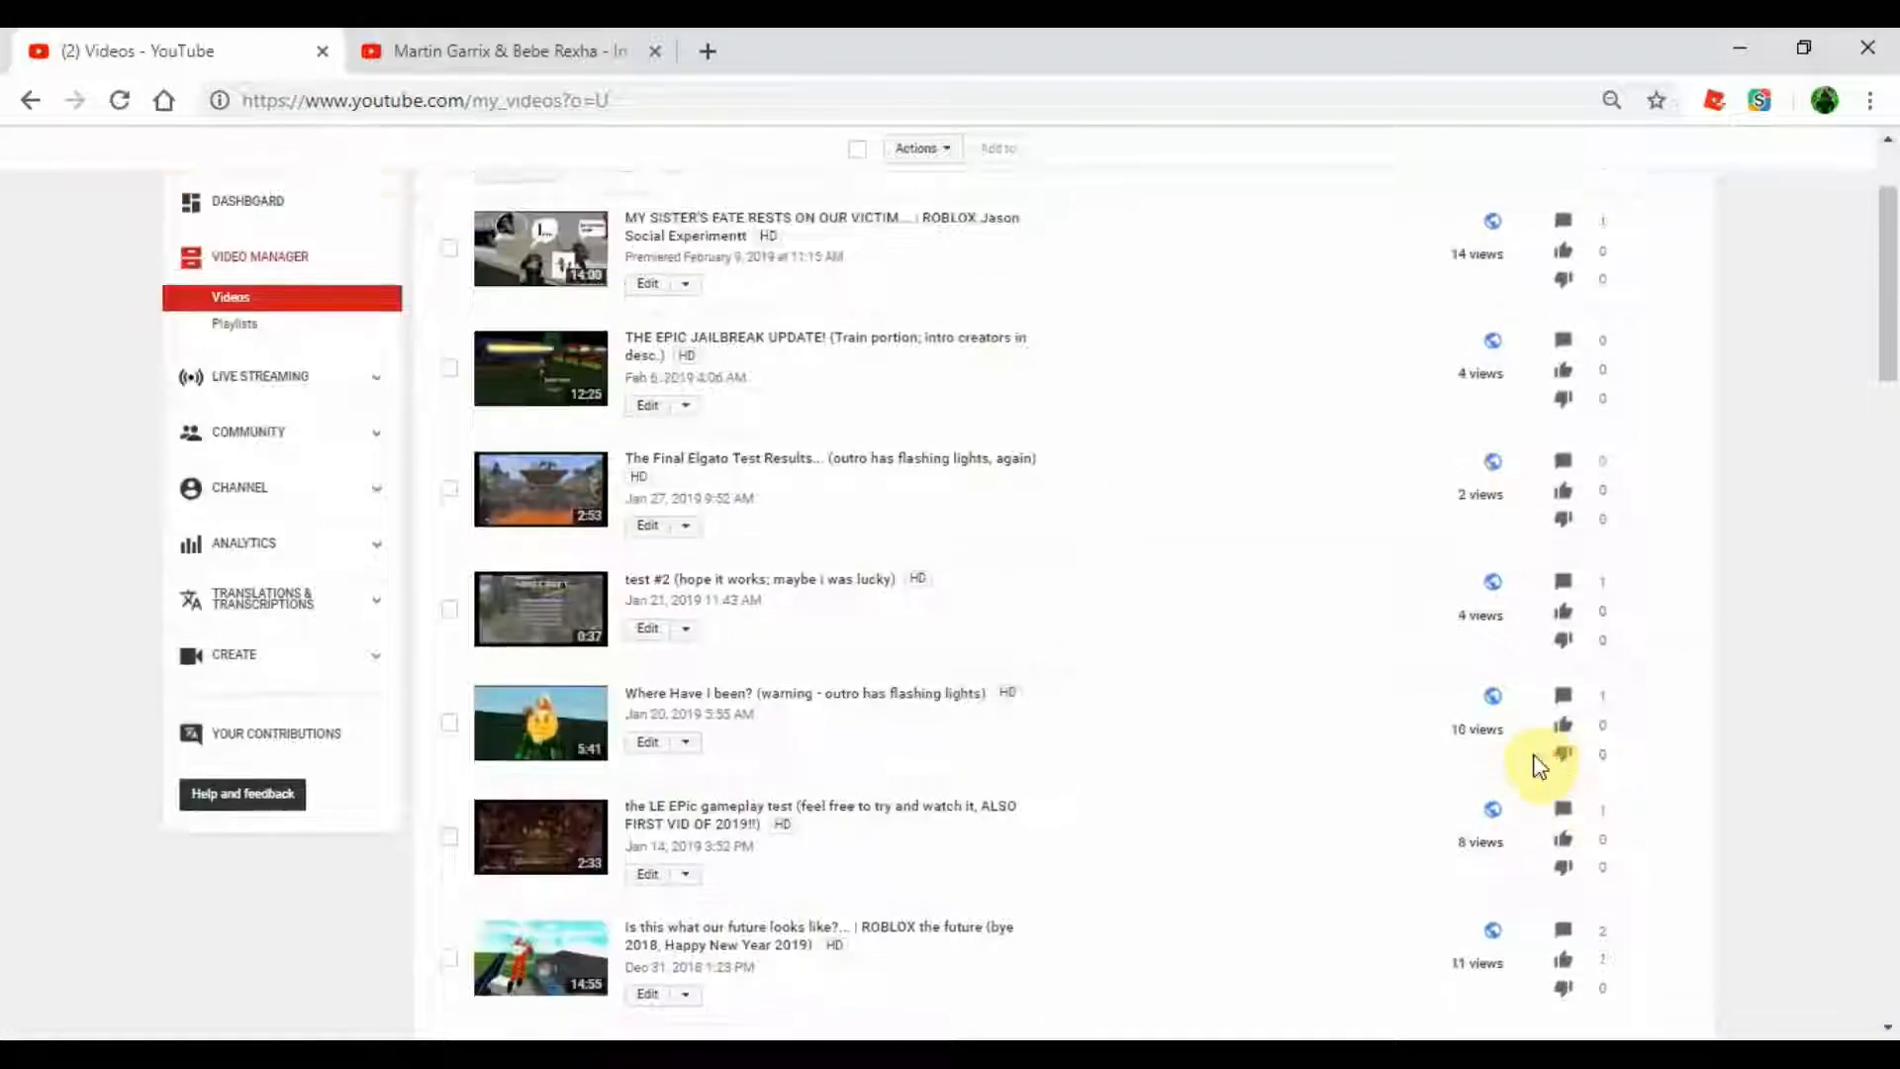
{"action": "scroll", "scroll_direction": "up", "scroll_amount": 3}
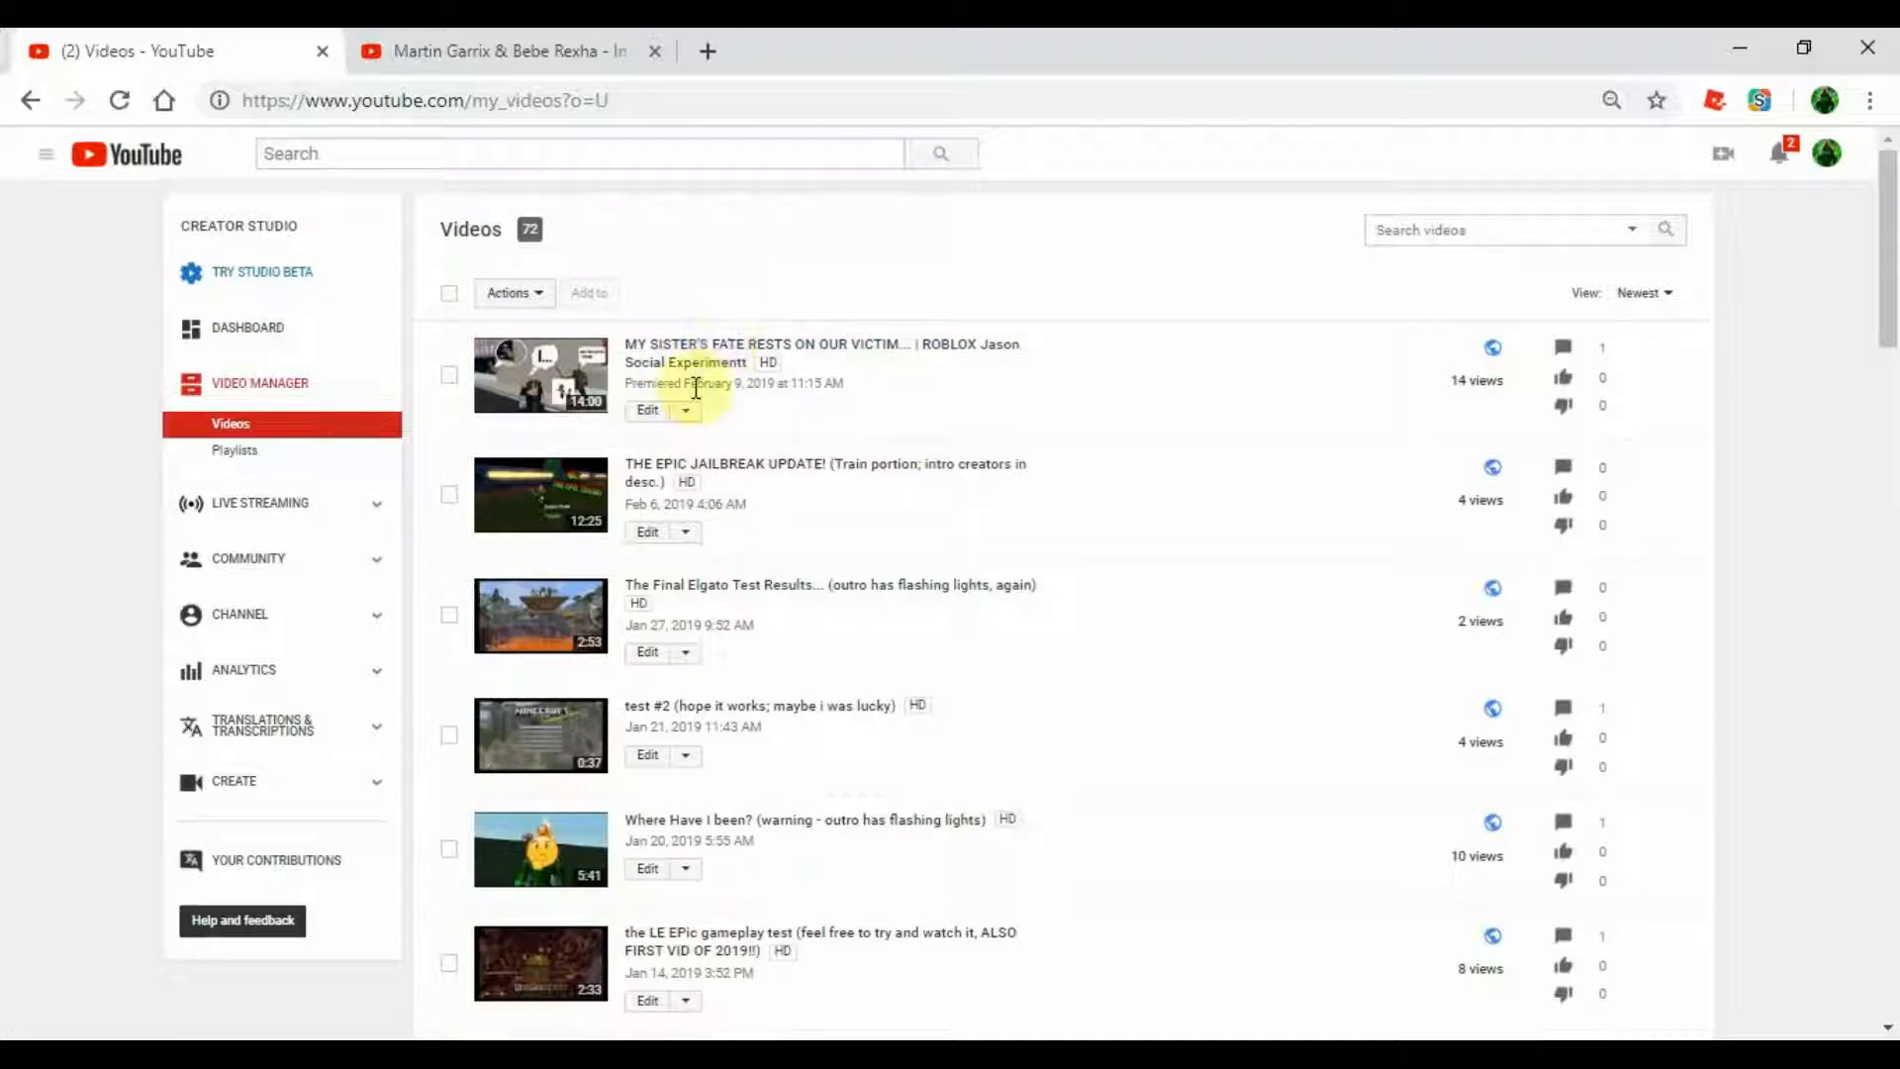
{"action": "scroll", "scroll_direction": "down", "scroll_amount": 3}
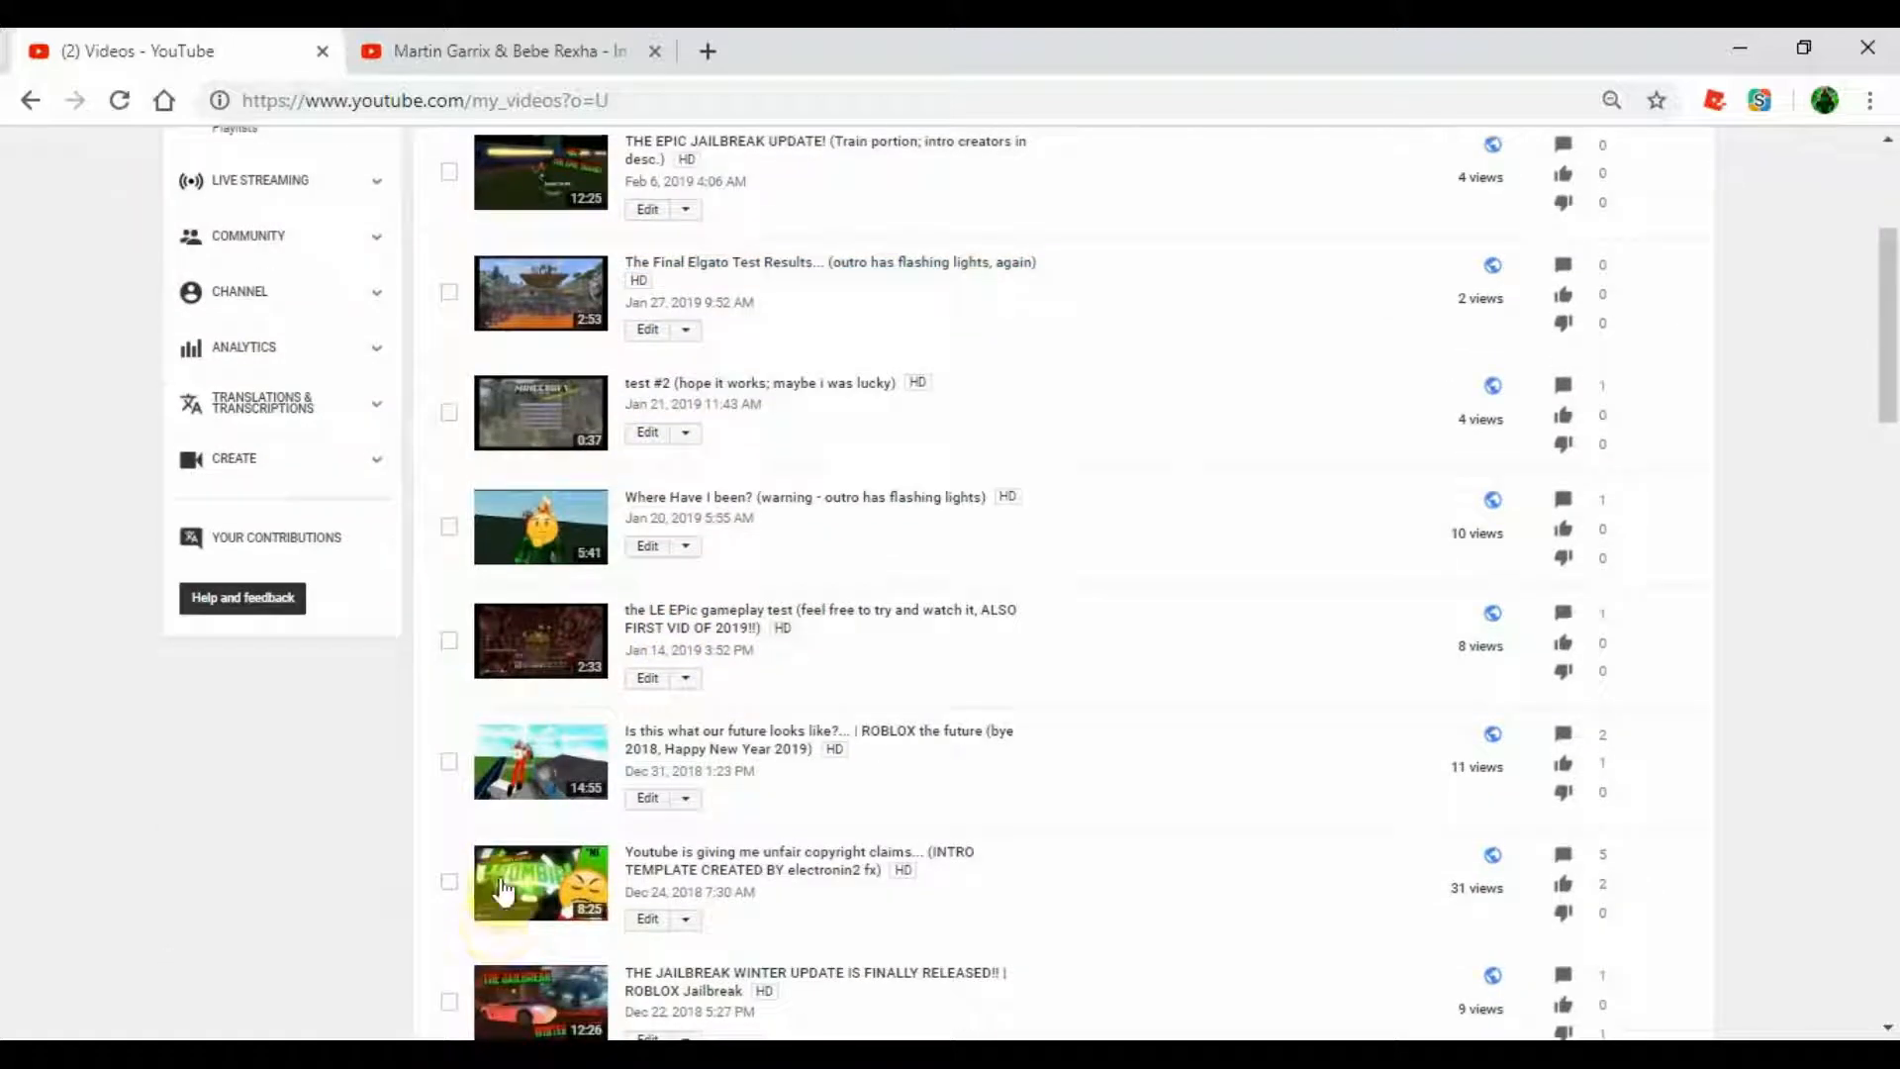
{"action": "scroll", "scroll_direction": "up", "scroll_amount": 3}
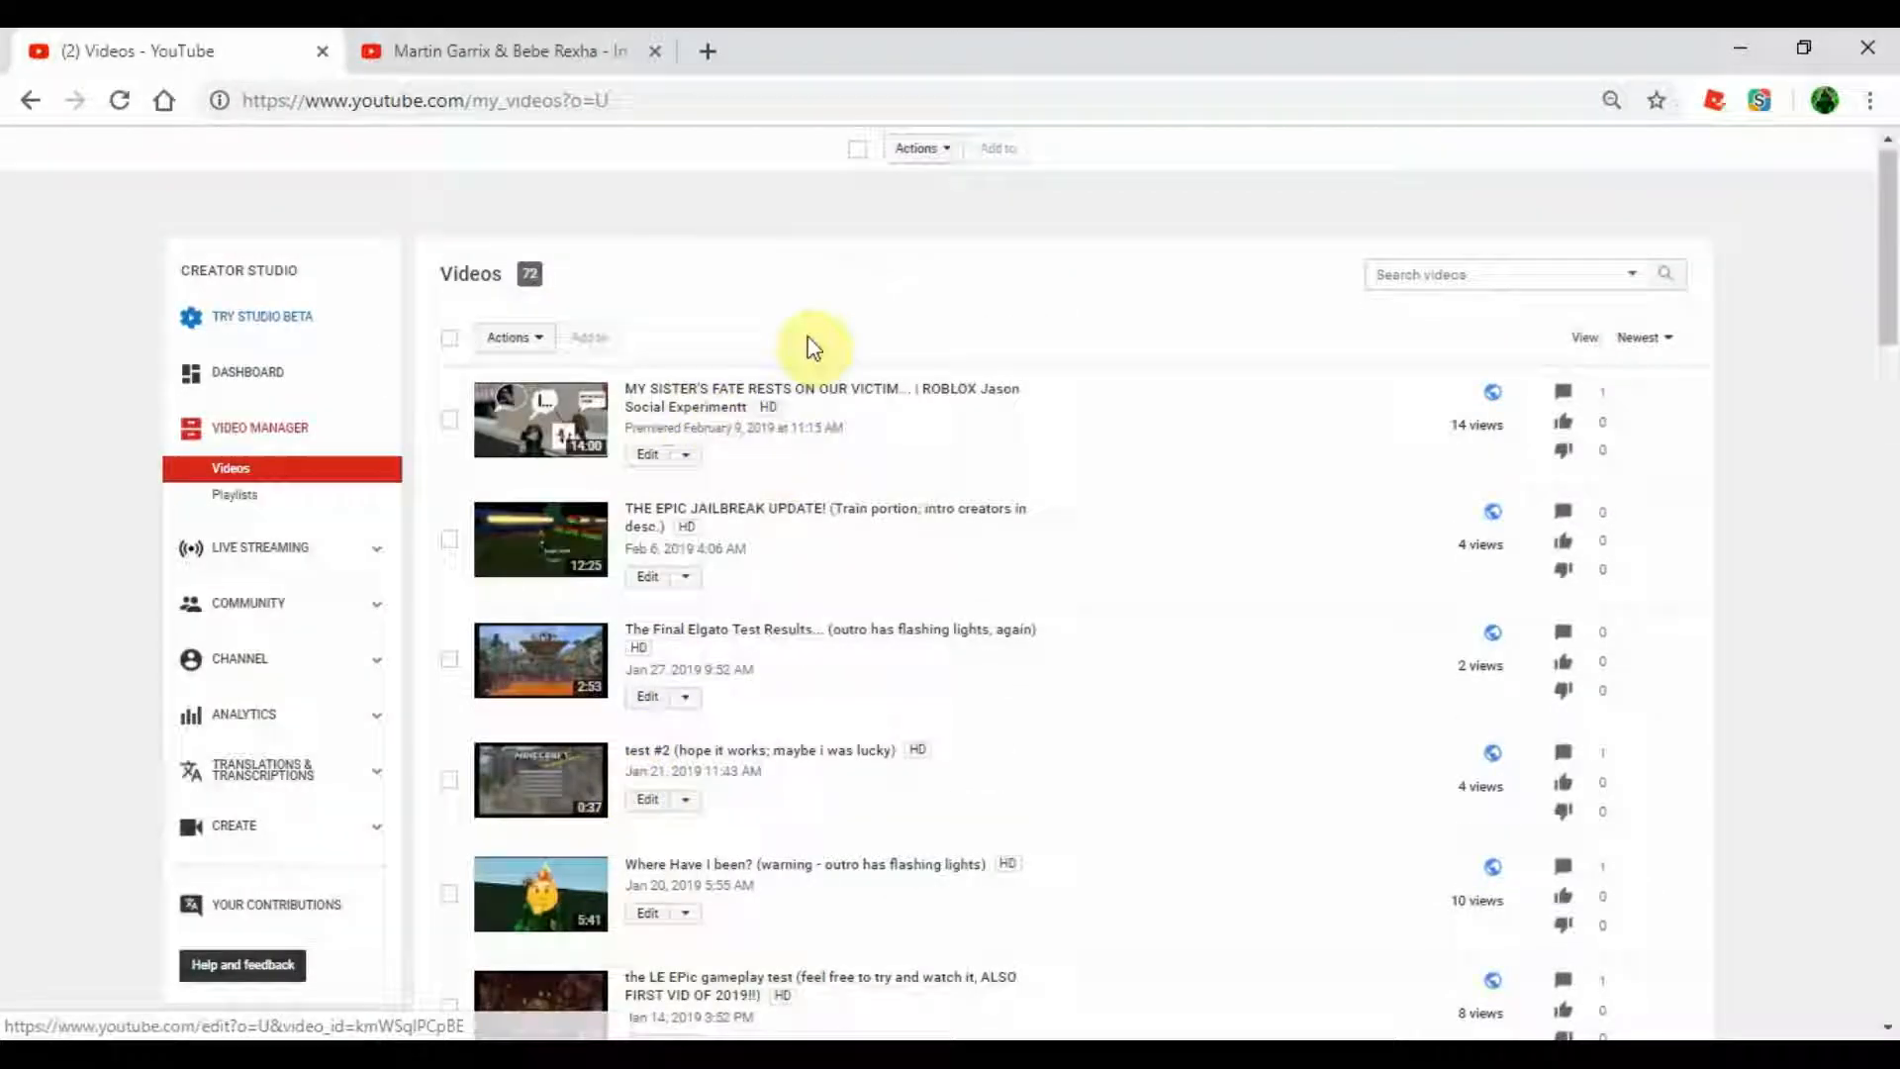
{"action": "scroll", "scroll_direction": "up", "scroll_amount": 3}
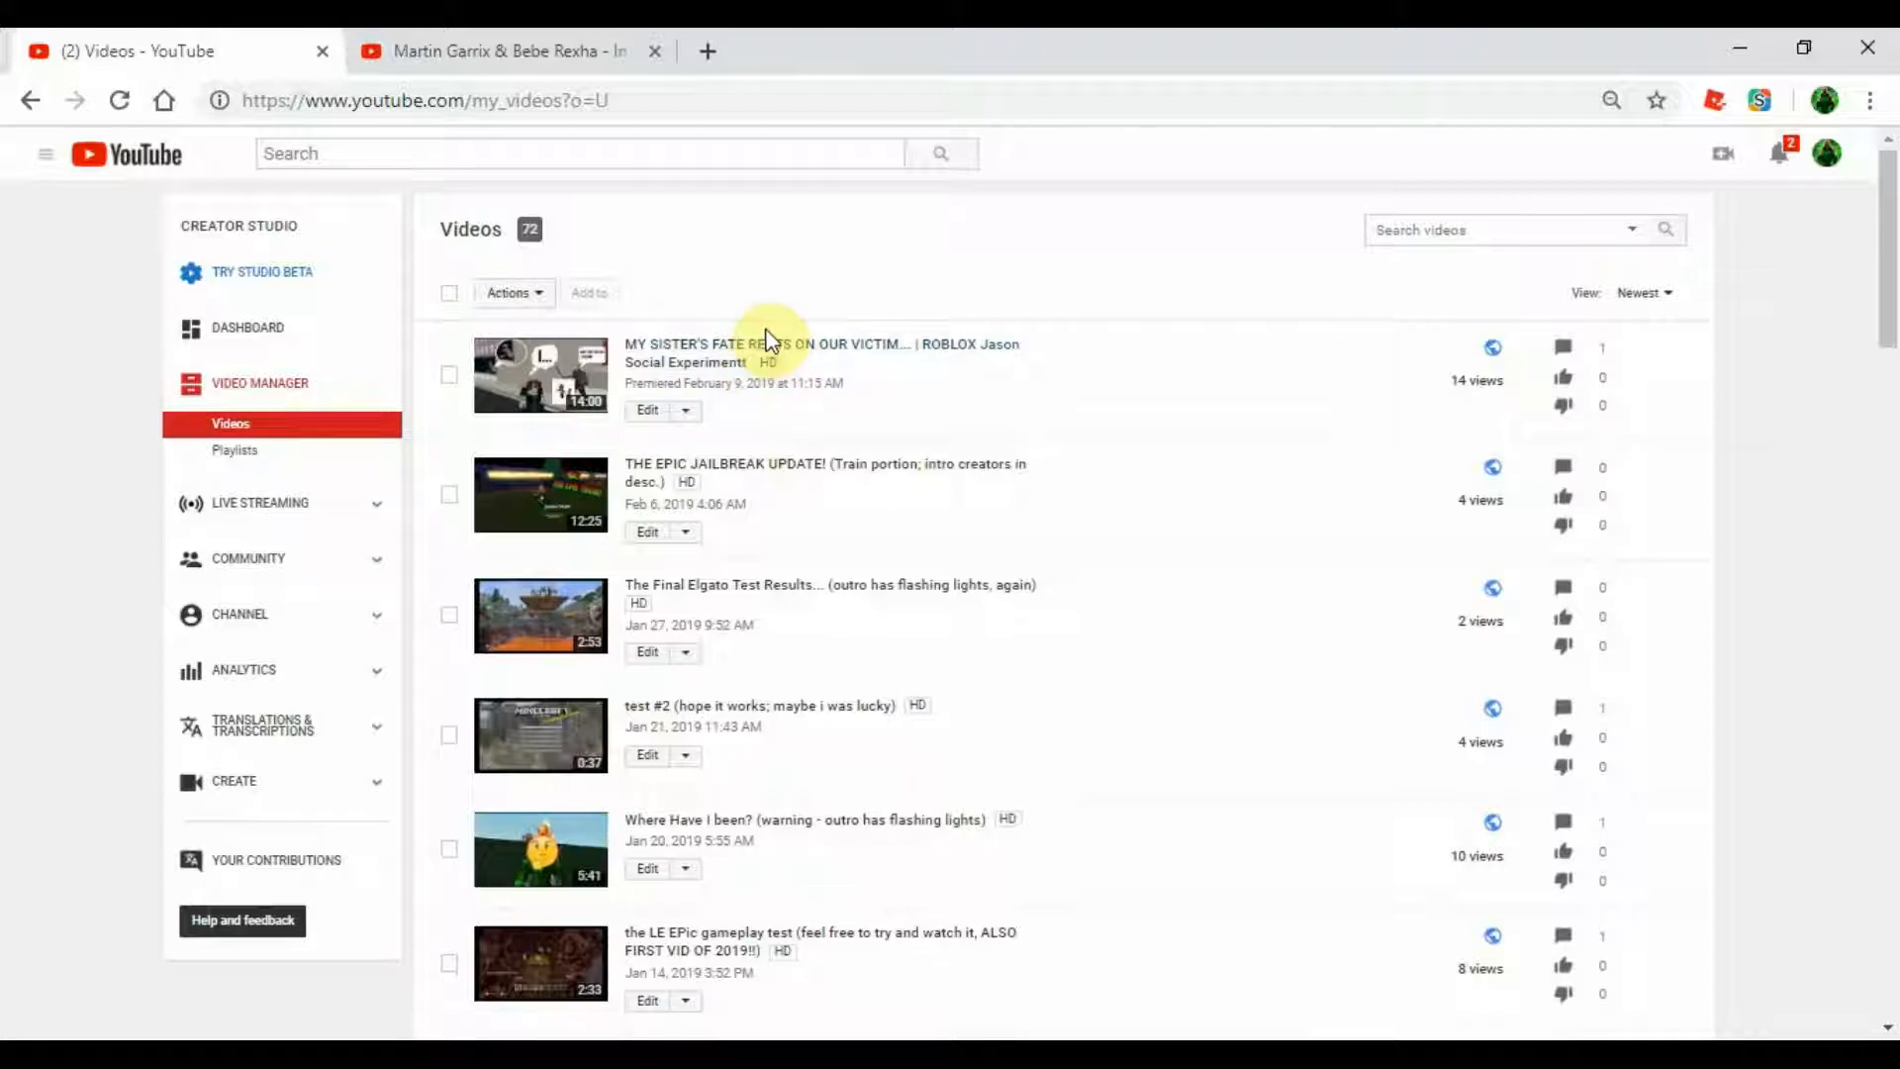
{"action": "mouse_move", "coordinate": [1795, 505]}
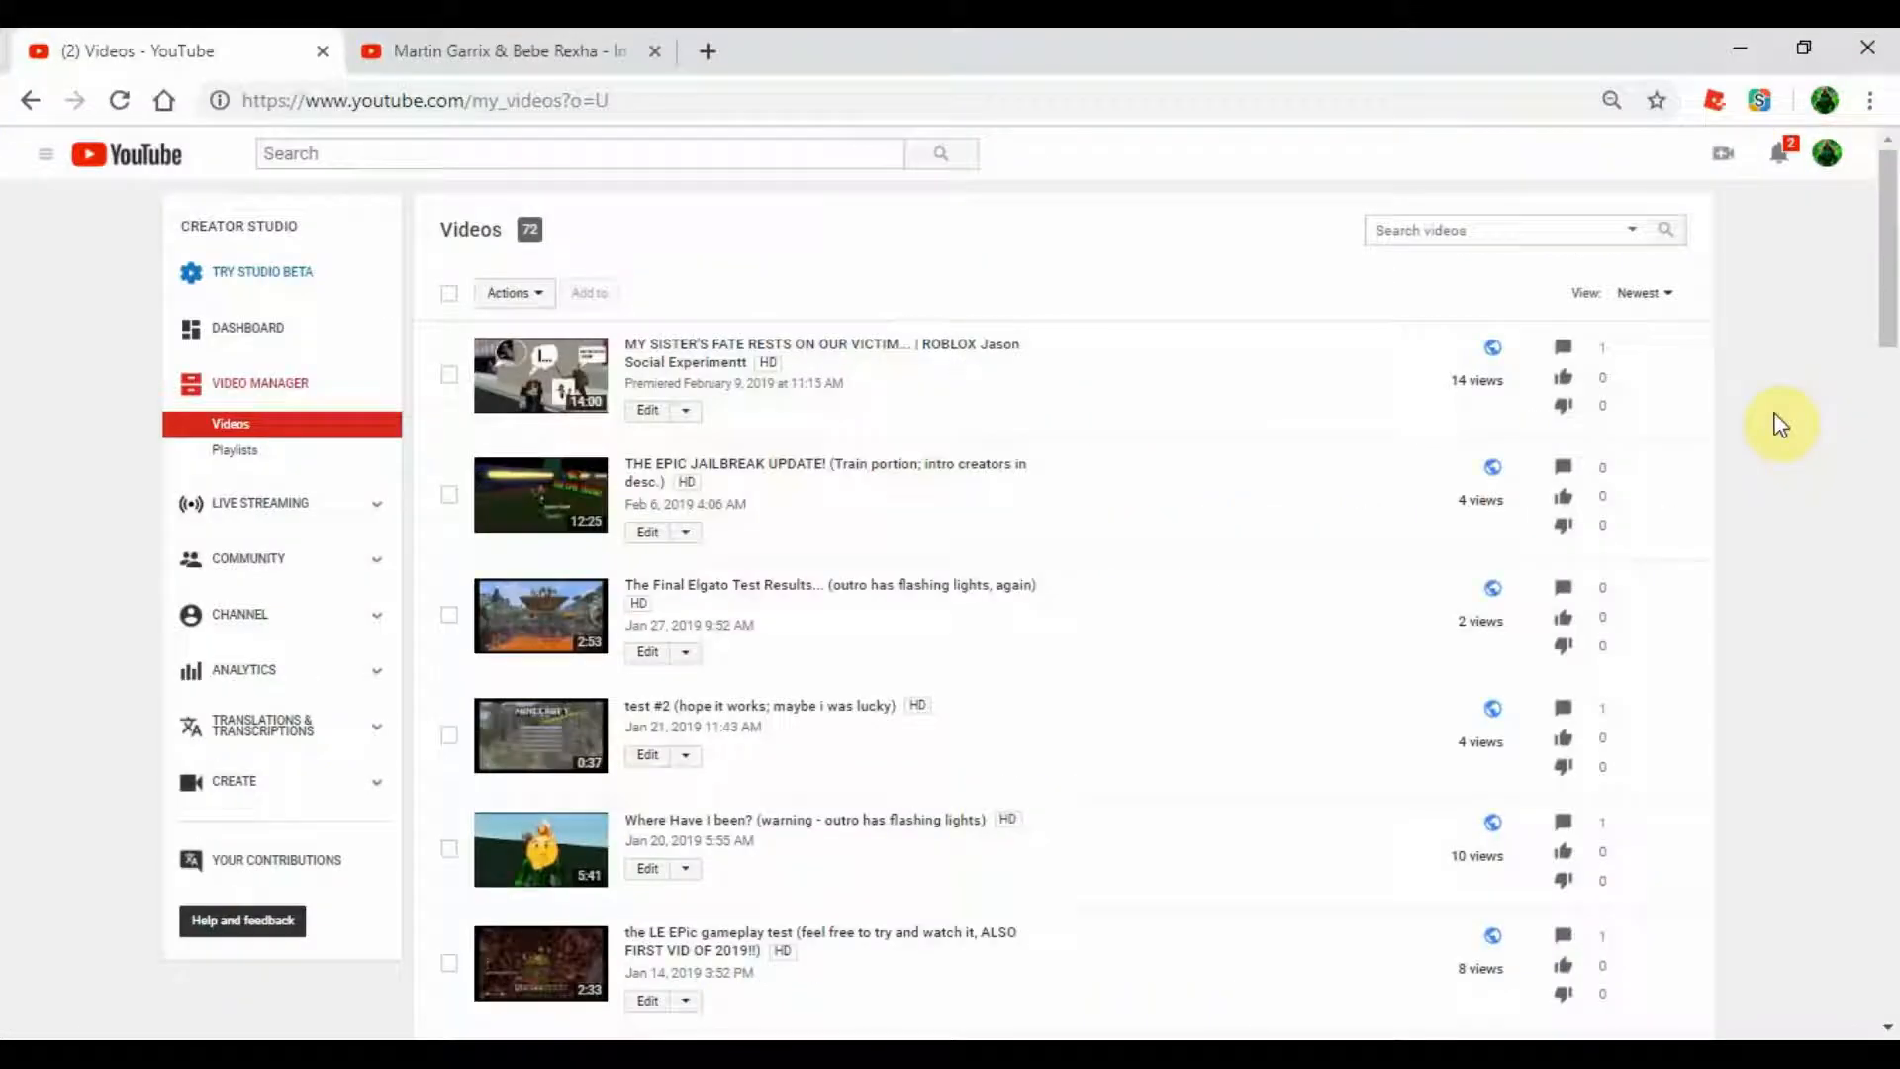
{"action": "mouse_move", "coordinate": [979, 616]}
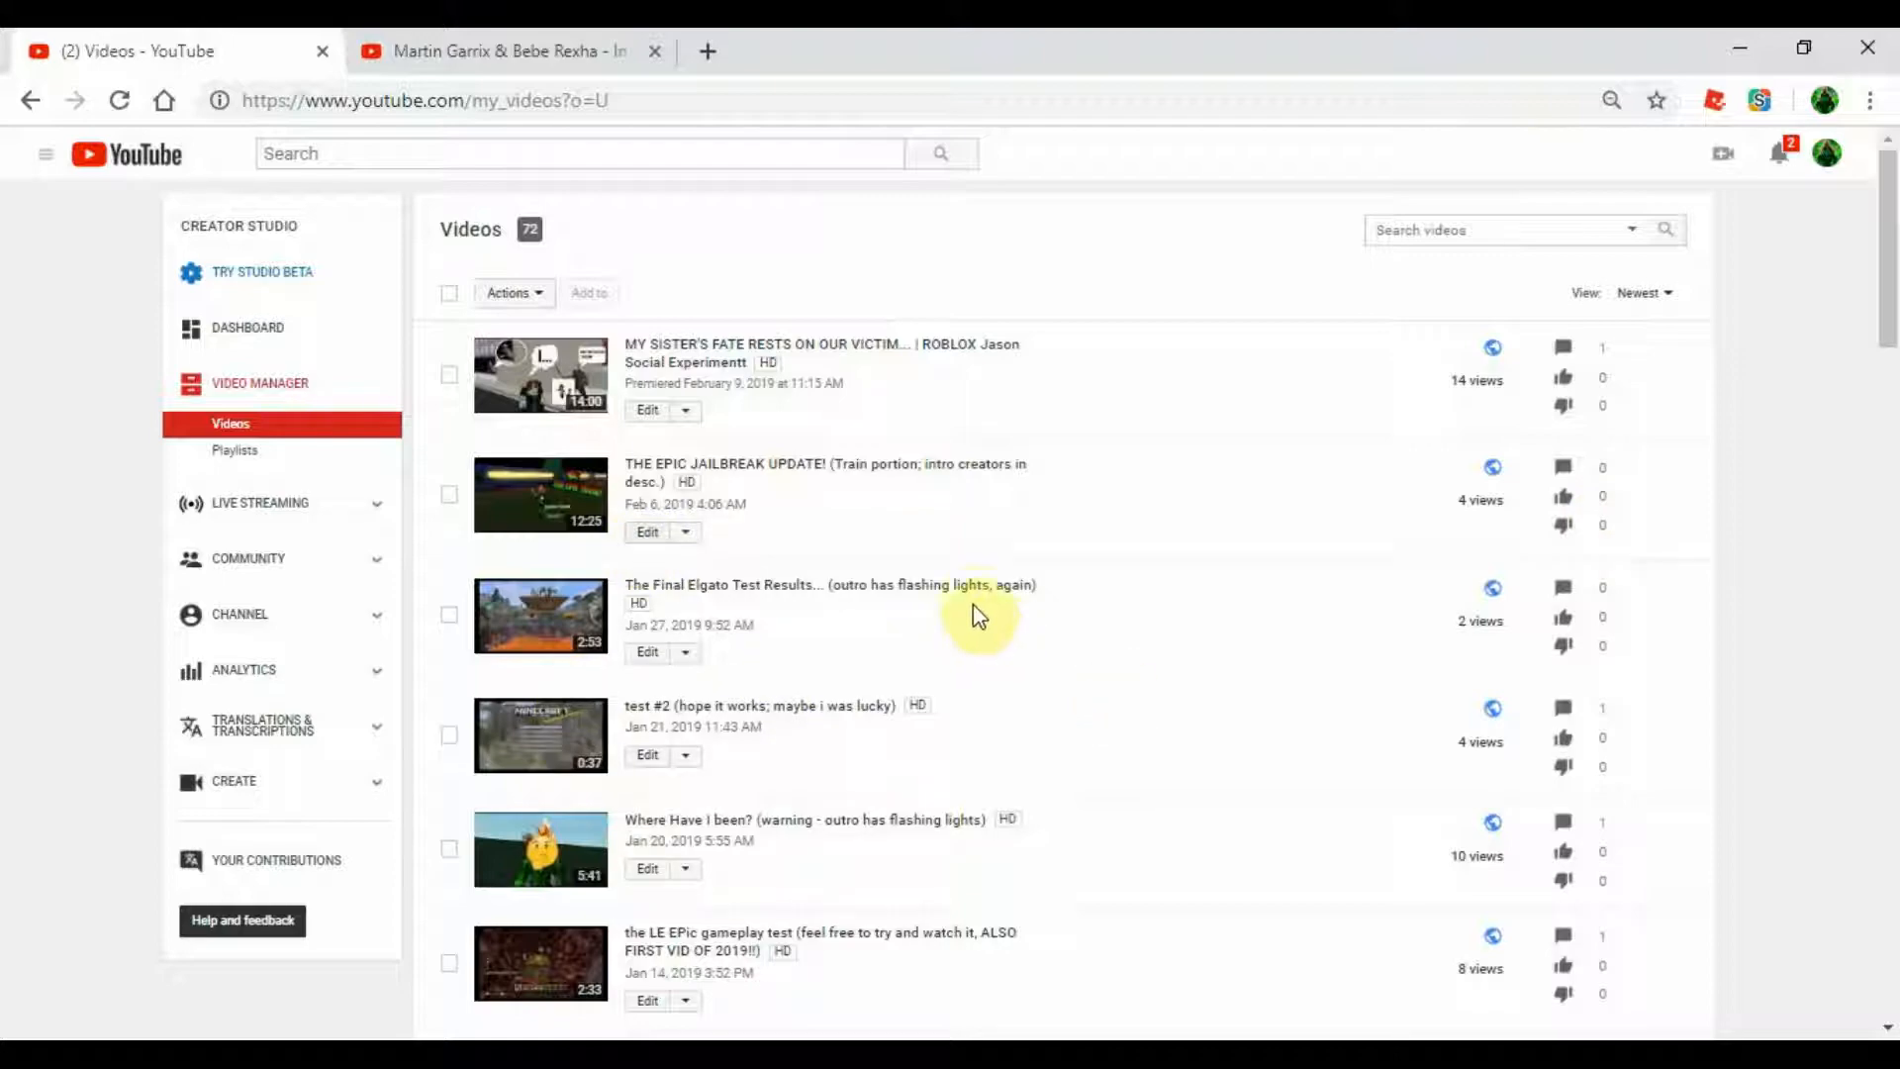
{"action": "mouse_move", "coordinate": [941, 637]}
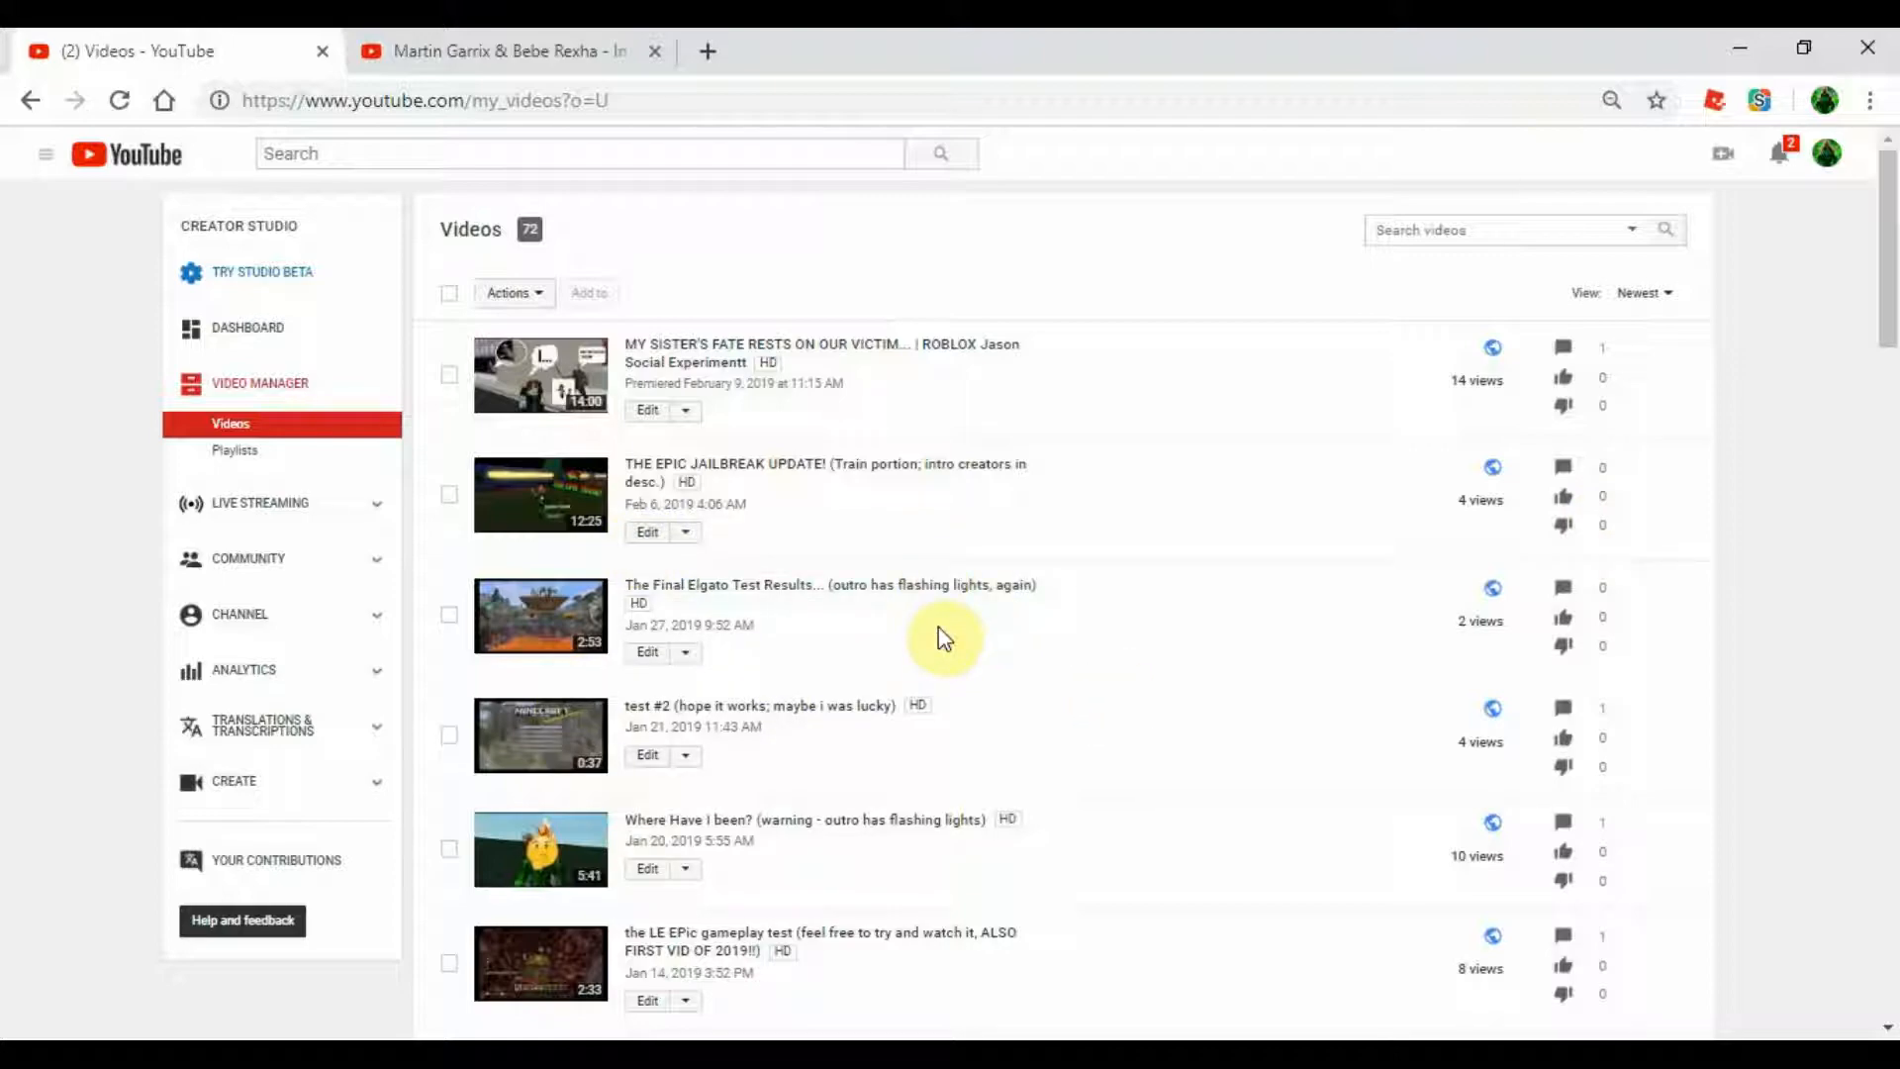
{"action": "mouse_move", "coordinate": [1829, 414]}
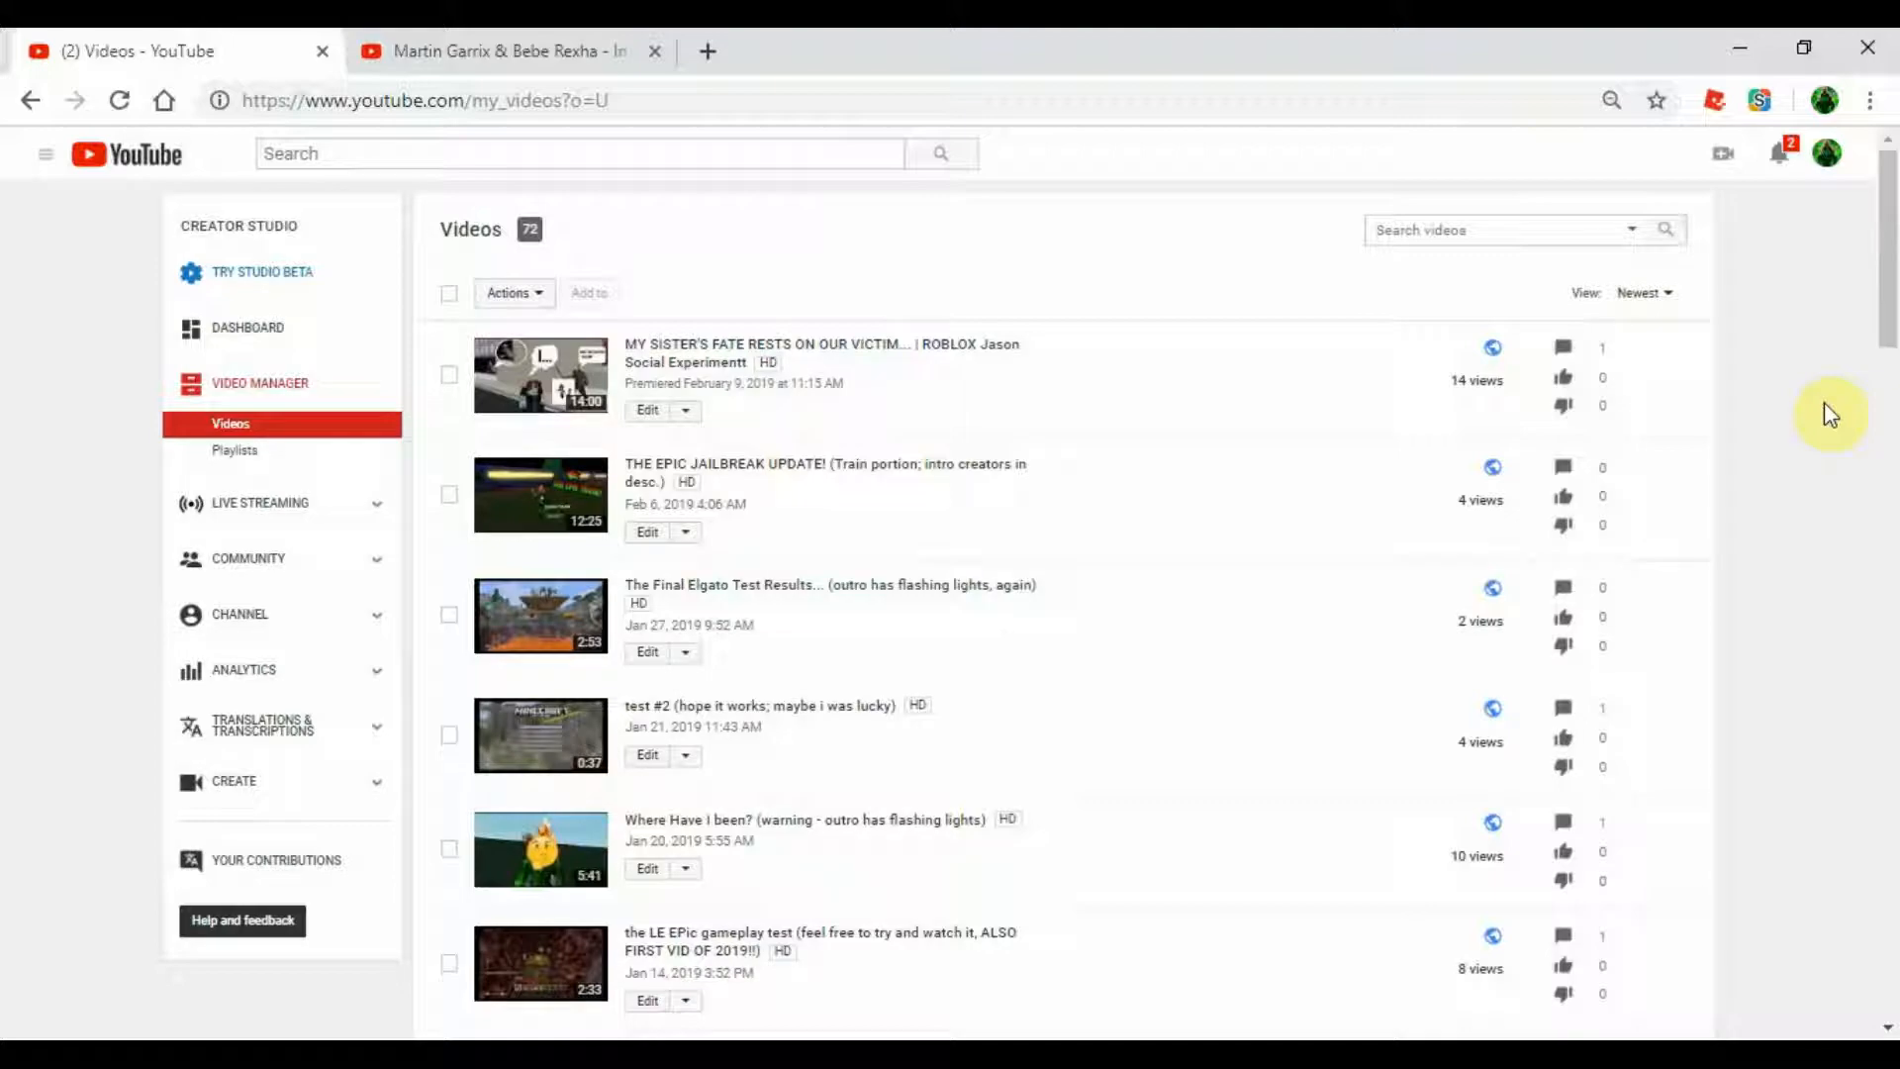
{"action": "mouse_move", "coordinate": [617, 41]}
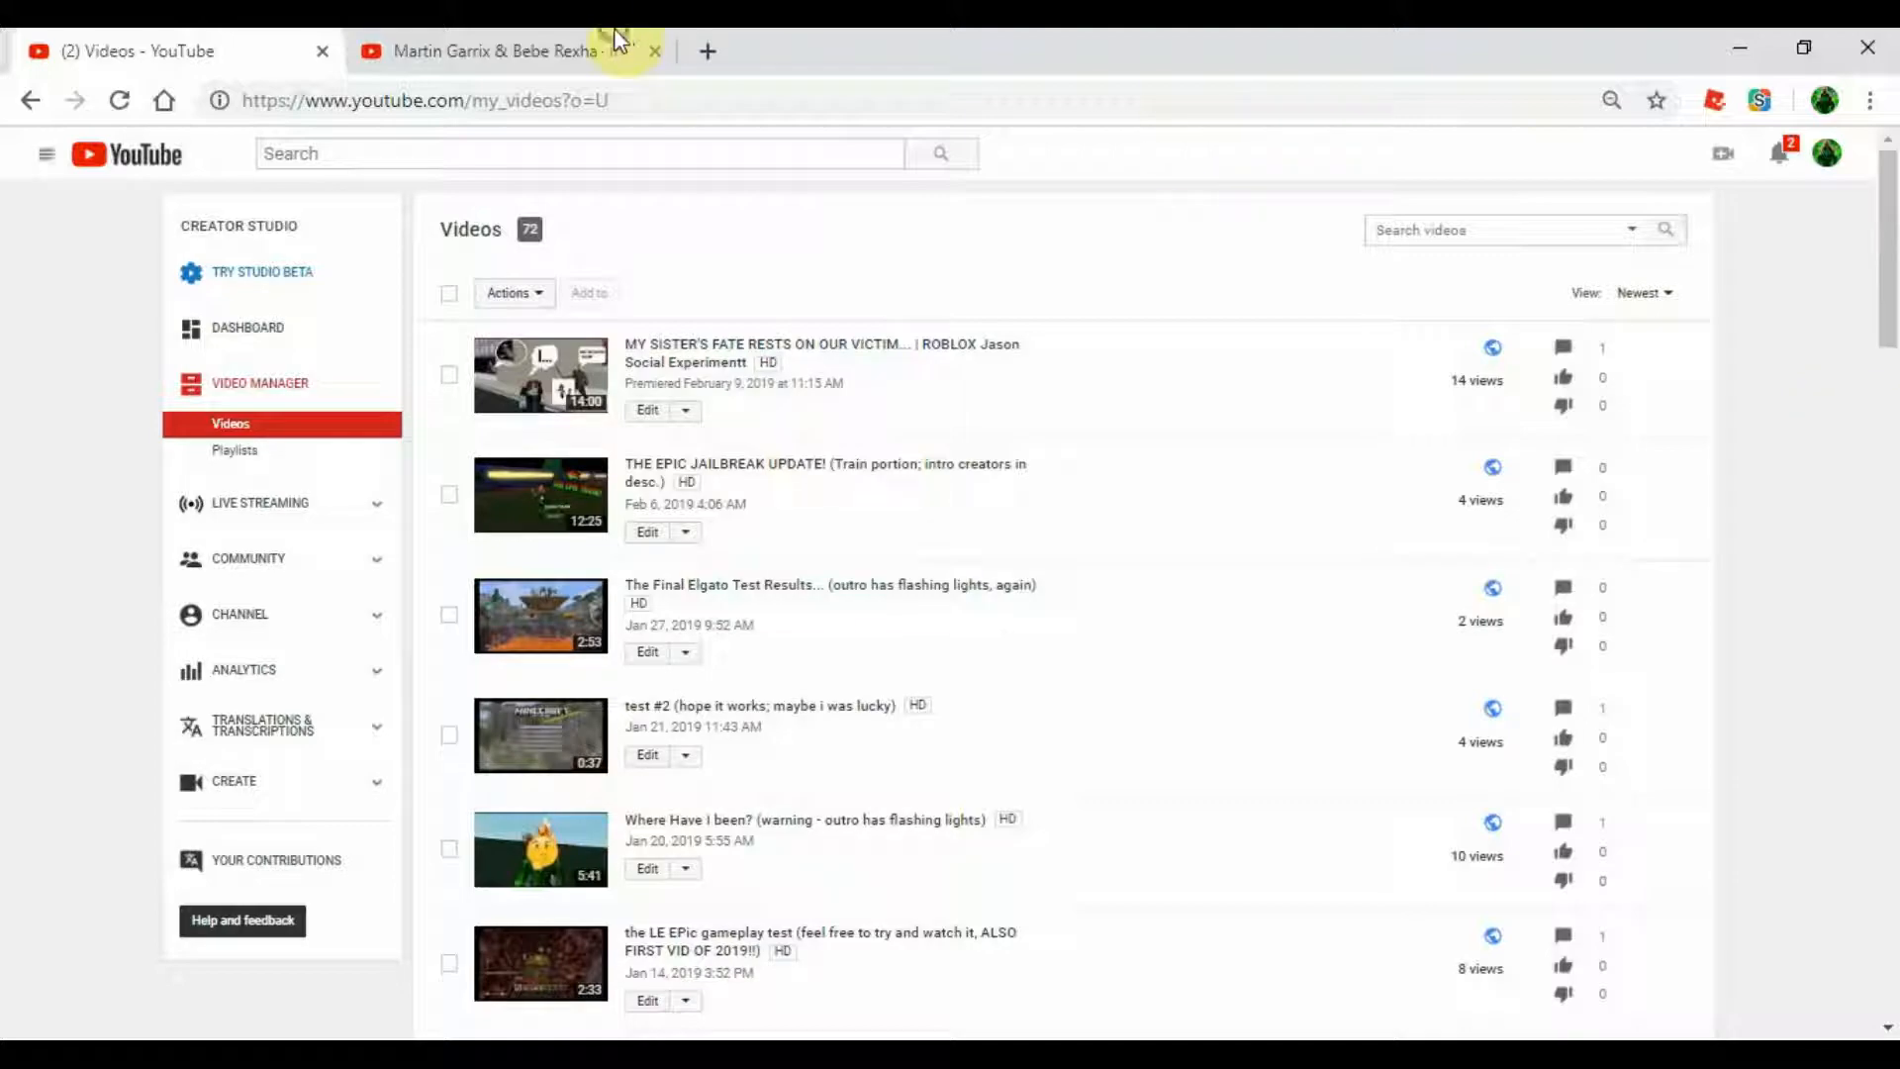
Switch to the Martin Garrix & Bebe Rexha video tab showing its 'not free to use' music notice.
{"action": "left_click", "coordinate": [496, 52]}
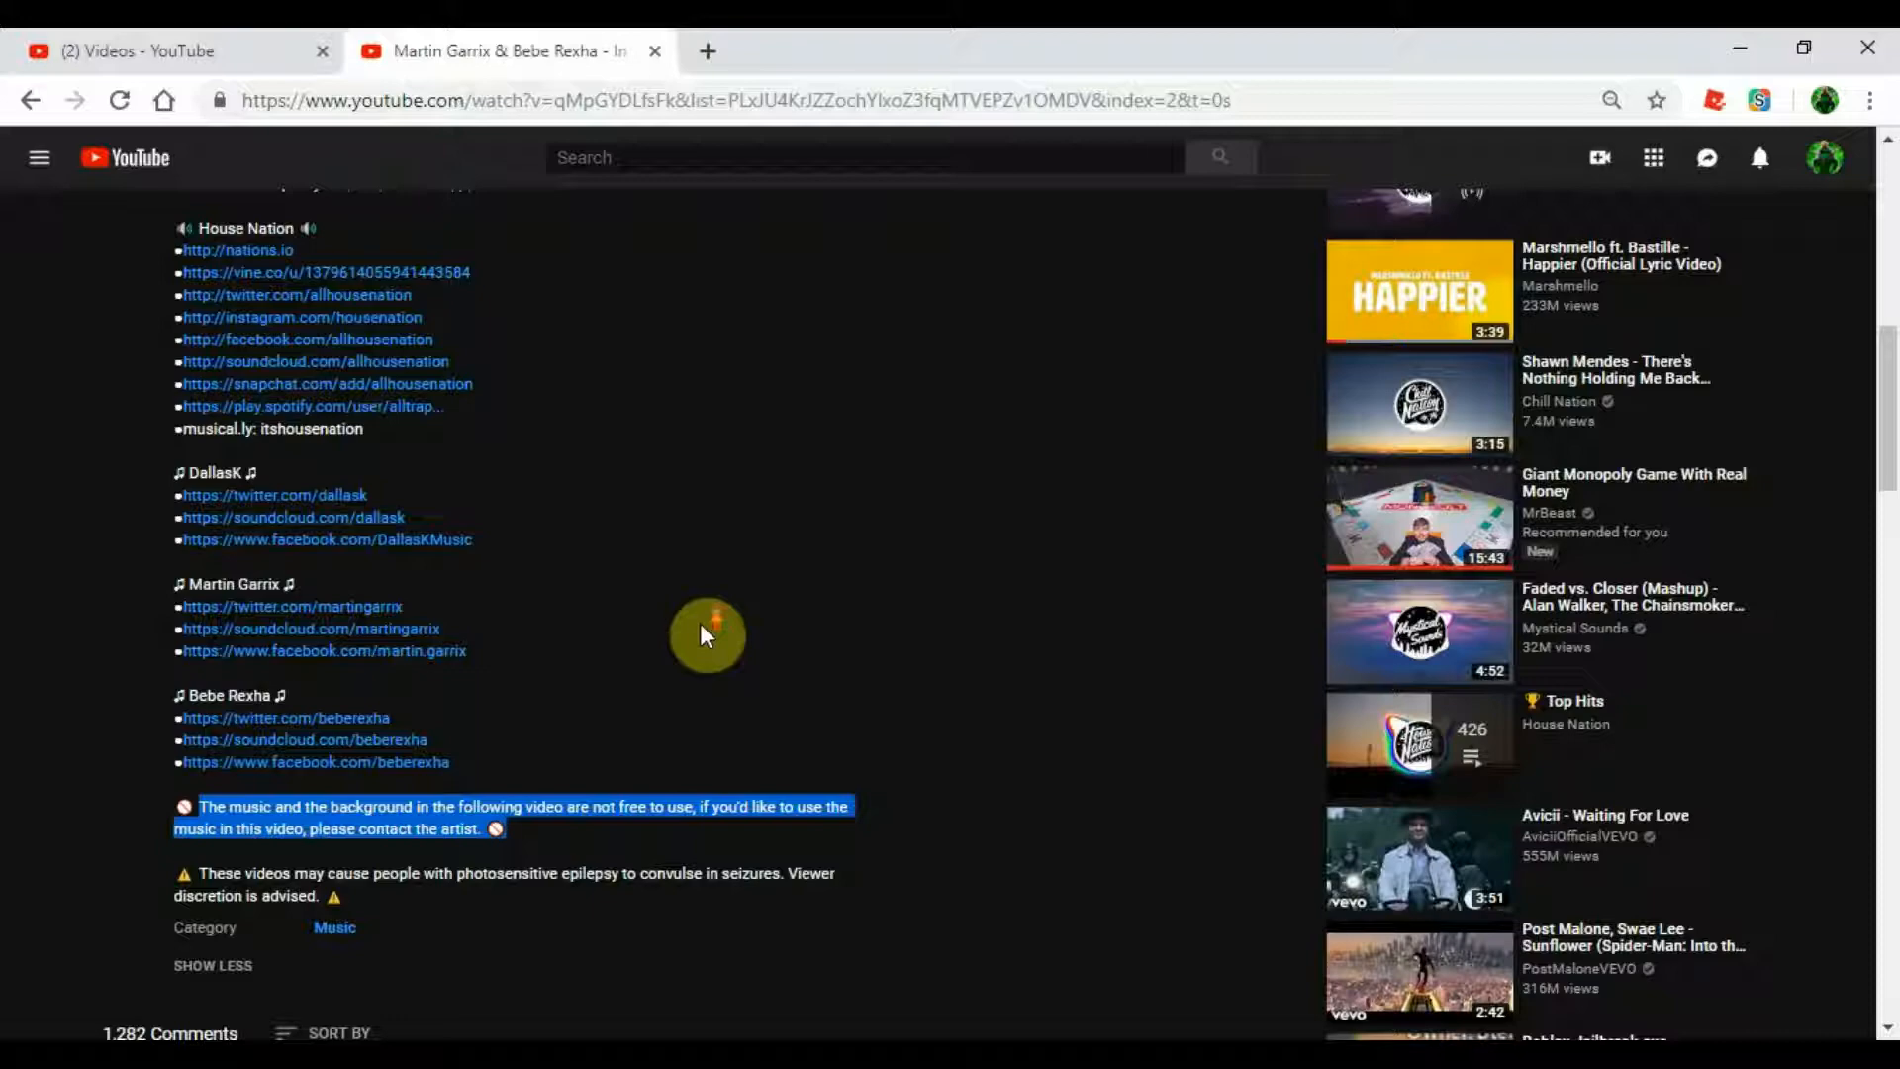
{"action": "mouse_move", "coordinate": [655, 537]}
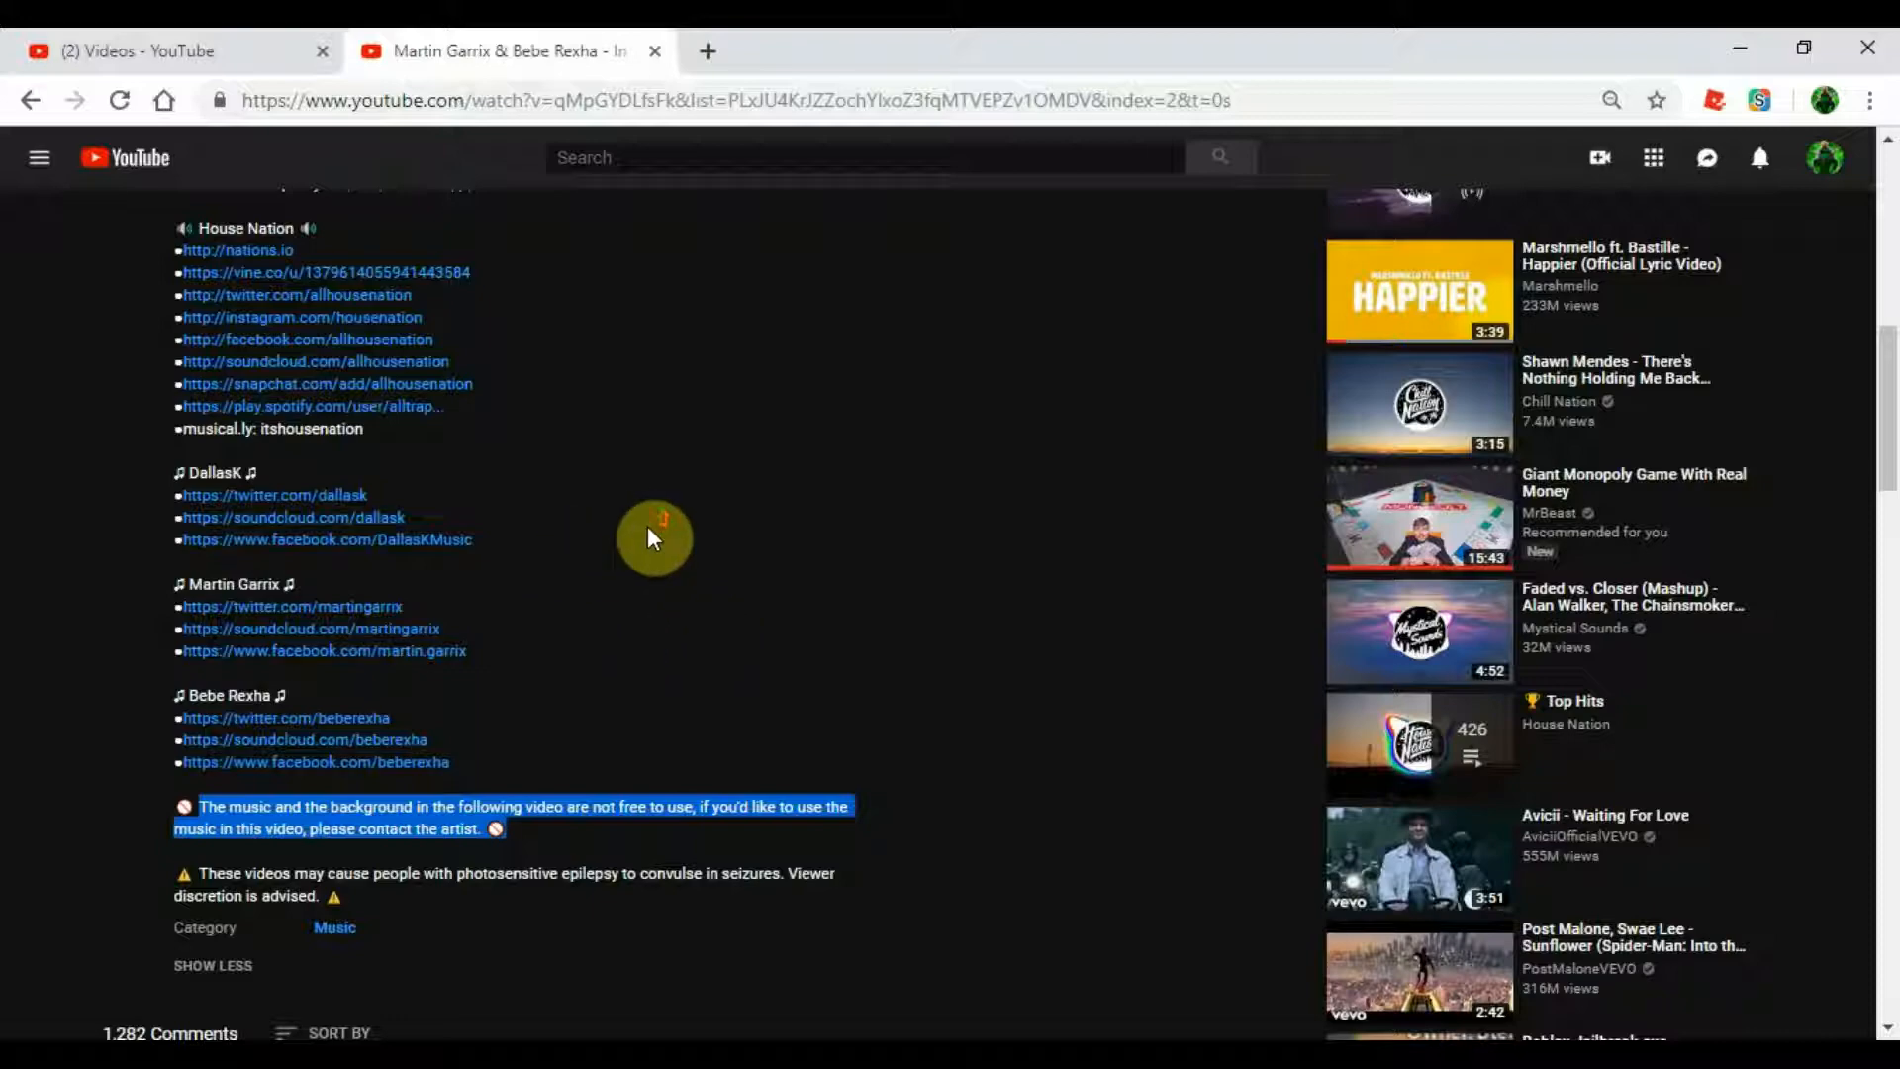
{"action": "mouse_move", "coordinate": [614, 725]}
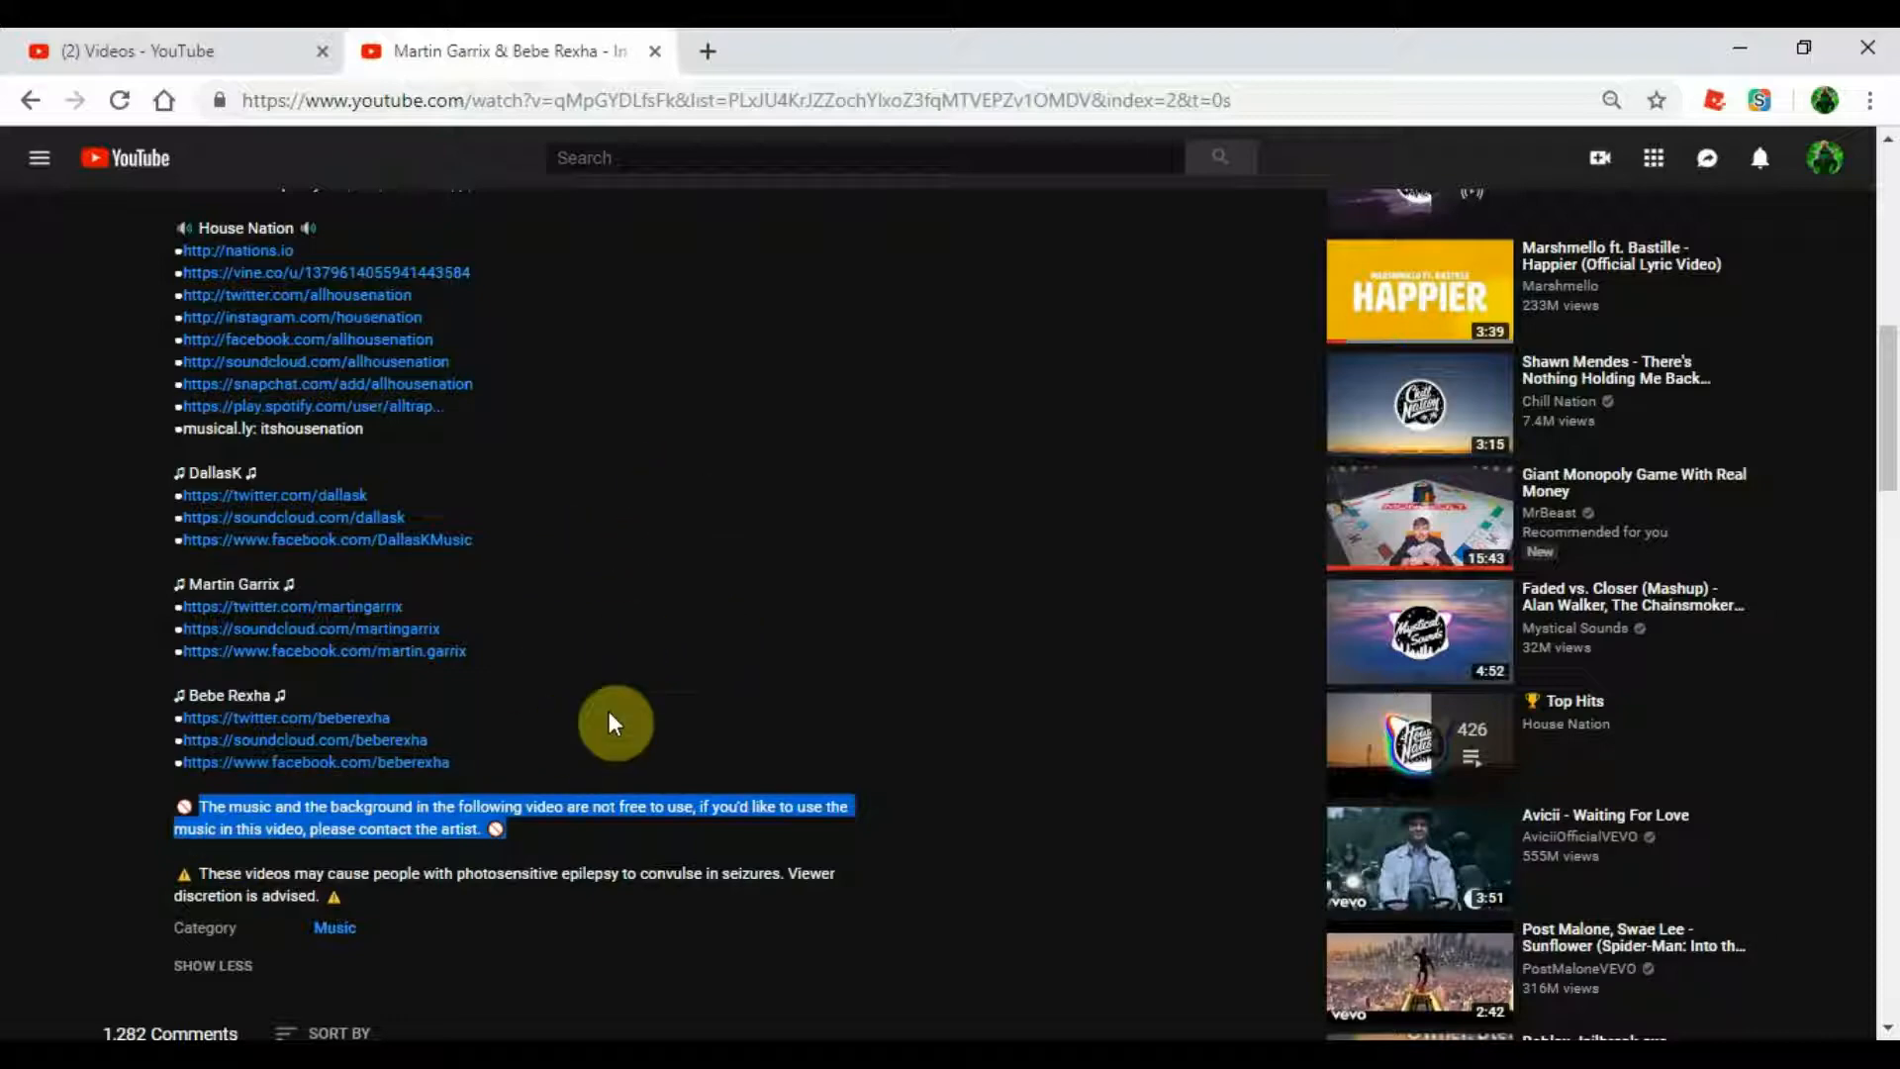
{"action": "mouse_move", "coordinate": [338, 833]}
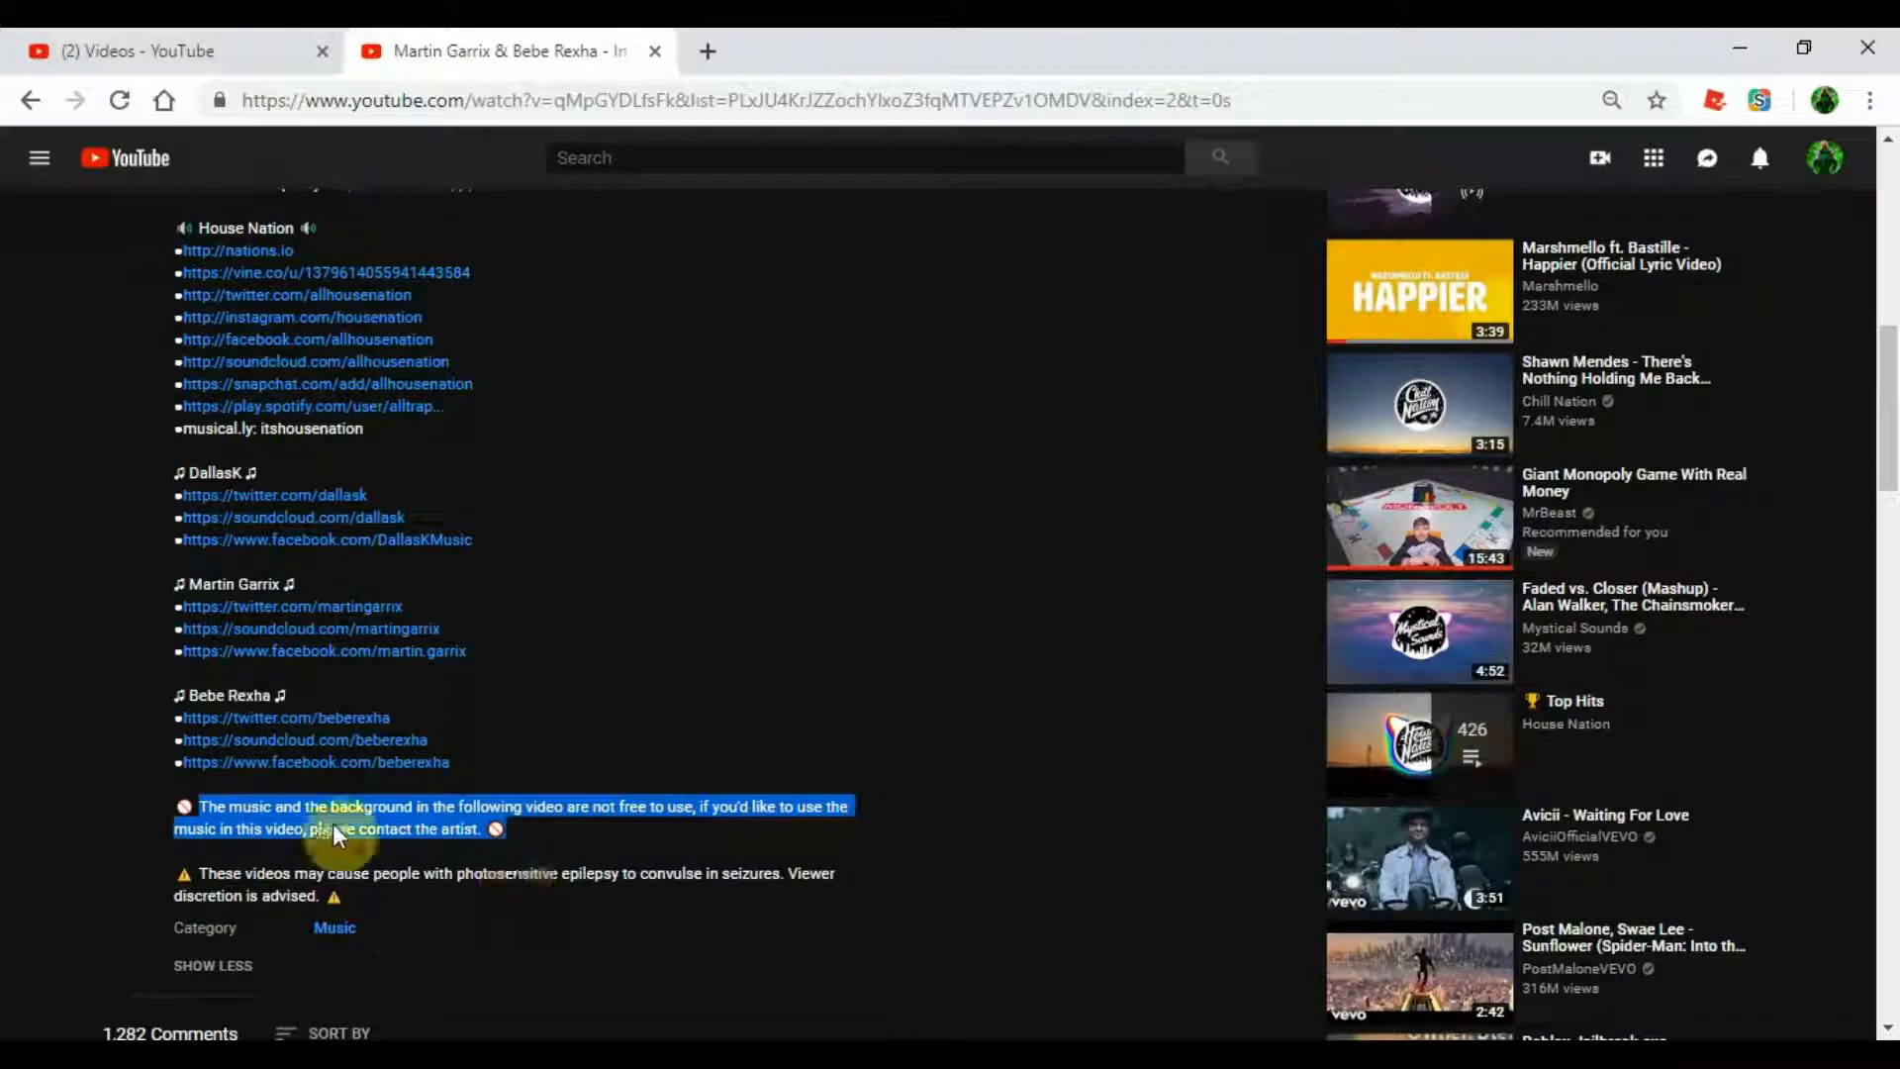
{"action": "scroll", "scroll_direction": "up", "scroll_amount": 3}
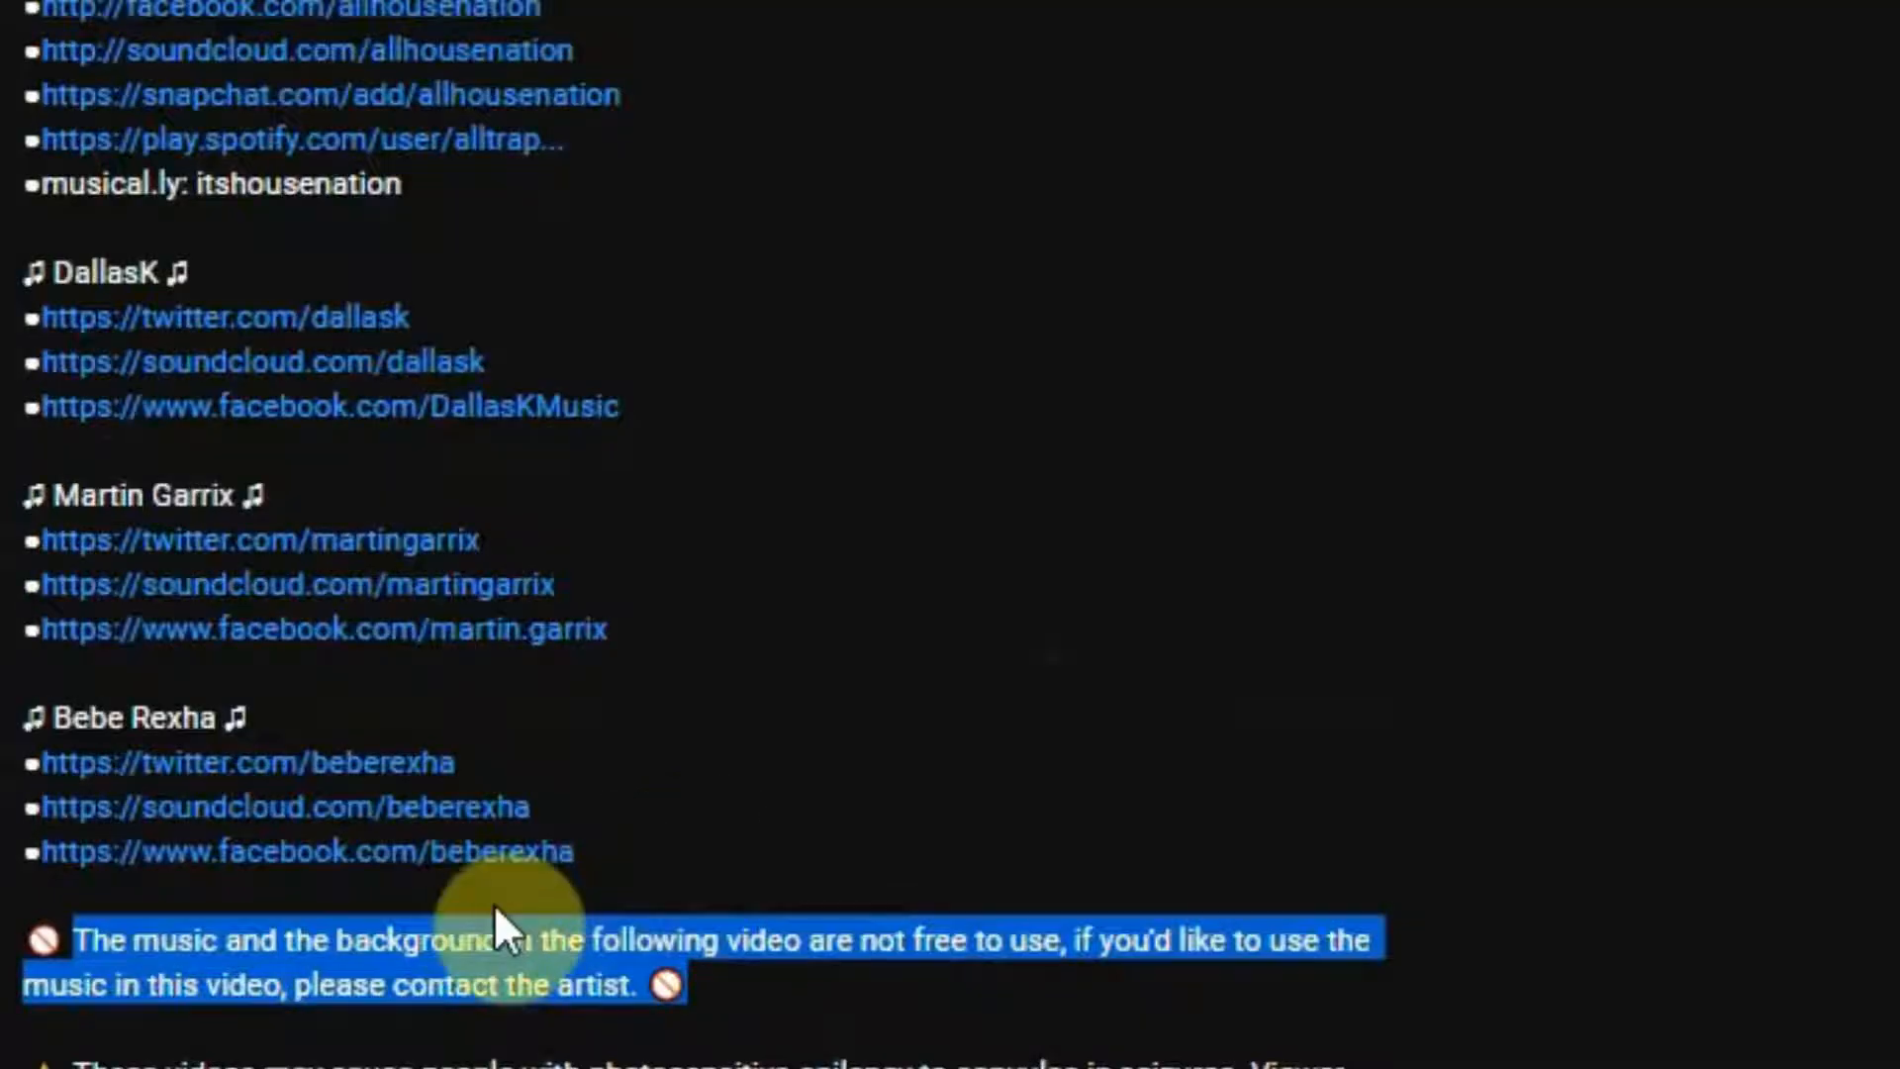
{"action": "mouse_move", "coordinate": [829, 958]}
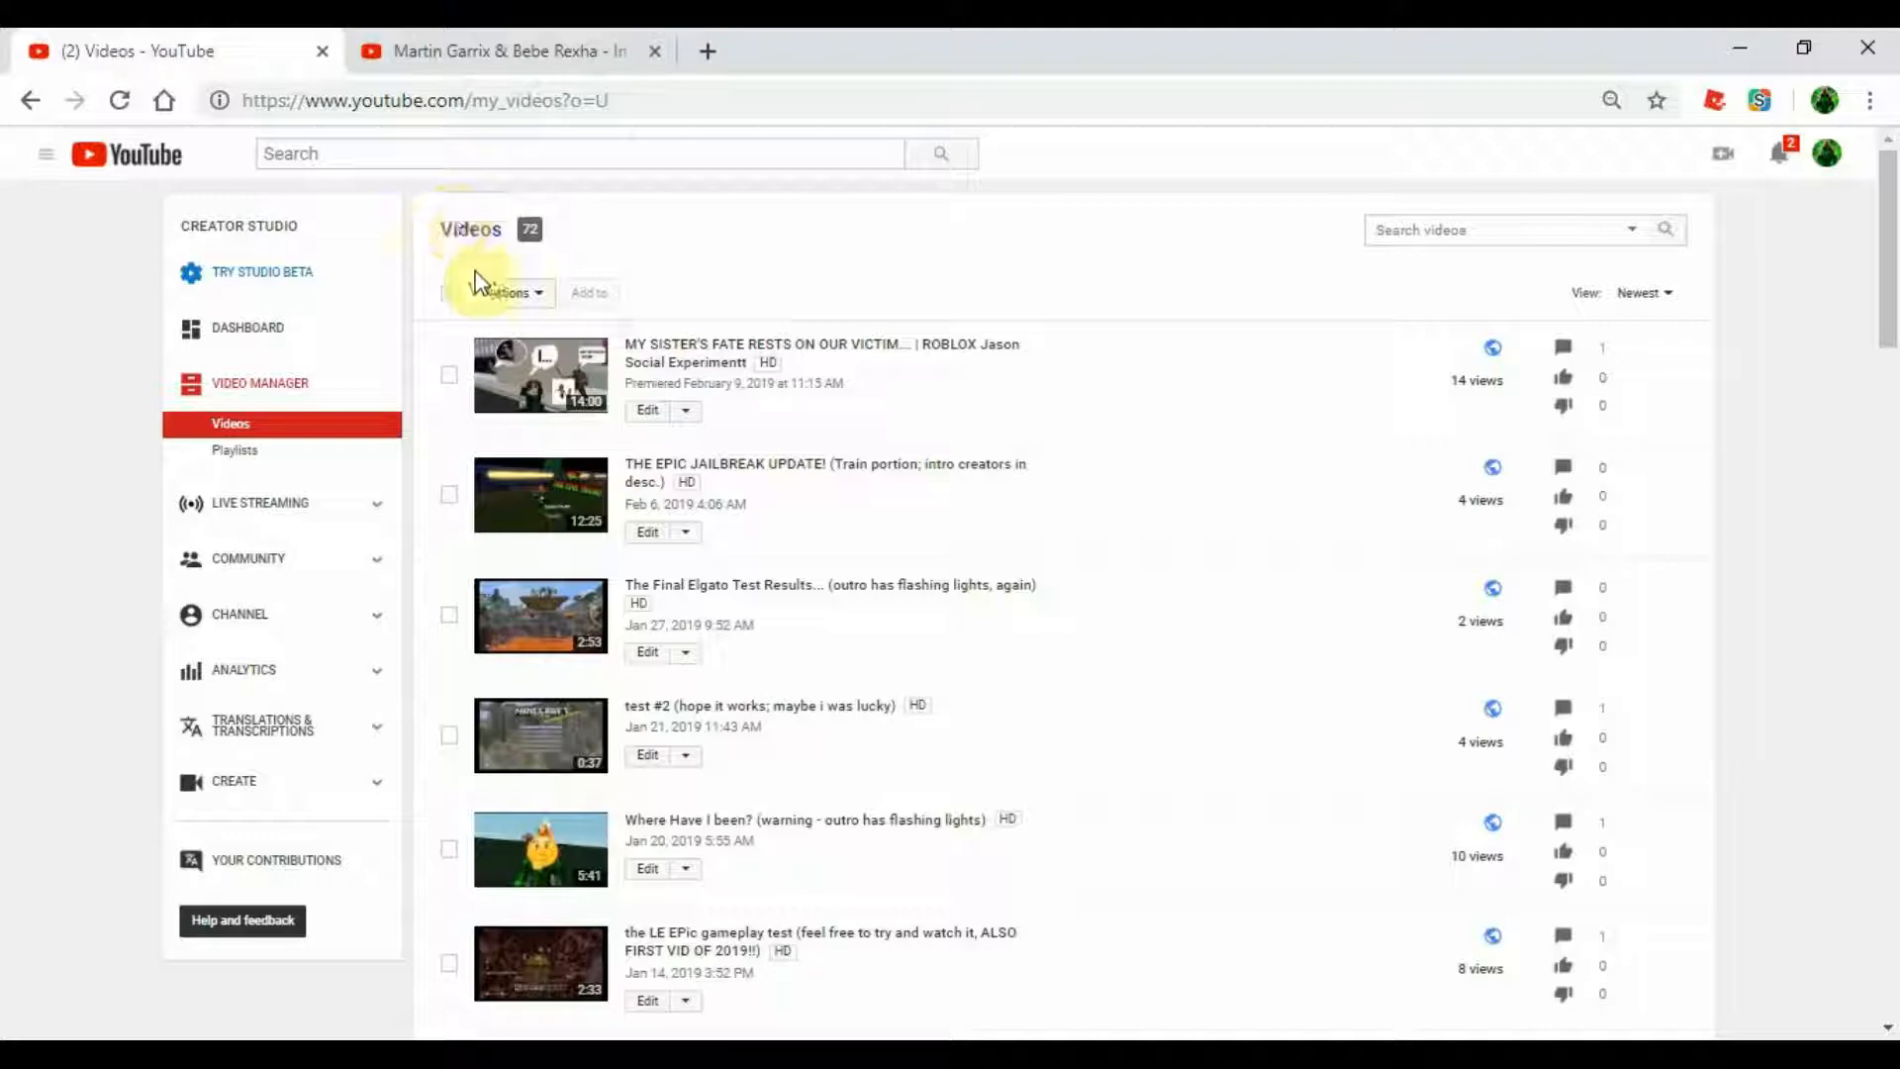
{"action": "mouse_move", "coordinate": [829, 992]}
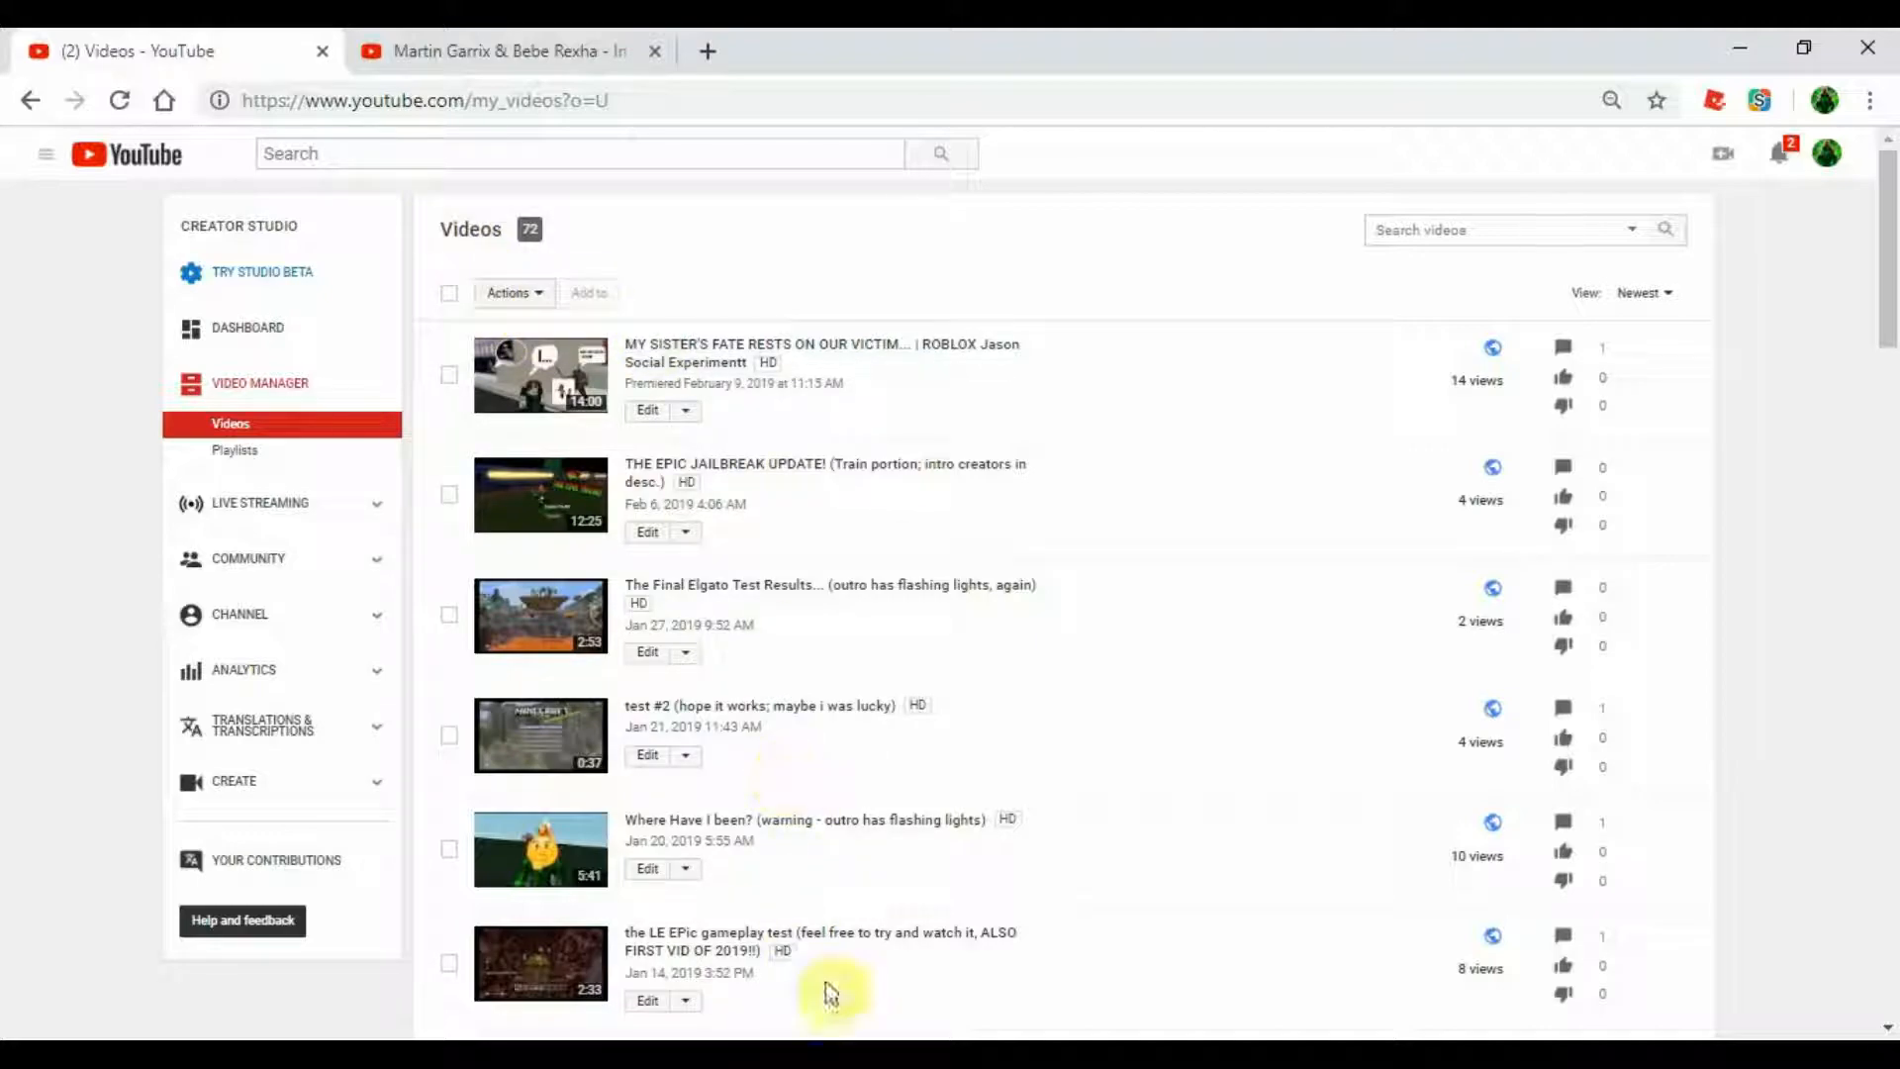
{"action": "scroll", "scroll_direction": "down", "scroll_amount": 3}
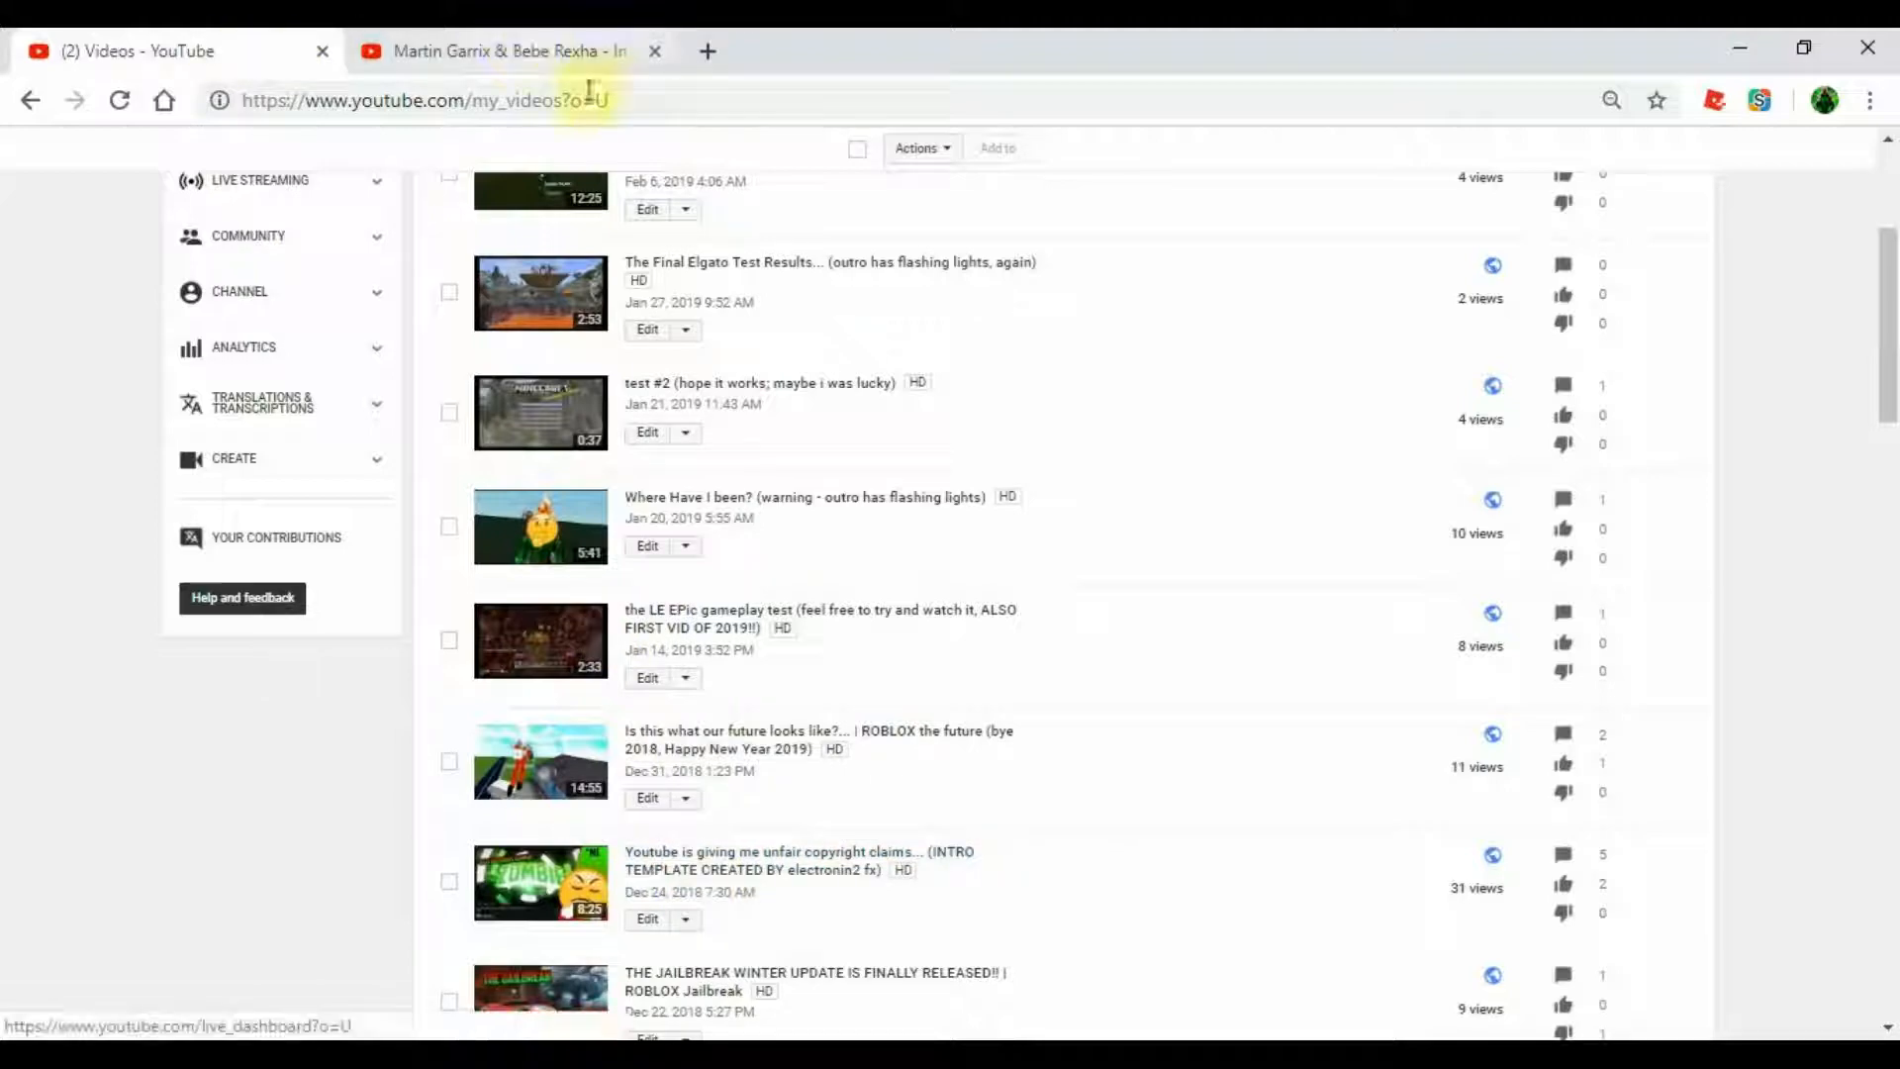
{"action": "mouse_move", "coordinate": [1222, 562]}
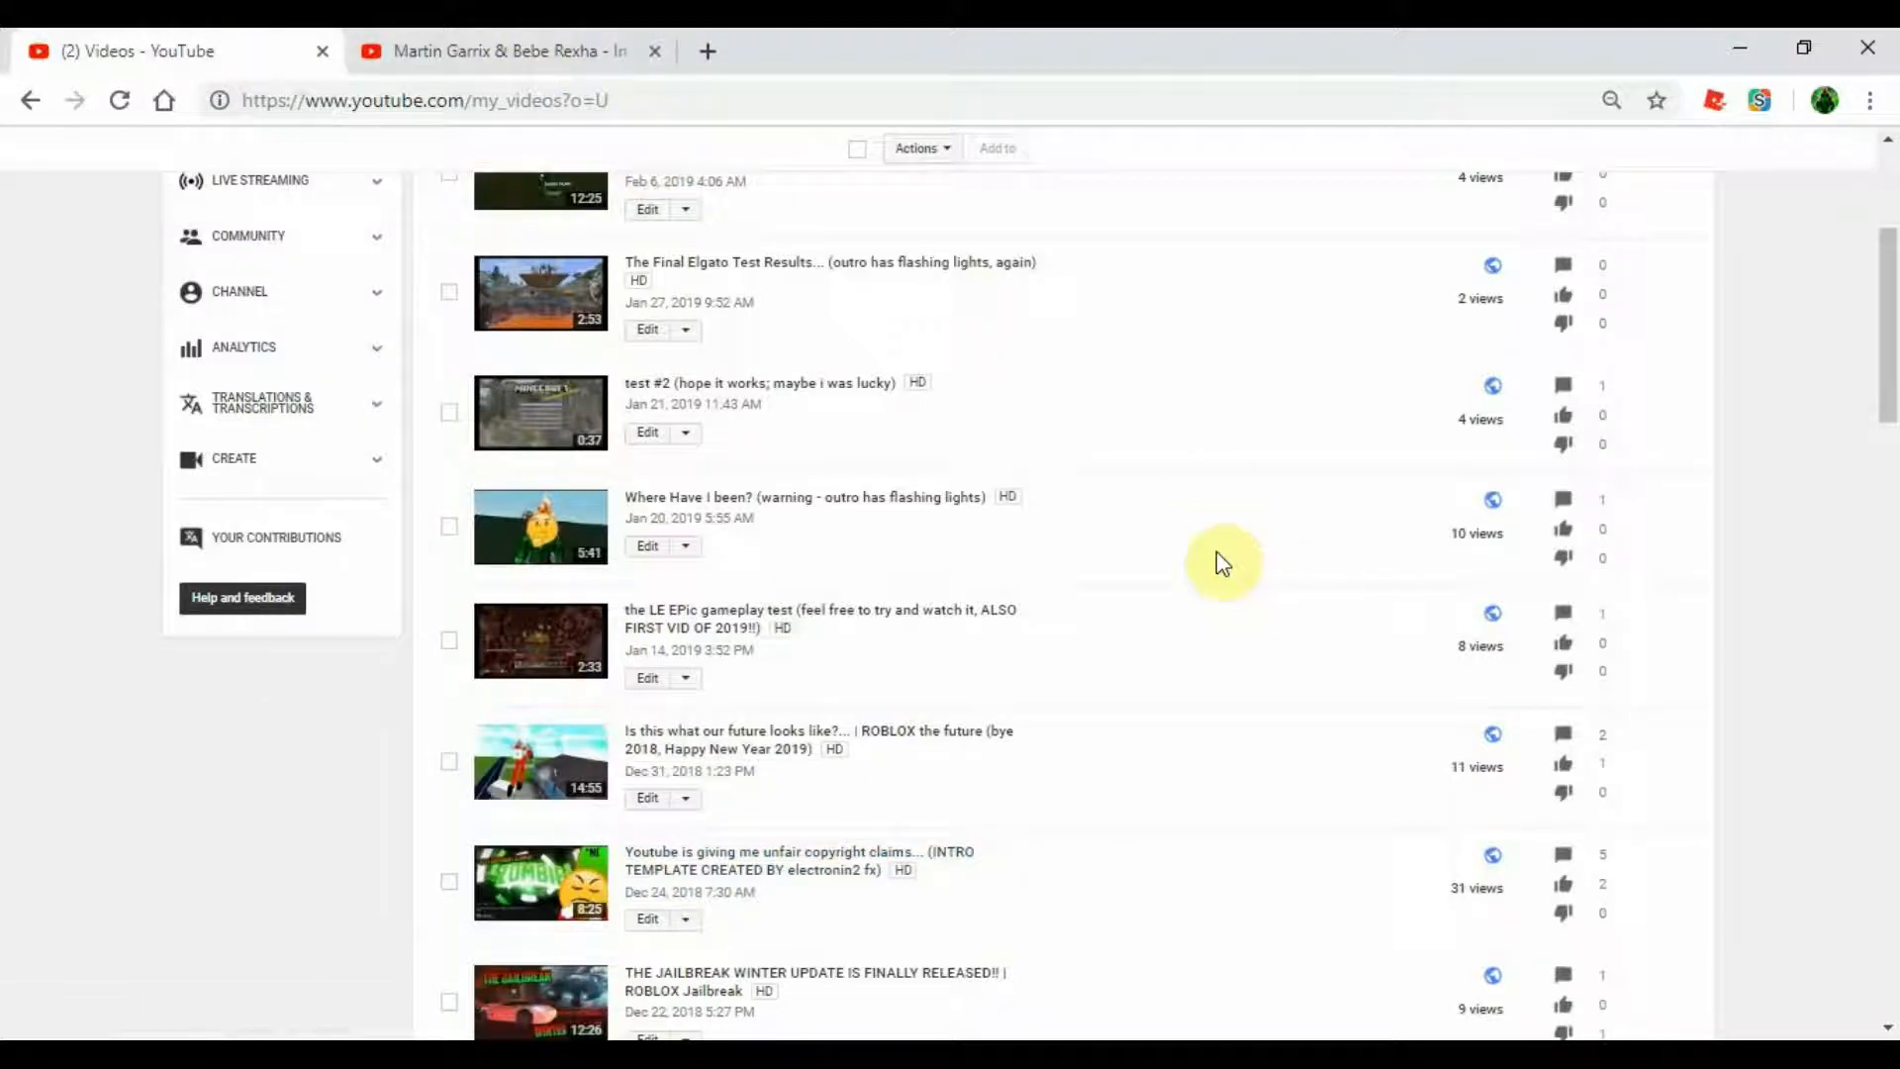
{"action": "scroll", "scroll_direction": "up", "scroll_amount": 3}
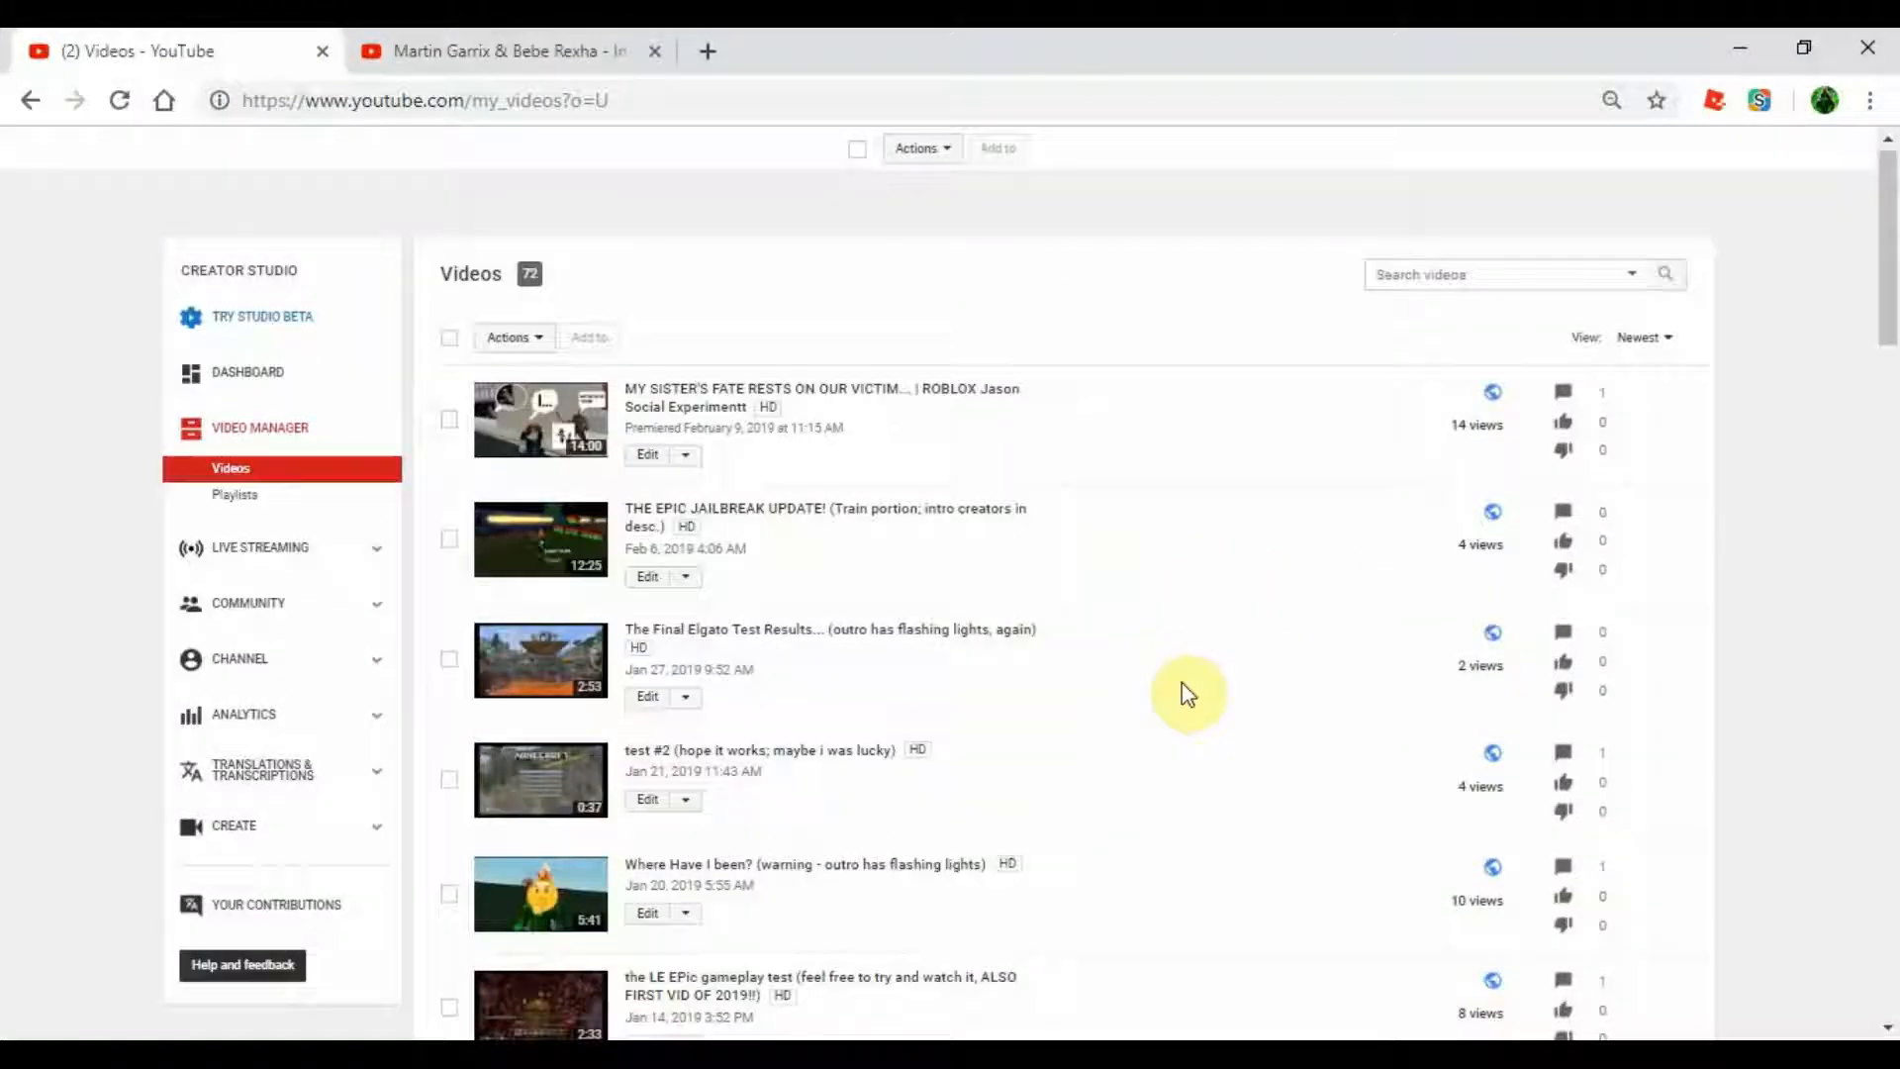
{"action": "scroll", "scroll_direction": "up", "scroll_amount": 3}
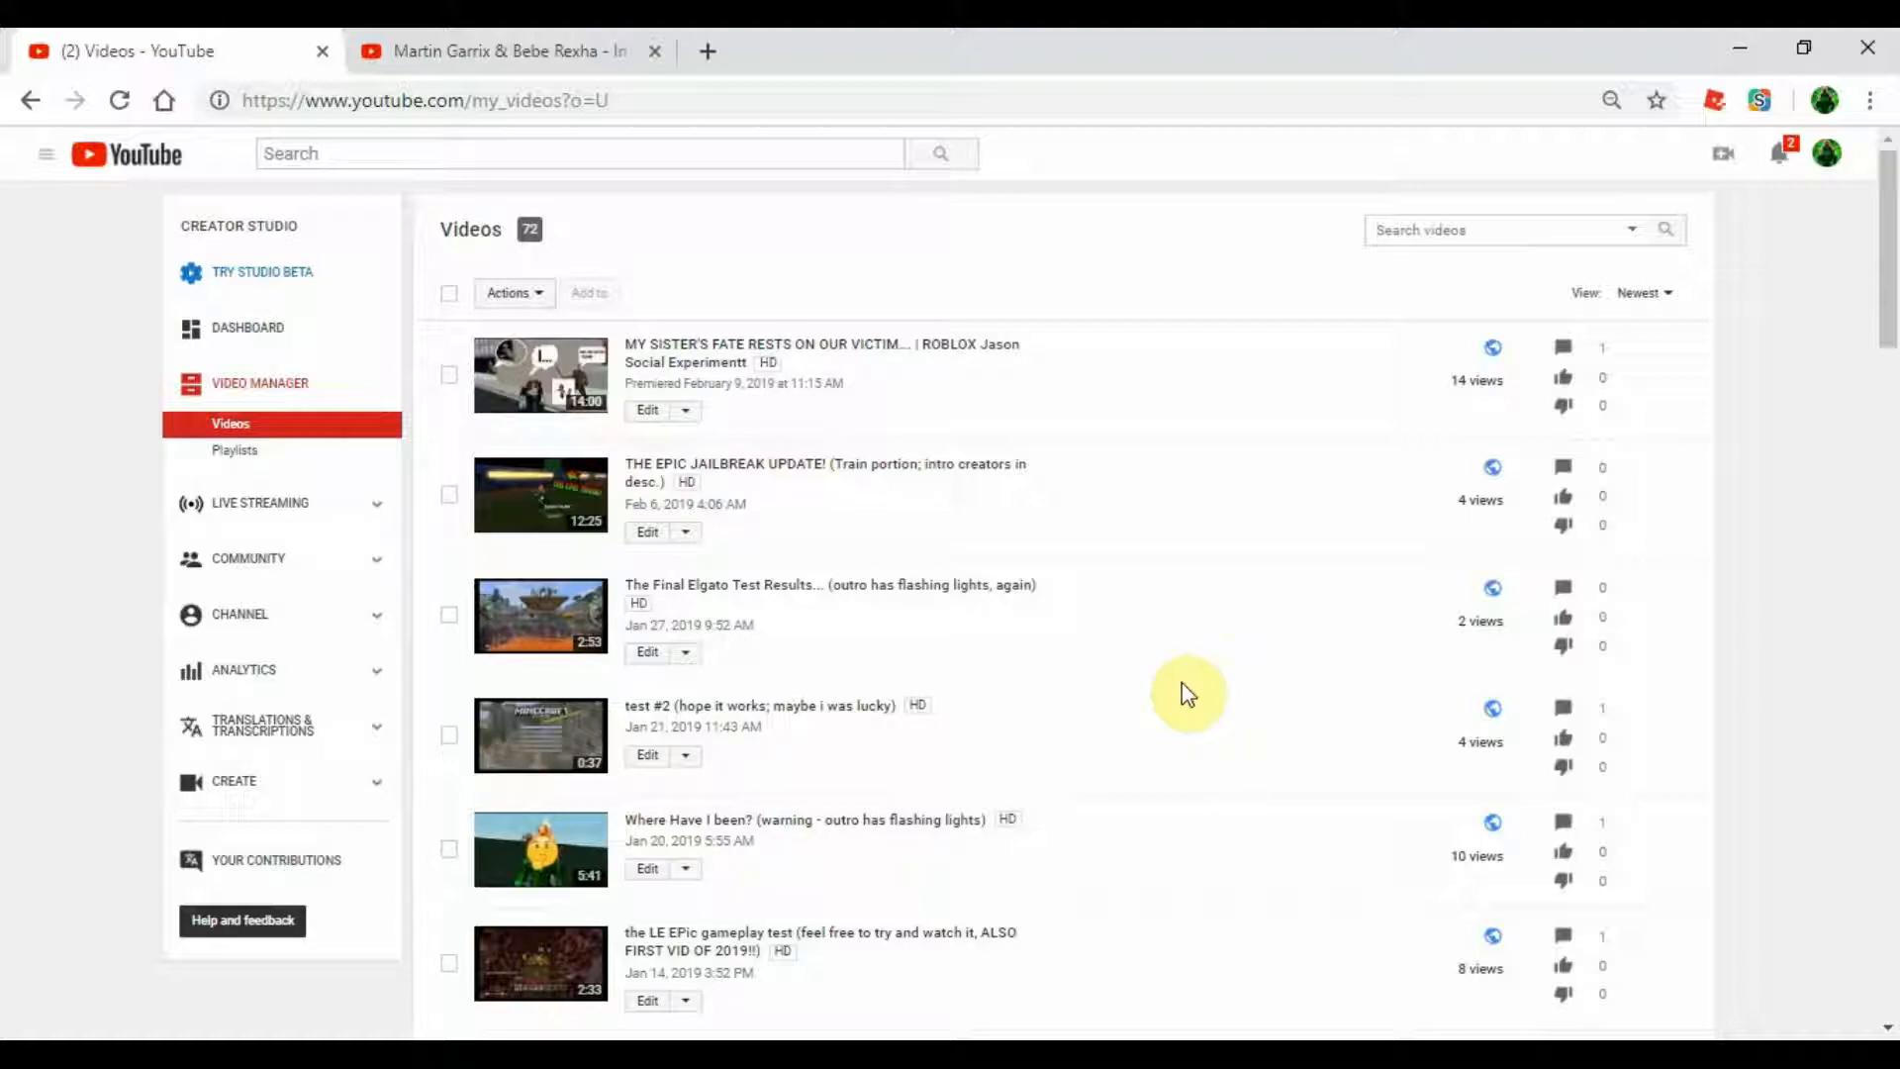
{"action": "mouse_move", "coordinate": [1836, 570]}
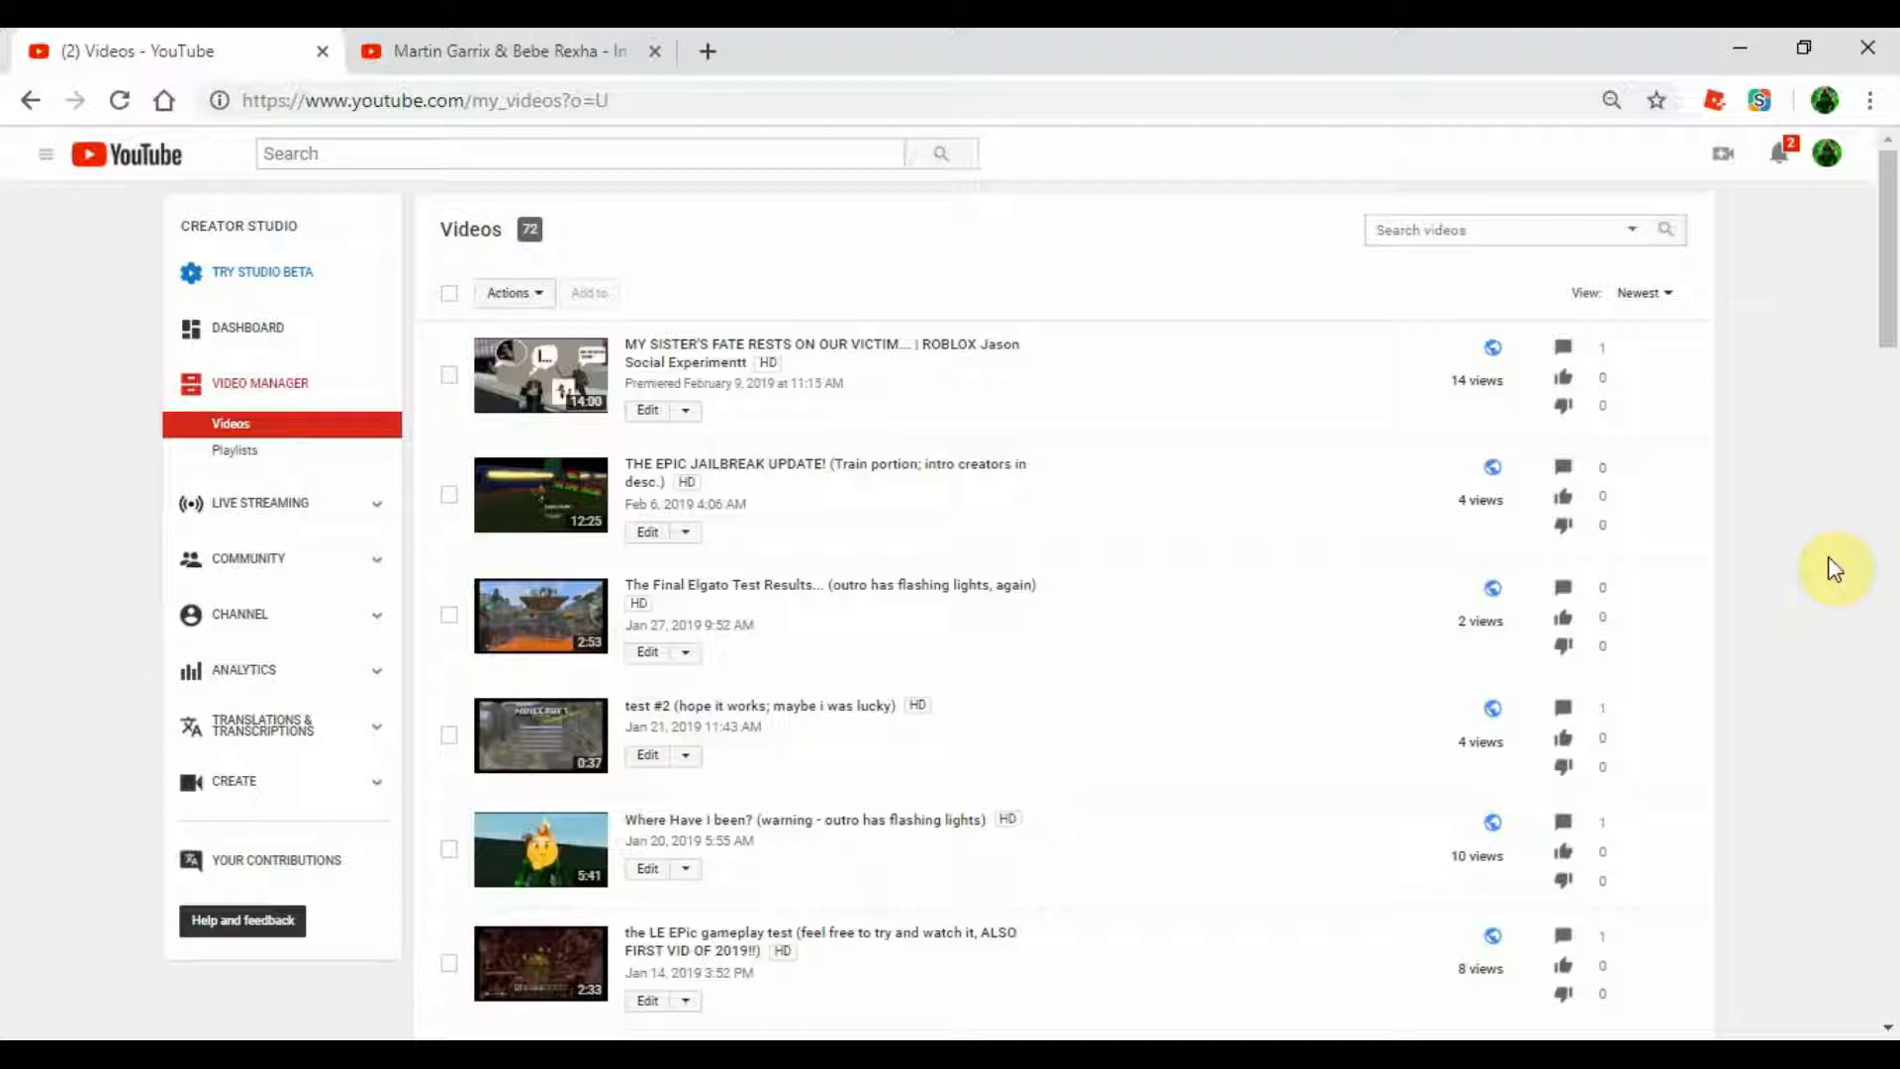
{"action": "mouse_move", "coordinate": [1267, 635]}
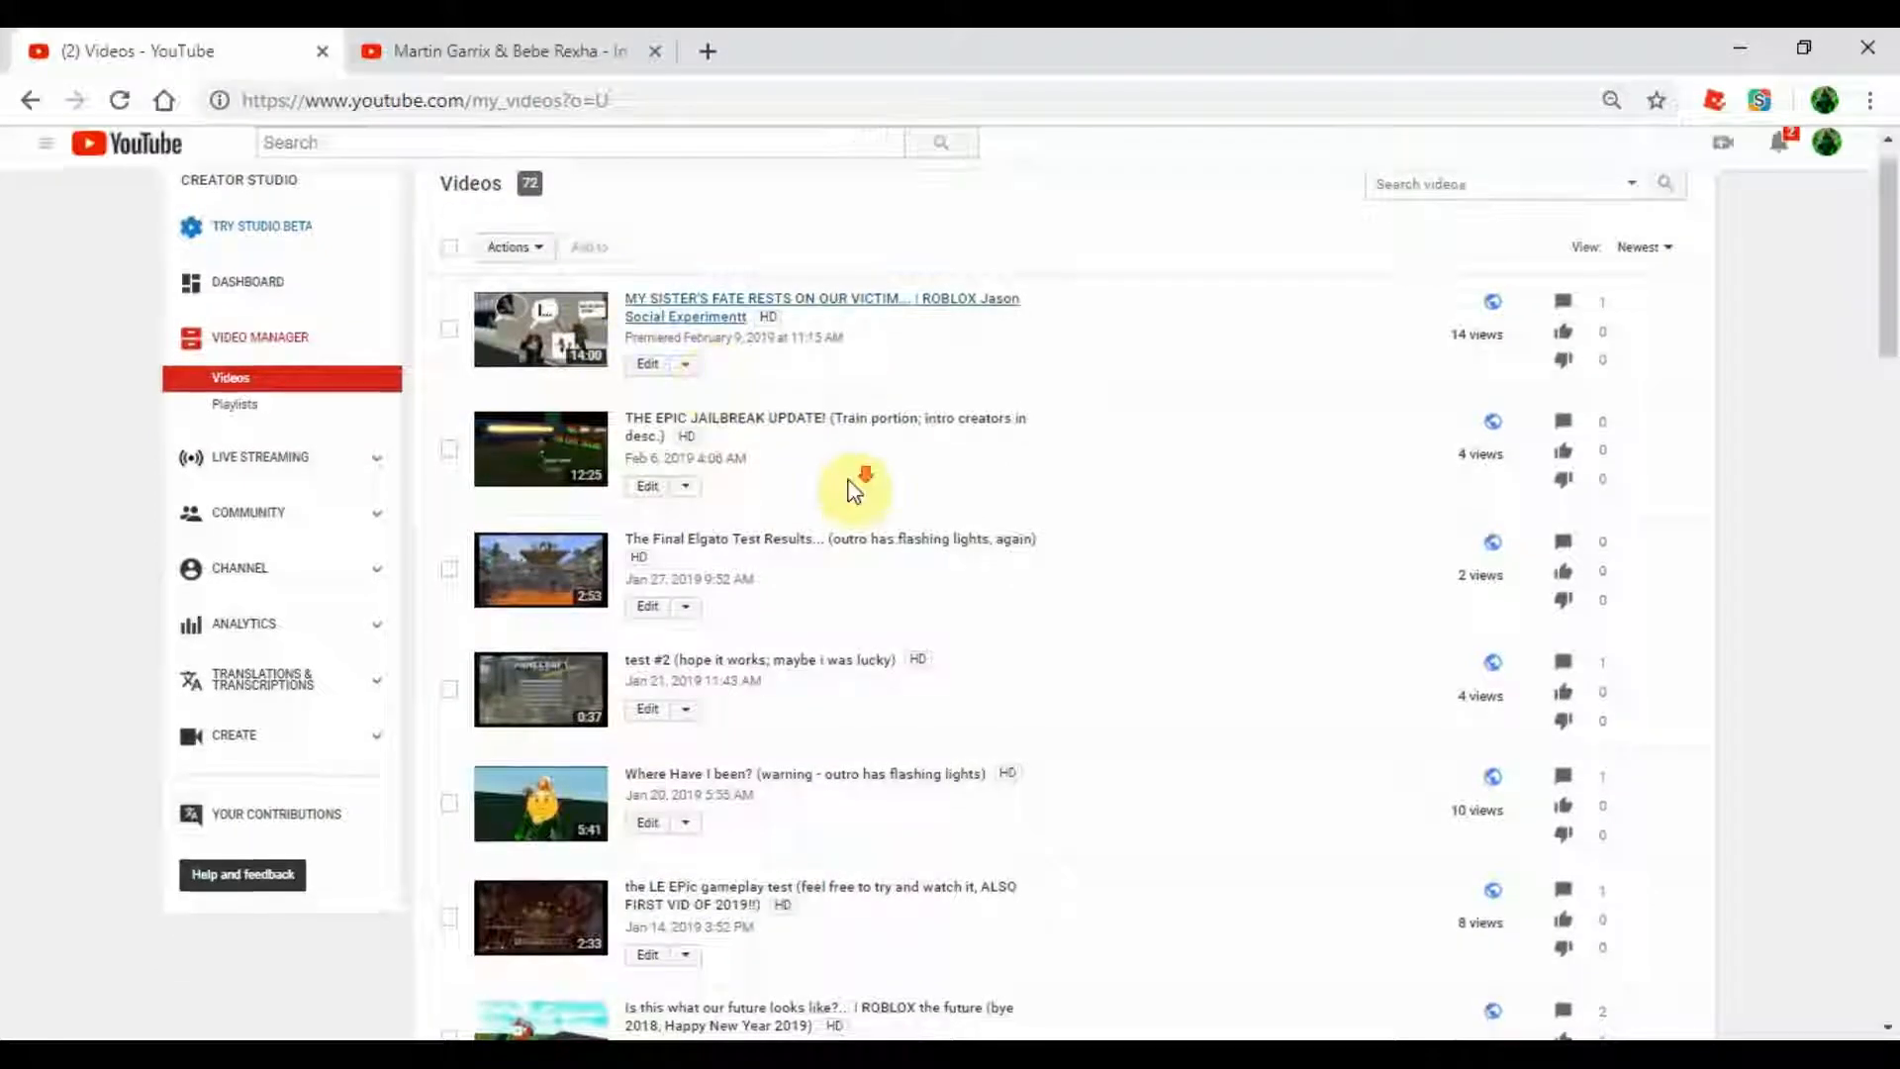
{"action": "scroll", "scroll_direction": "down", "scroll_amount": 3}
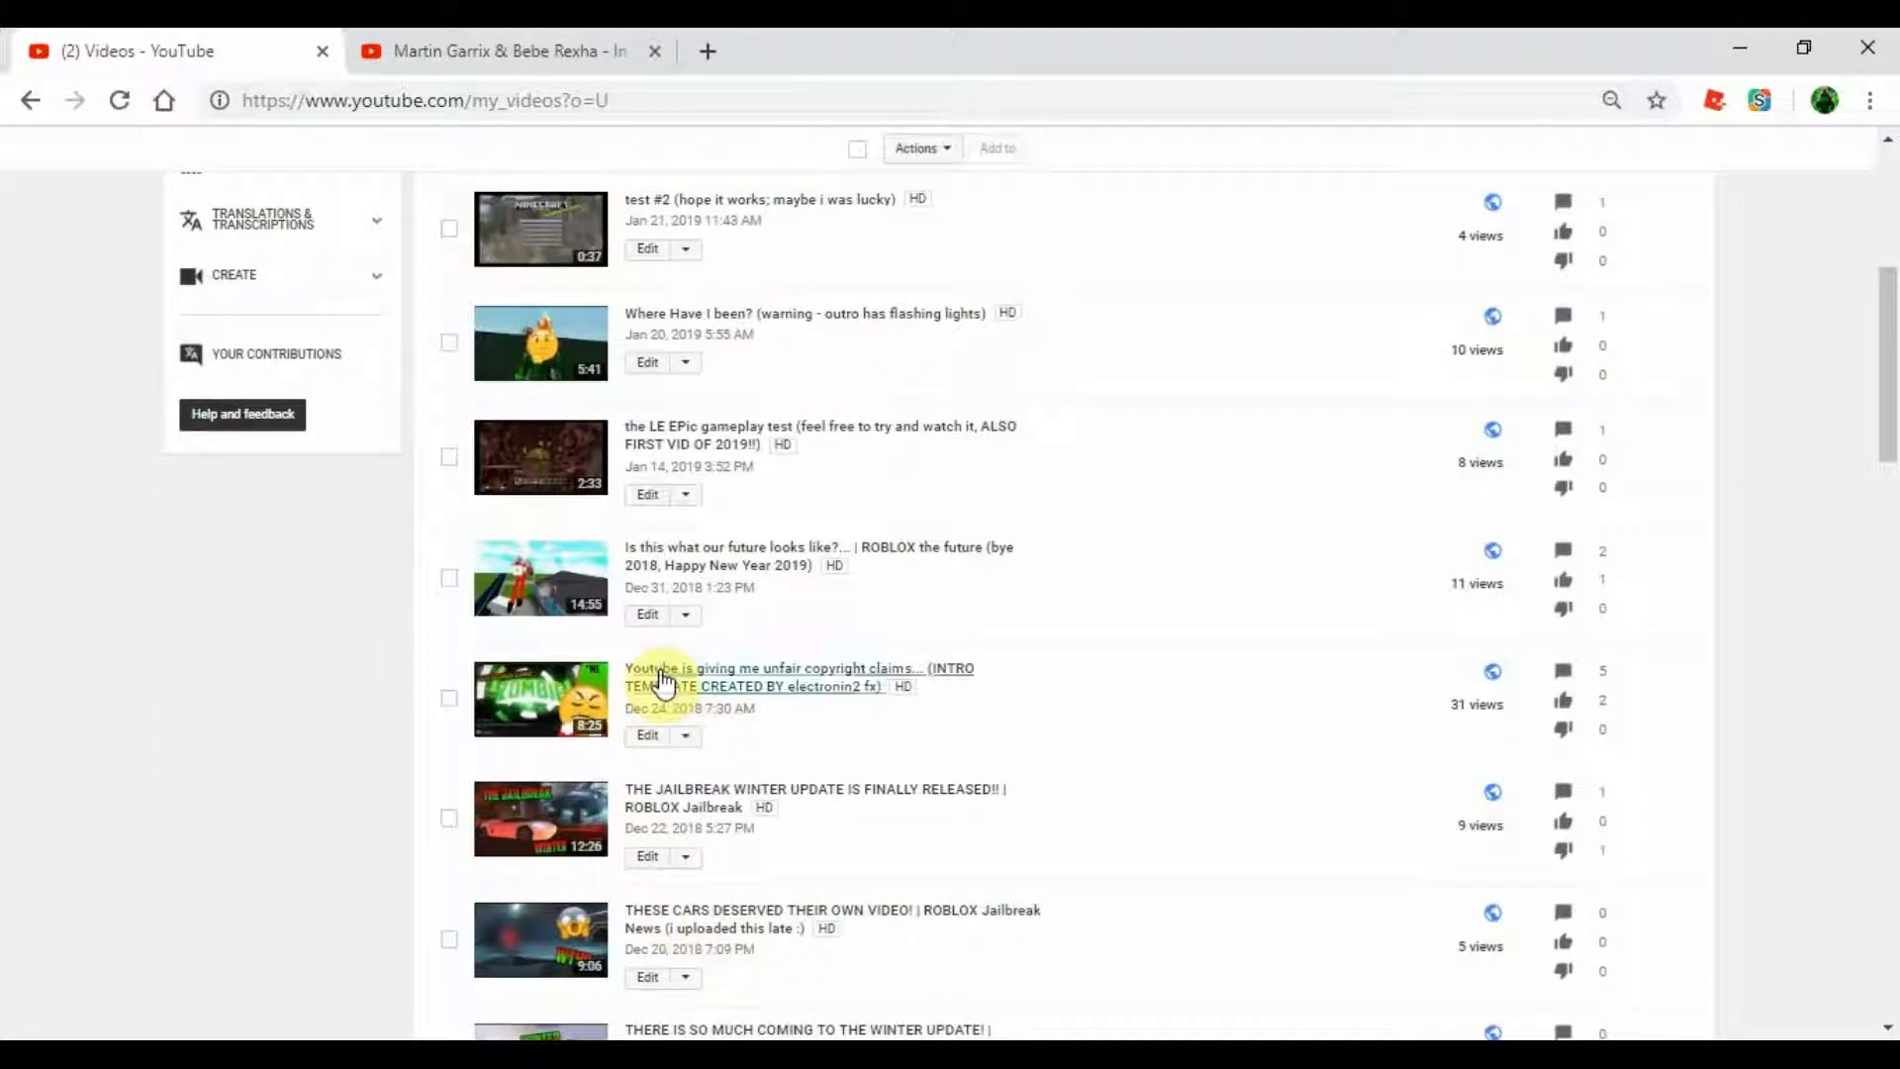
{"action": "mouse_move", "coordinate": [1767, 667]}
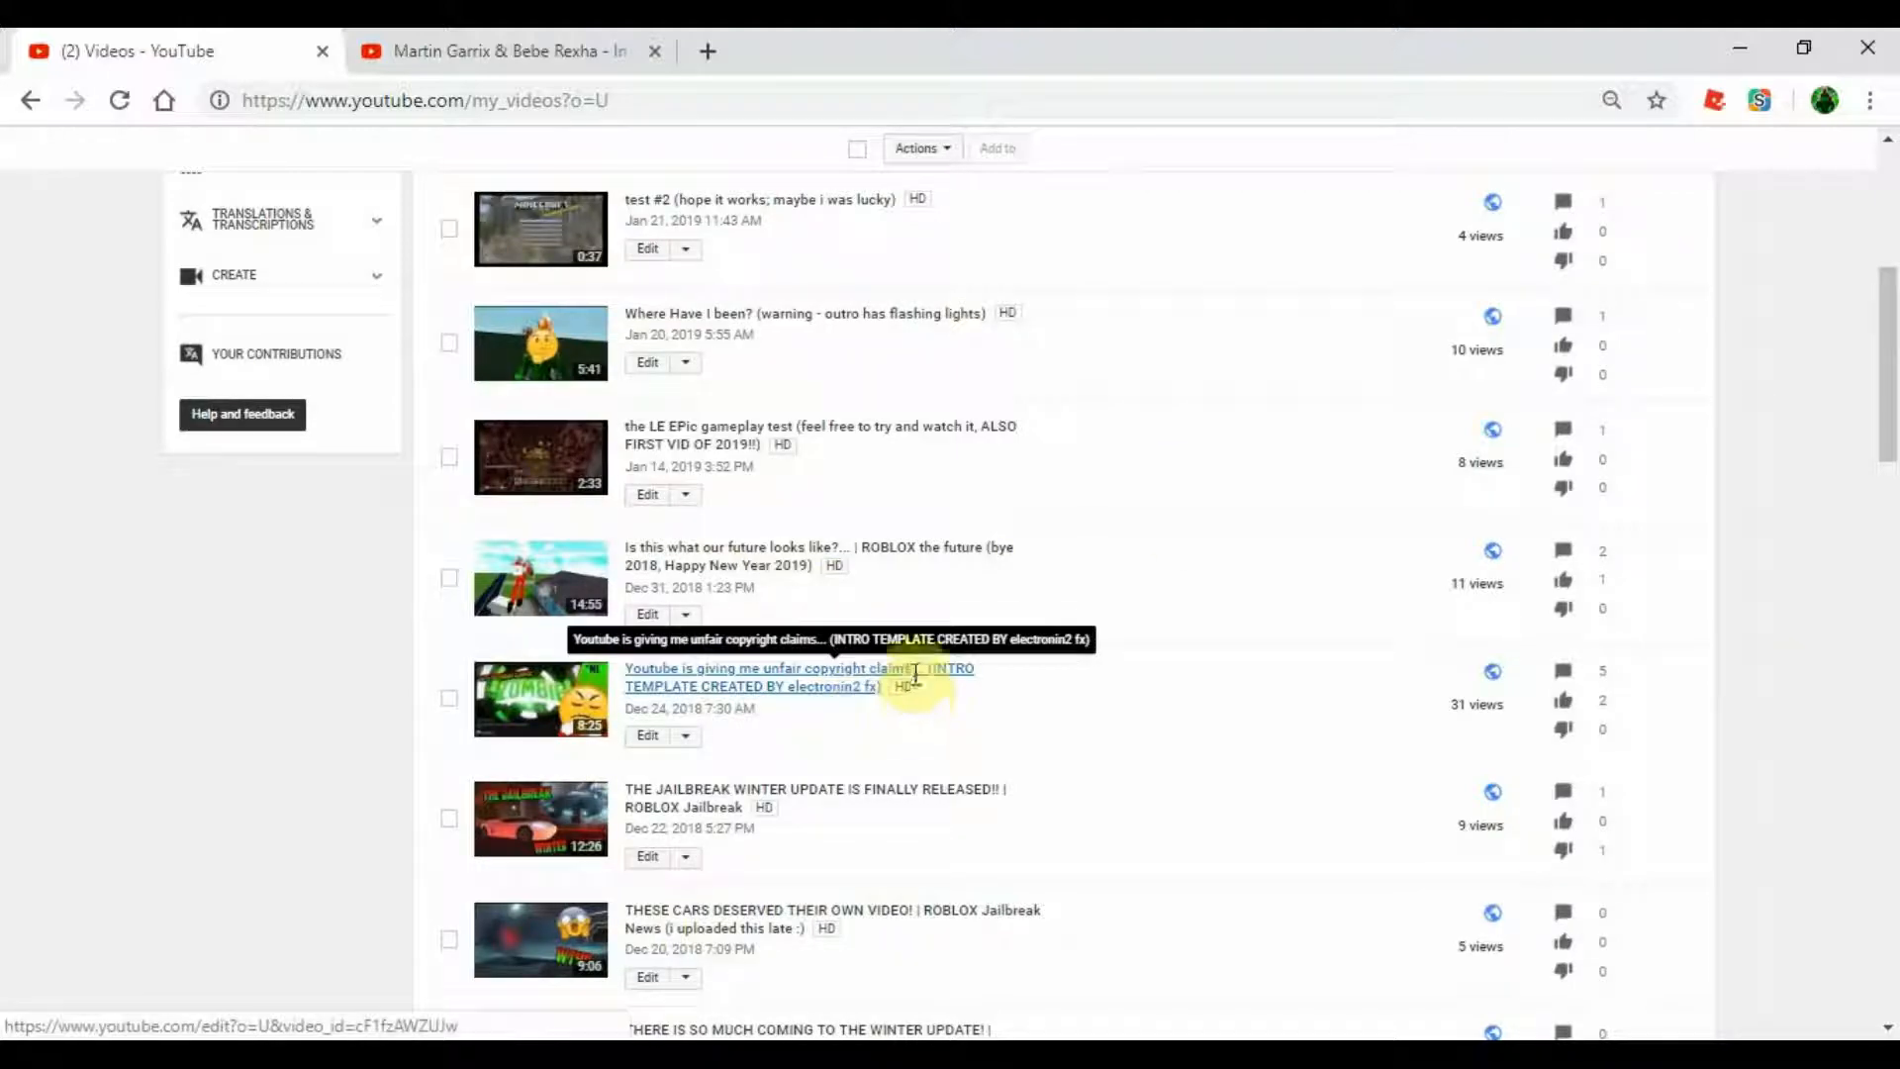
{"action": "scroll", "scroll_direction": "up", "scroll_amount": 3}
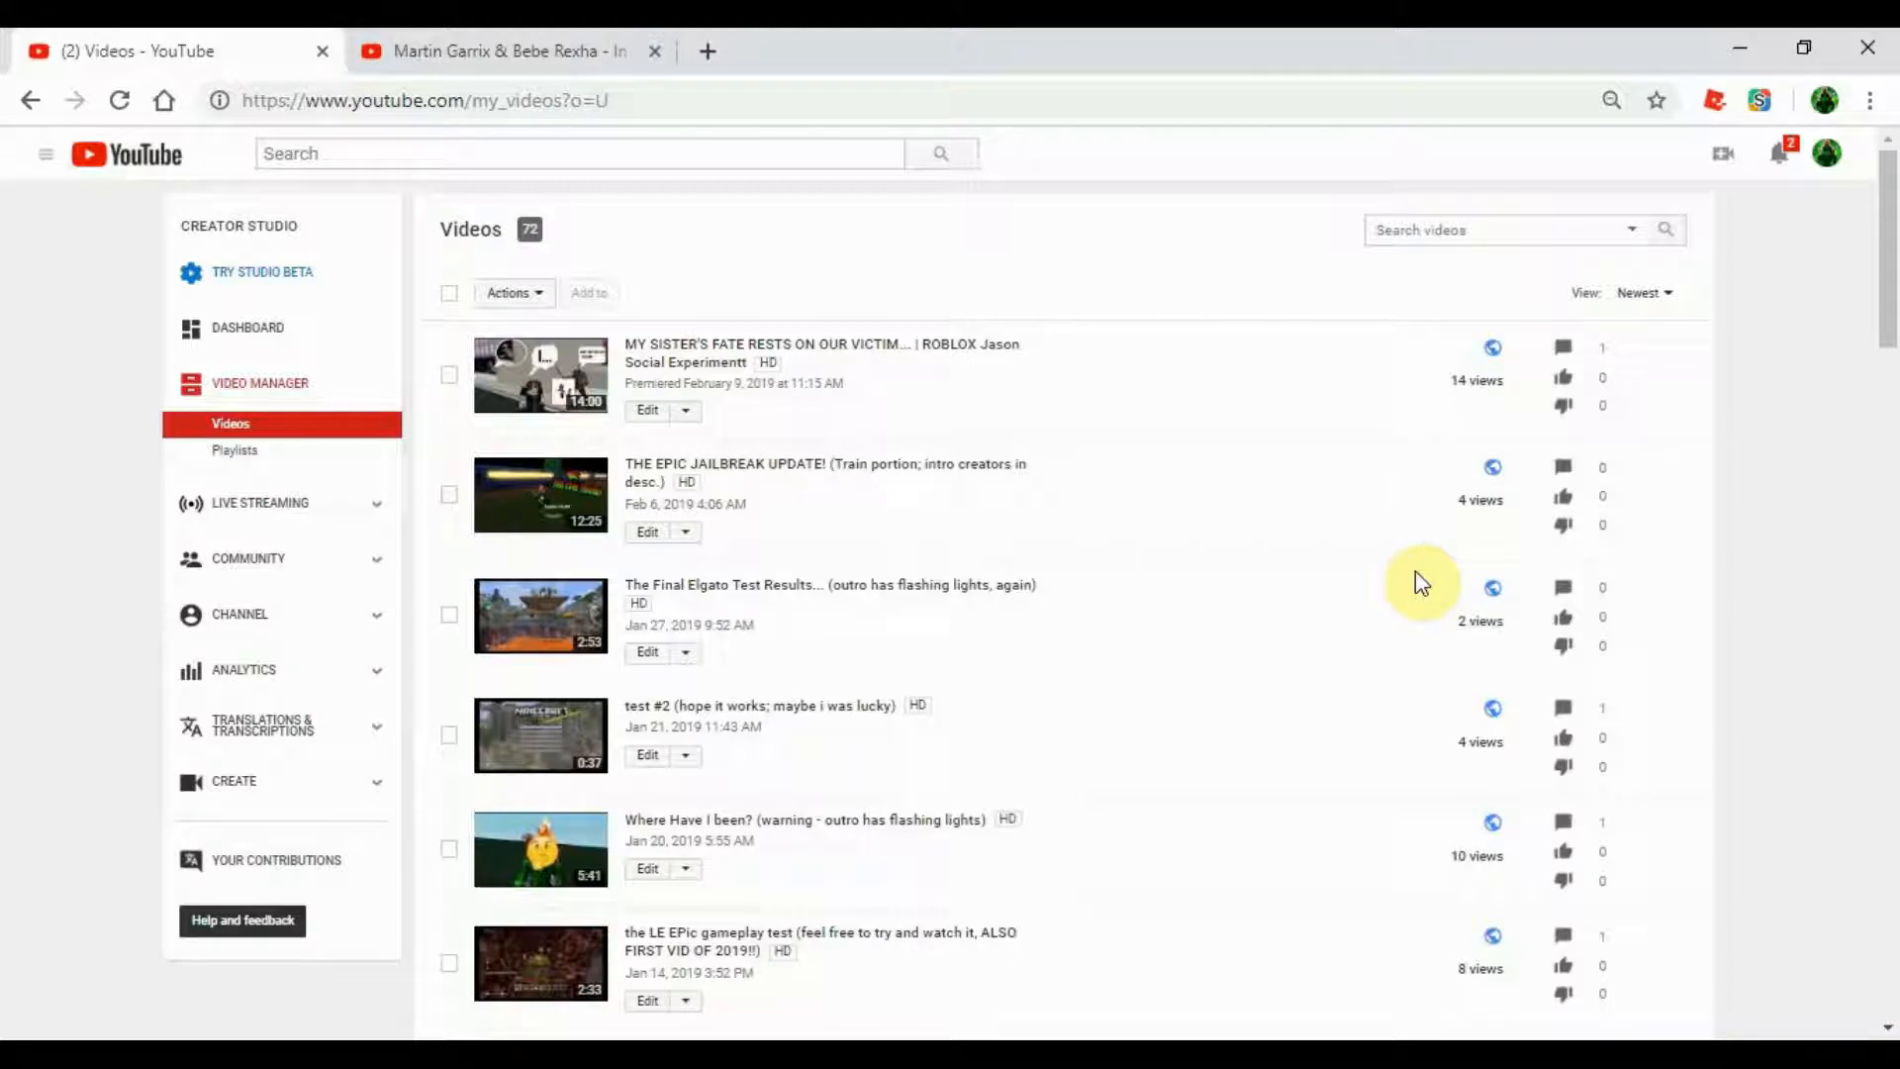
{"action": "mouse_move", "coordinate": [1102, 463]}
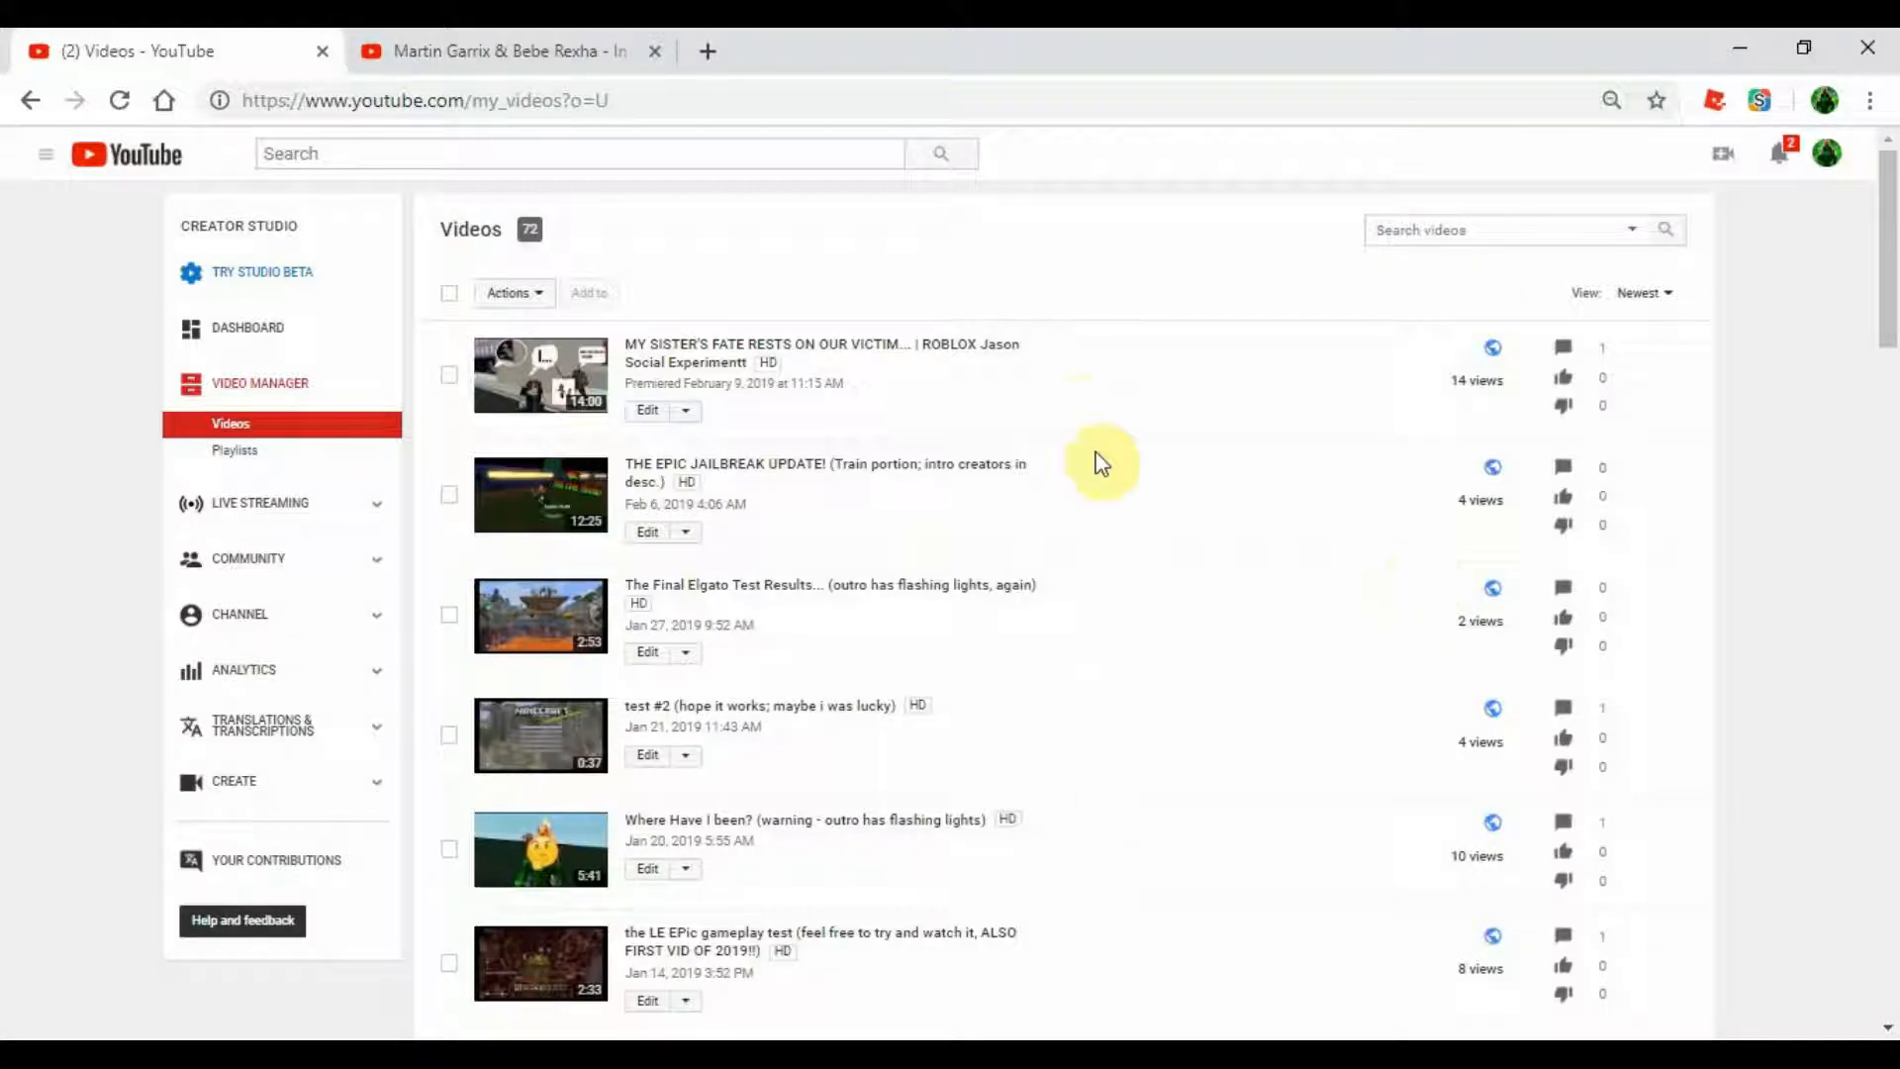
{"action": "mouse_move", "coordinate": [1842, 465]}
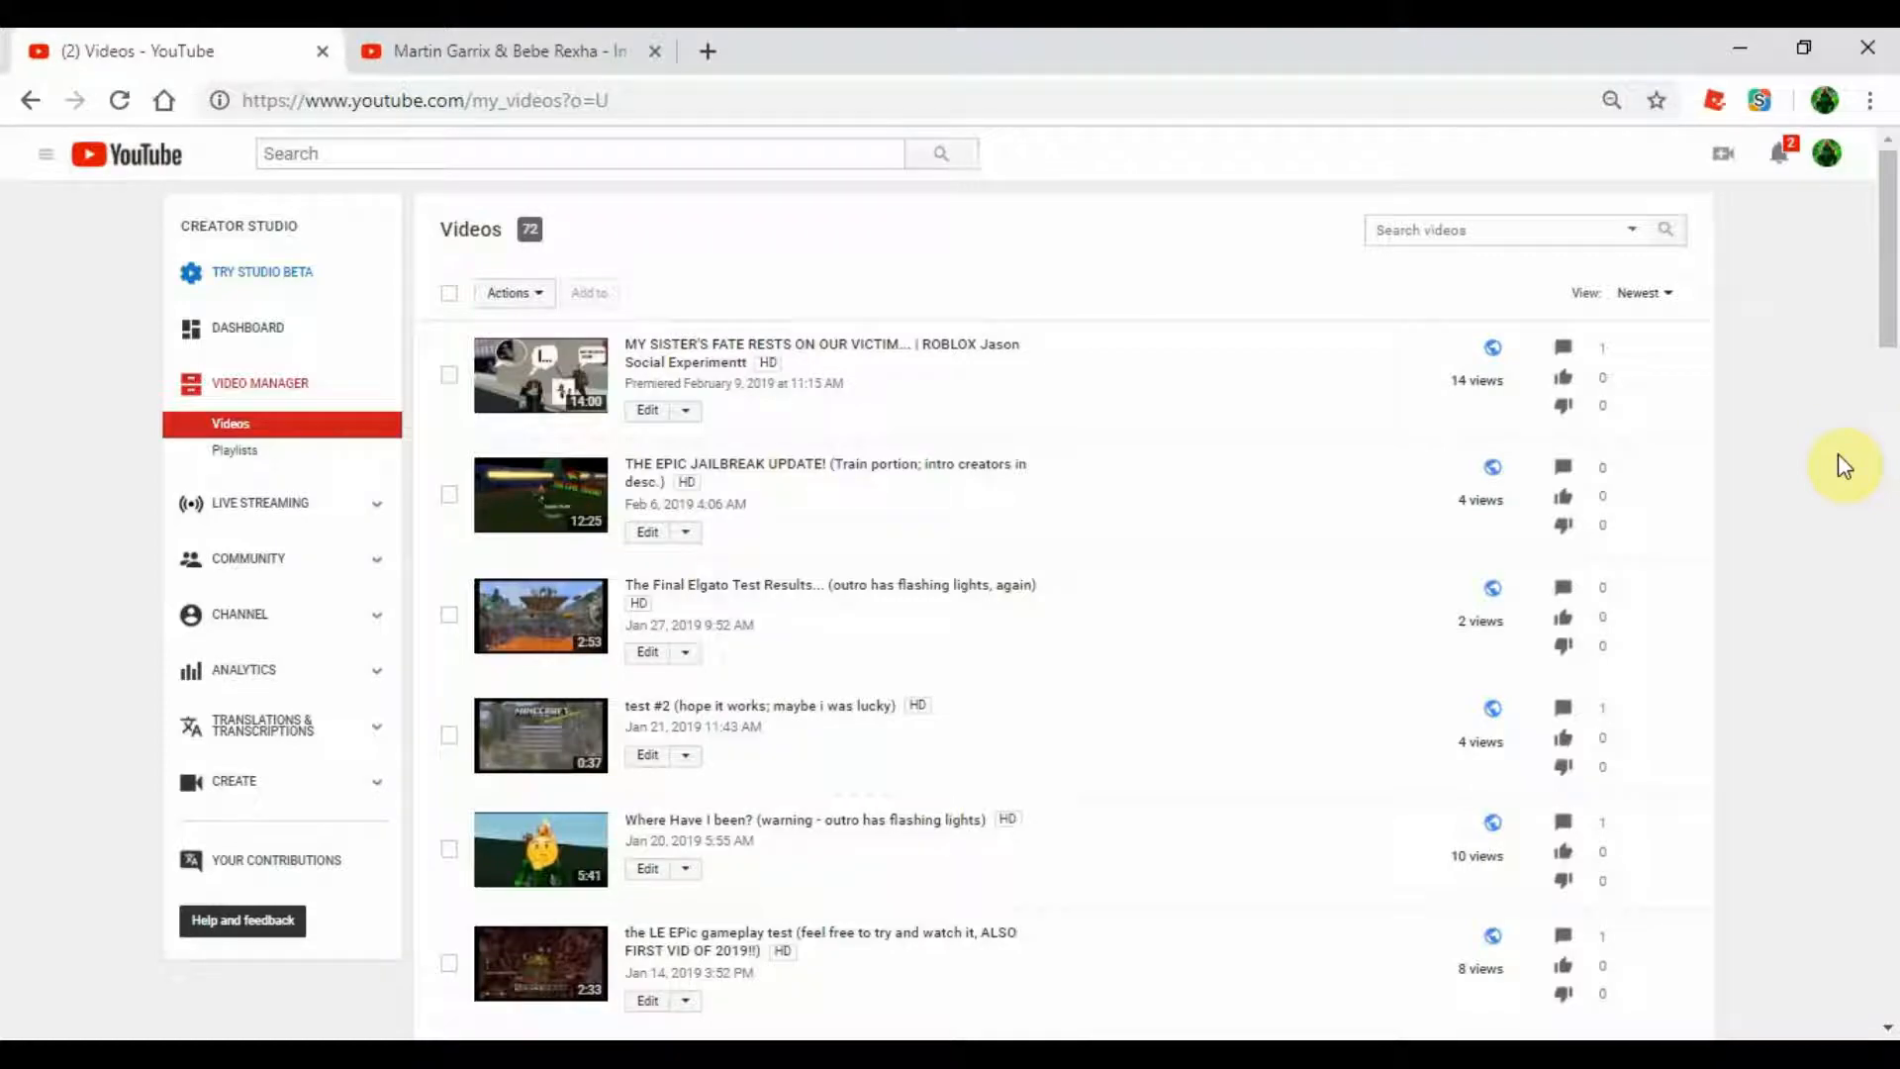
{"action": "mouse_move", "coordinate": [1822, 455]}
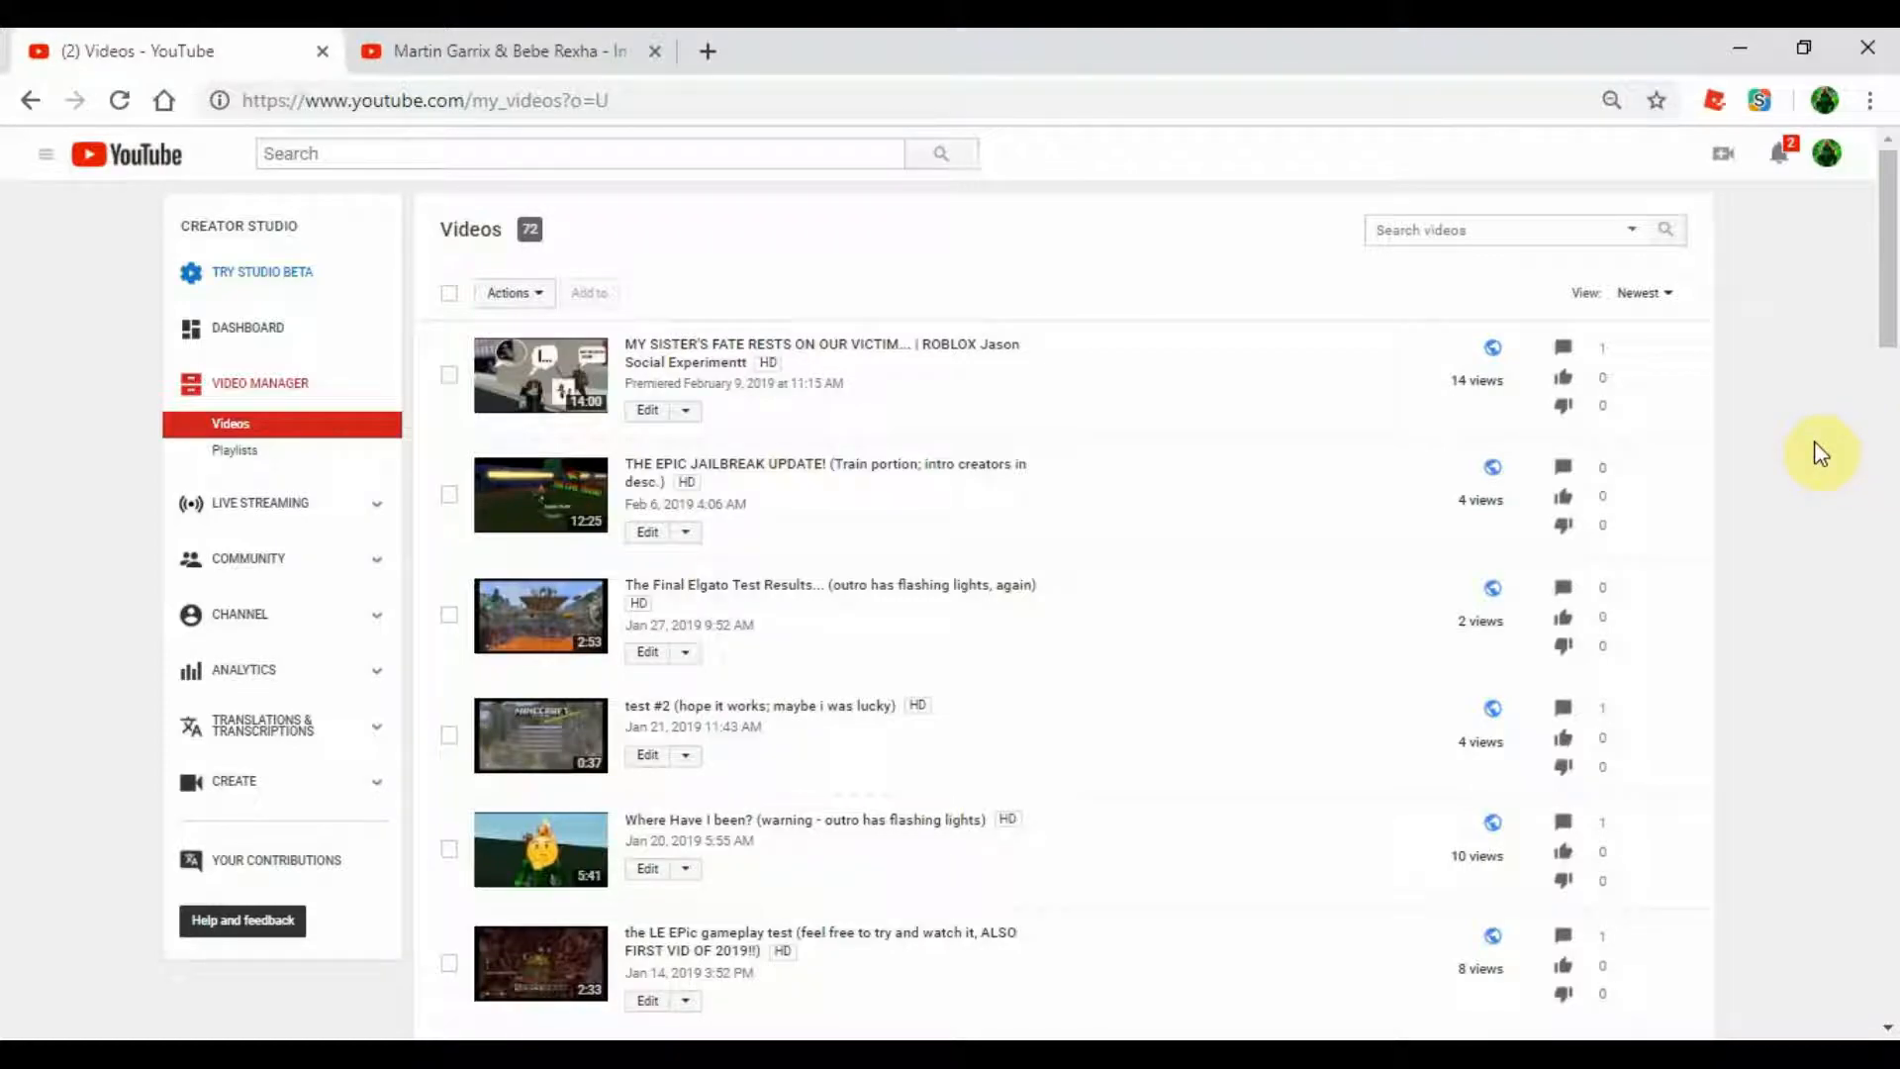